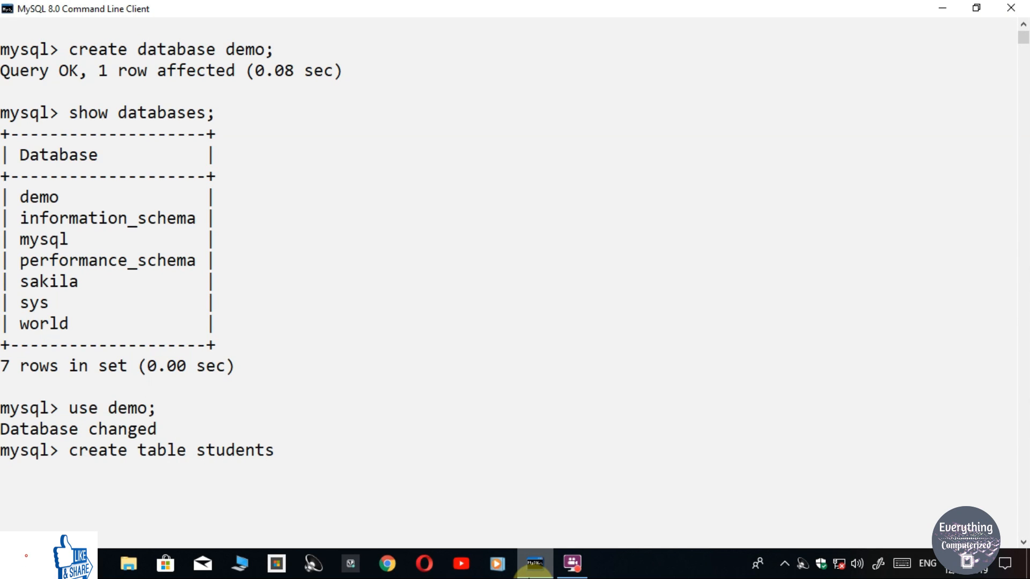
# Create table students(roll_no int(2), name varchar(20) not null, phone int(10)) and begin an insert's column list.
pyautogui.write('(roll_no int(2), name varchar(2')
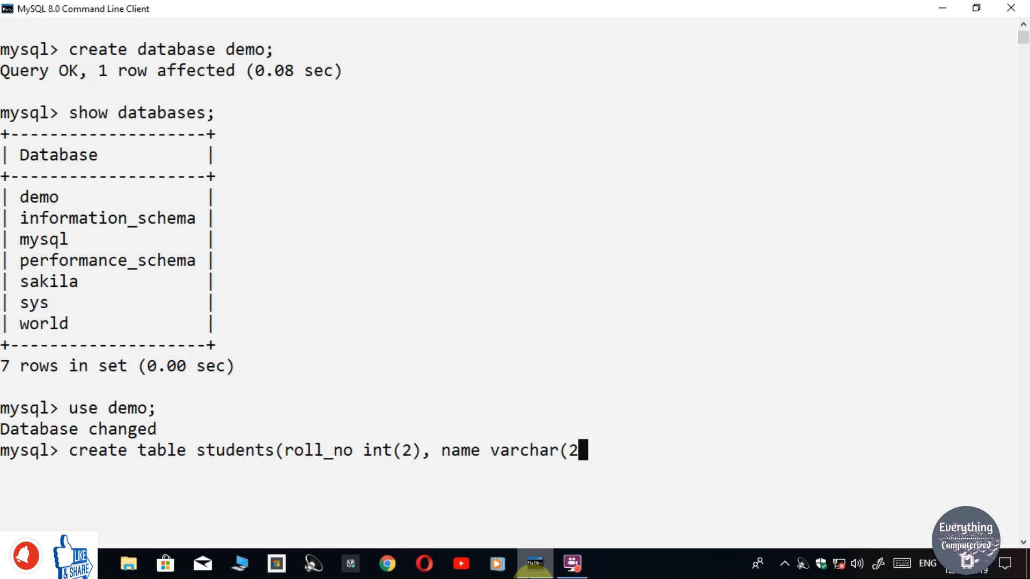
pyautogui.write('0) not null, phone int(10));')
pyautogui.write('insert into students')
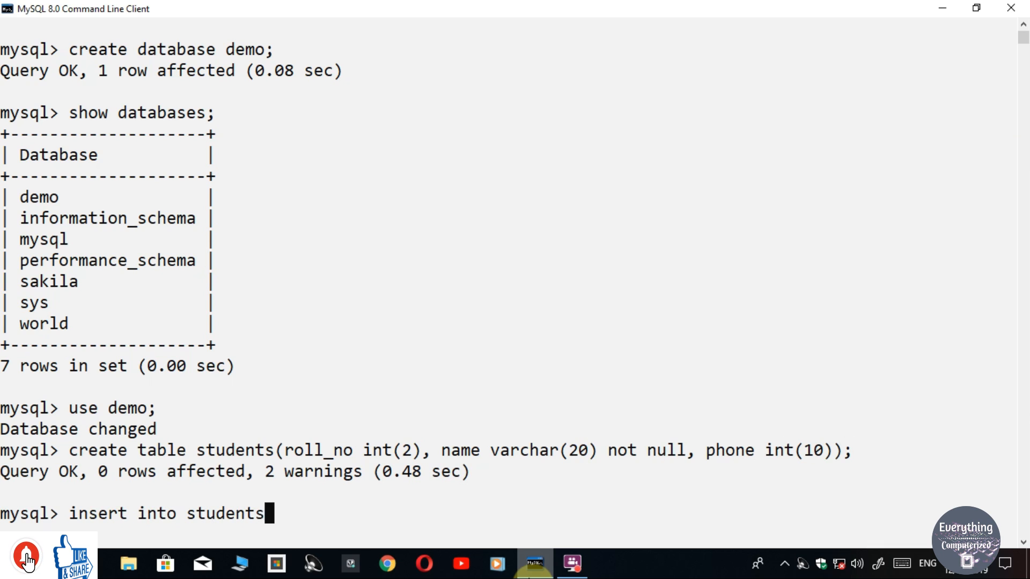
pyautogui.write('(roll_no, name, phone)values(')
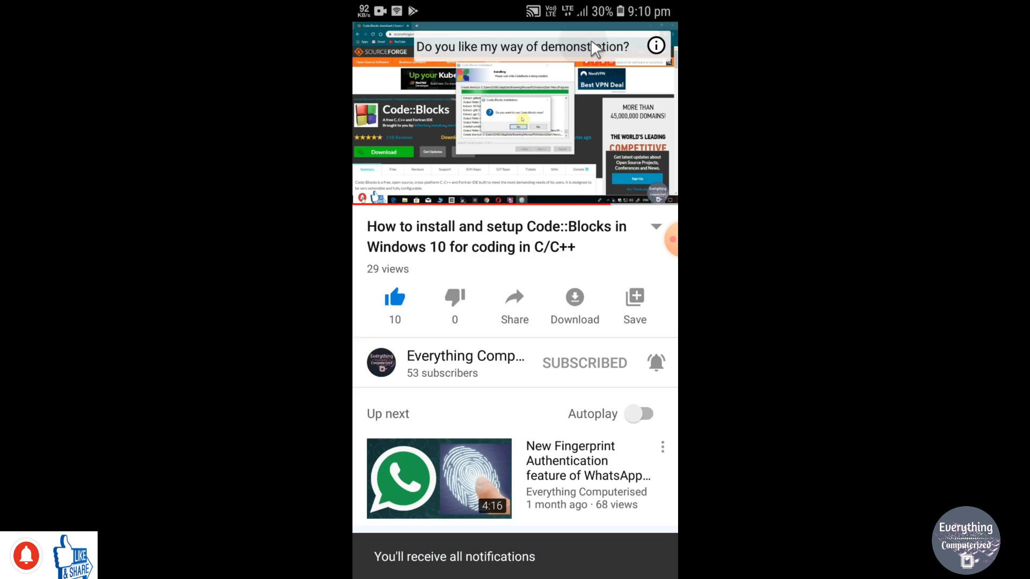
# Vote REALLY GOOD in the channel's poll about the demonstration style.
pyautogui.click(655, 47)
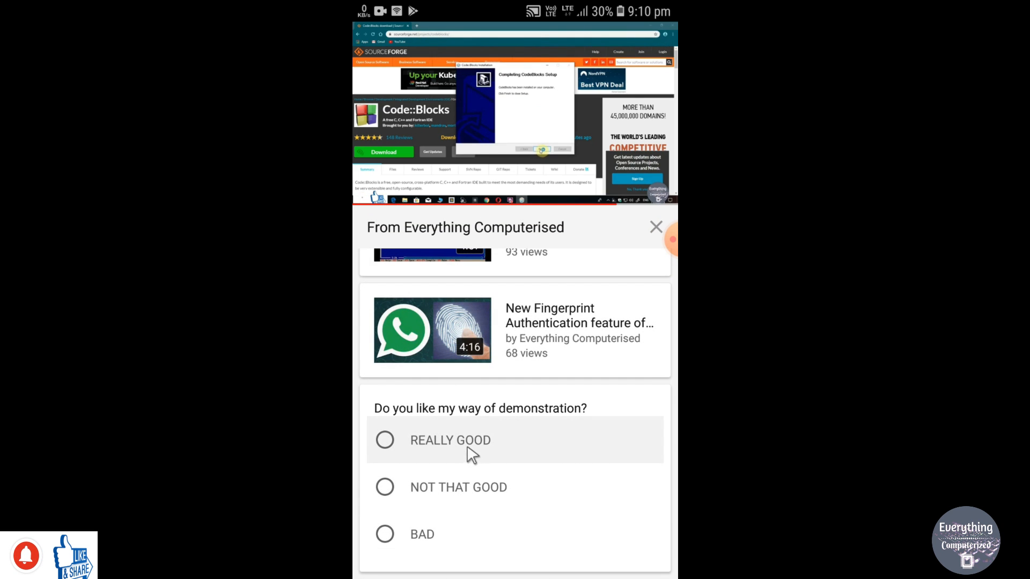
pyautogui.click(384, 440)
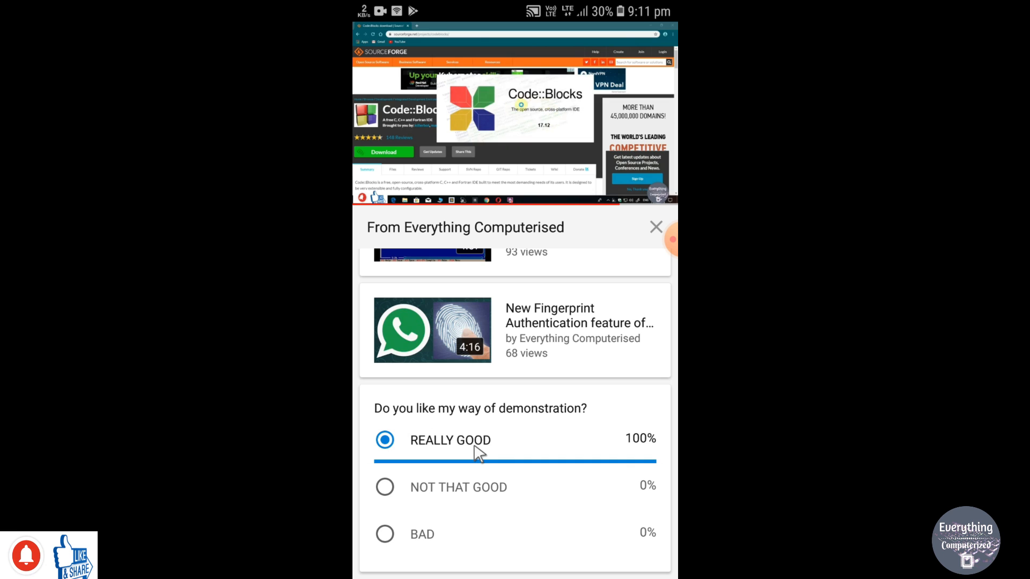
pyautogui.moveTo(551, 319)
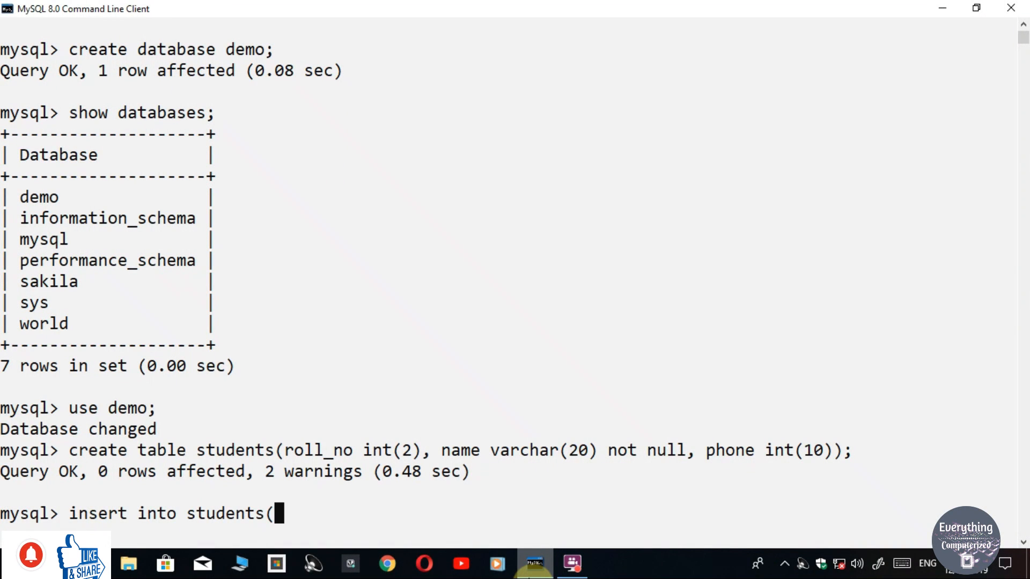
# Type insert into students(roll_no, name, phone) values(1,"Amit", up to the phone value.
pyautogui.write('roll_no, nam')
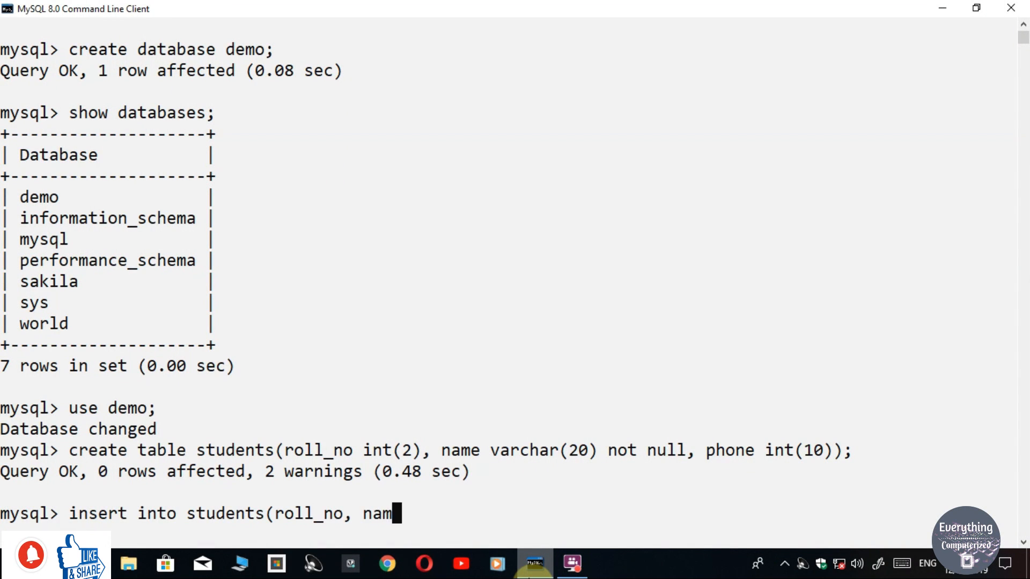
pyautogui.write('e, phone)v')
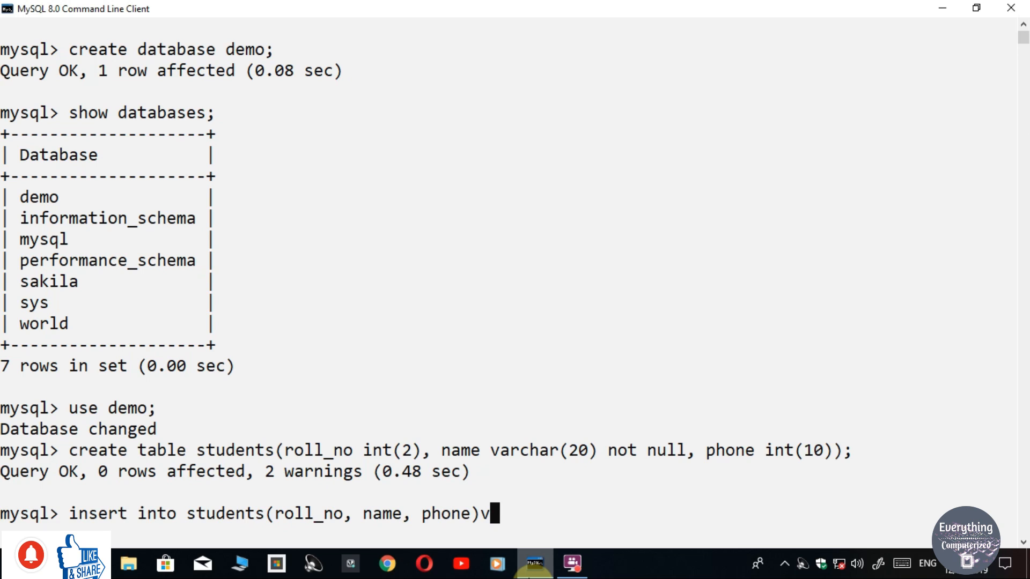
pyautogui.write('alues(1,"')
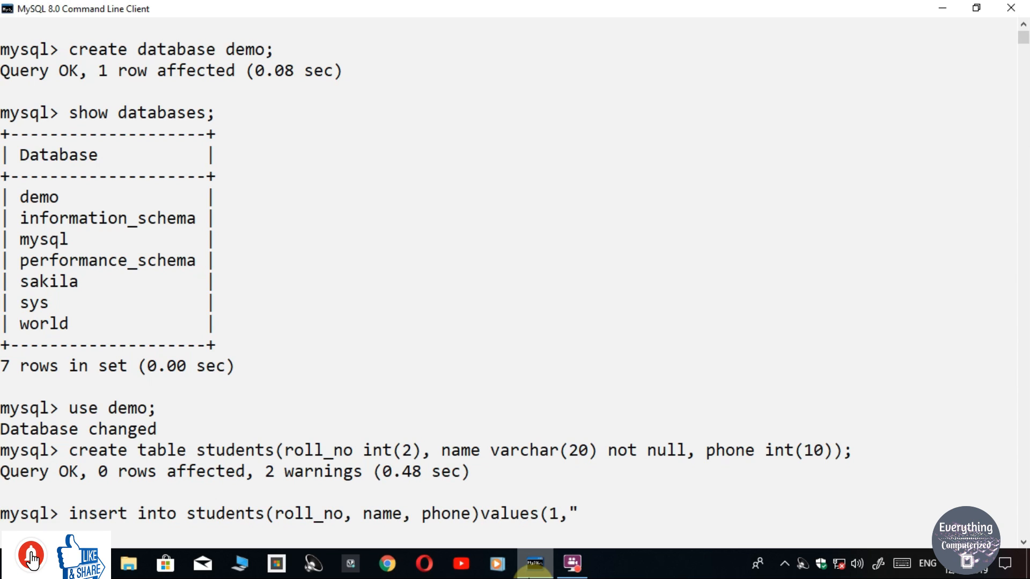
pyautogui.write('Amit",')
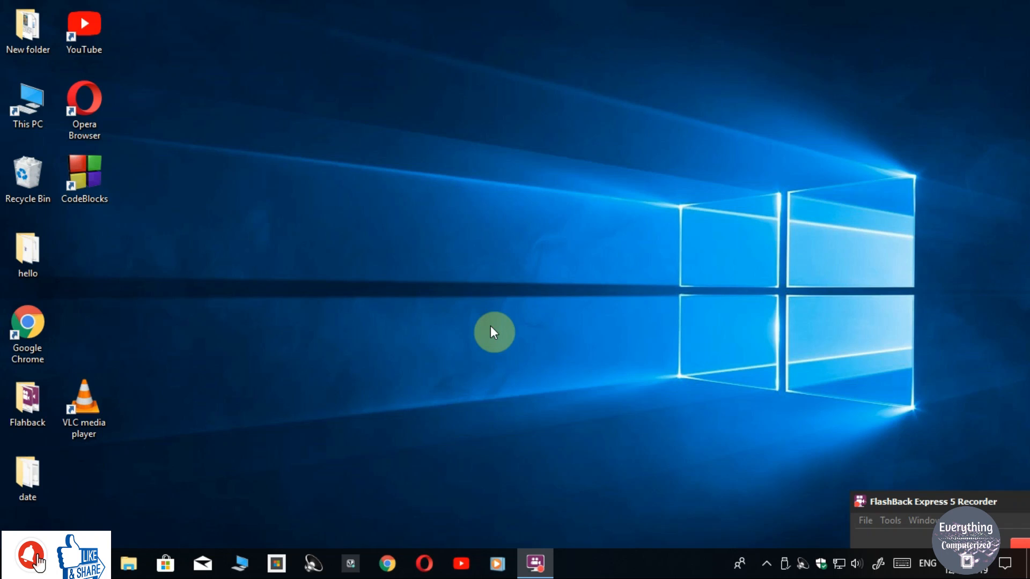
pyautogui.moveTo(387, 563)
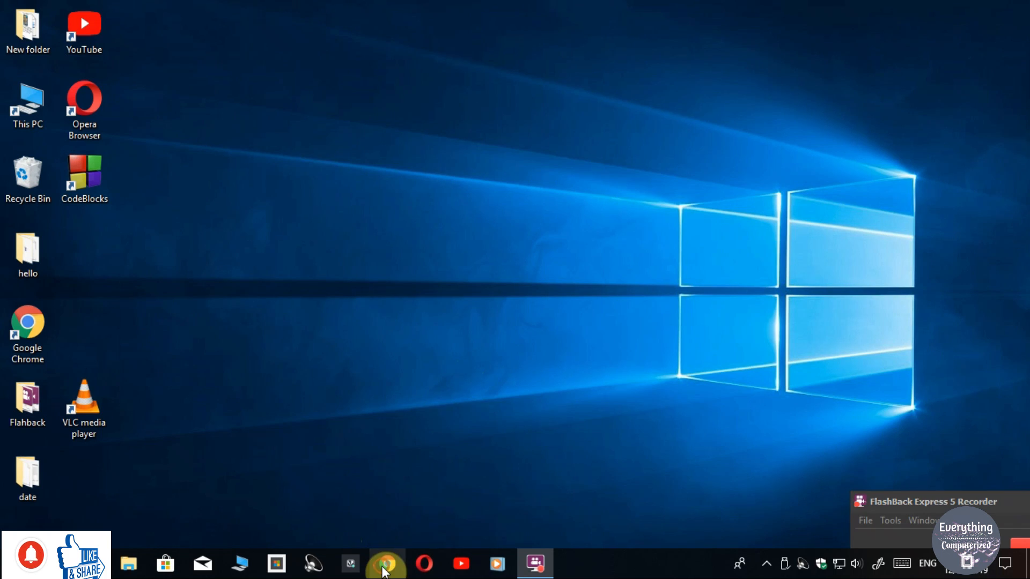
# Search Google for mysql in Chrome and open the official mysql.com homepage.
pyautogui.click(386, 564)
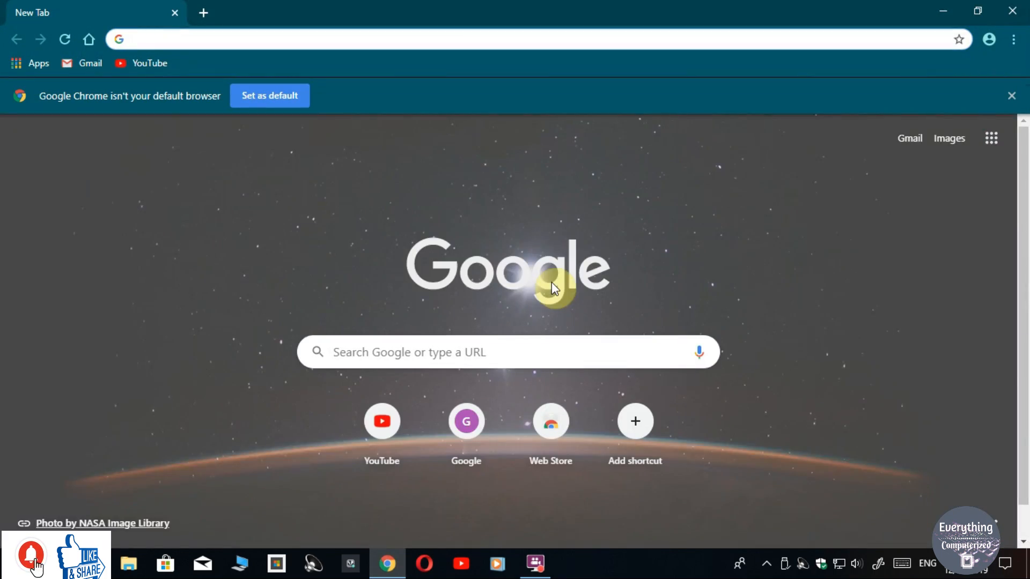
pyautogui.write('mysql&oq=mysql&aqs=chrome..69i57j0l5j69i60l2.1705j0j7&sourceid=chrome&ie=UTF-8')
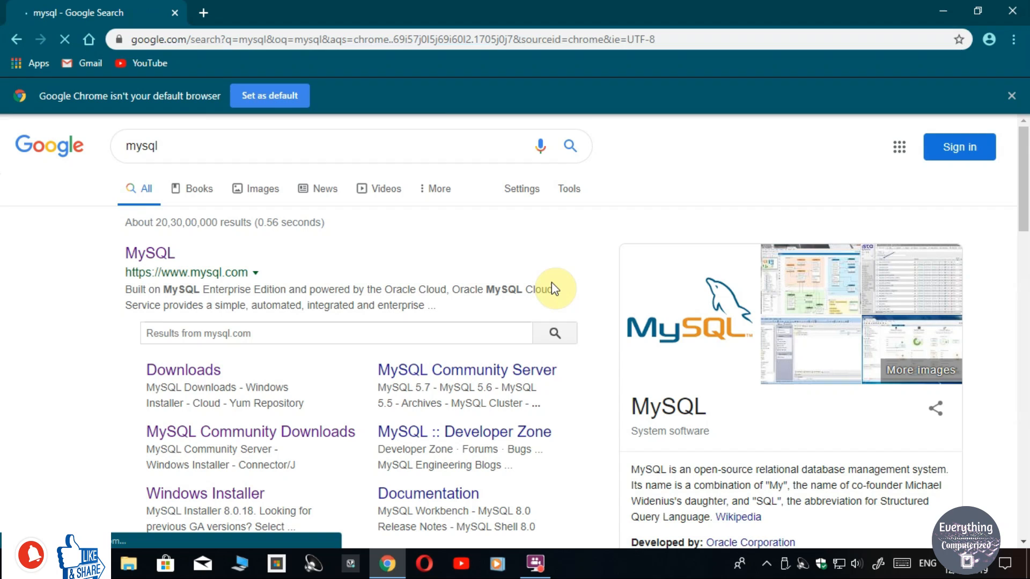
pyautogui.moveTo(177, 302)
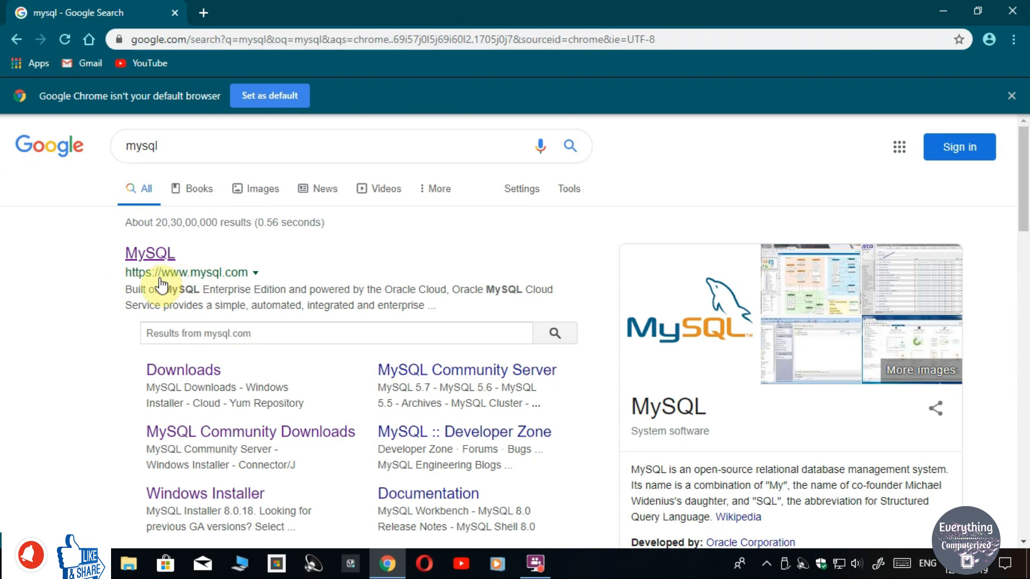
pyautogui.moveTo(209, 287)
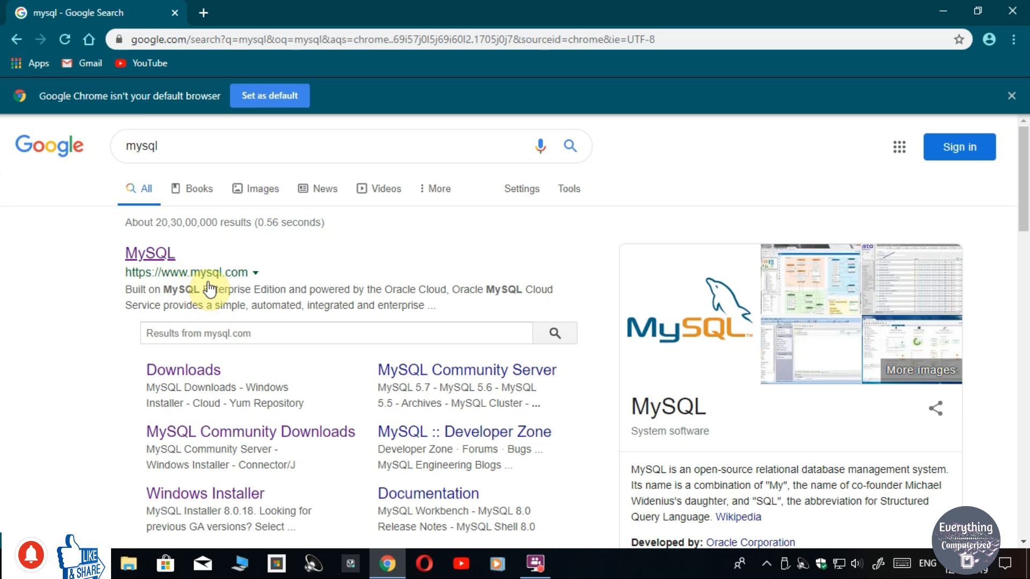
pyautogui.click(149, 253)
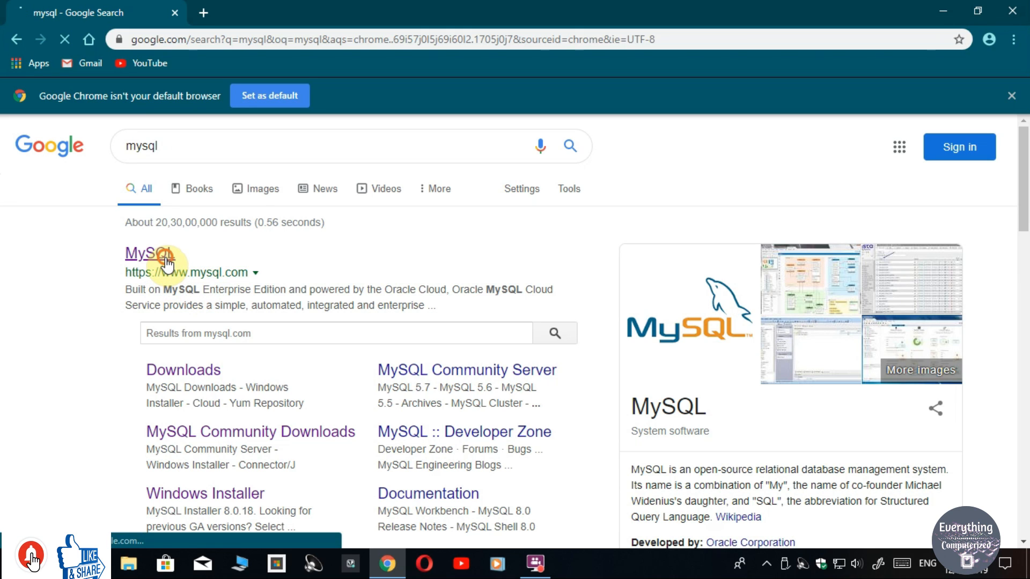
pyautogui.click(147, 253)
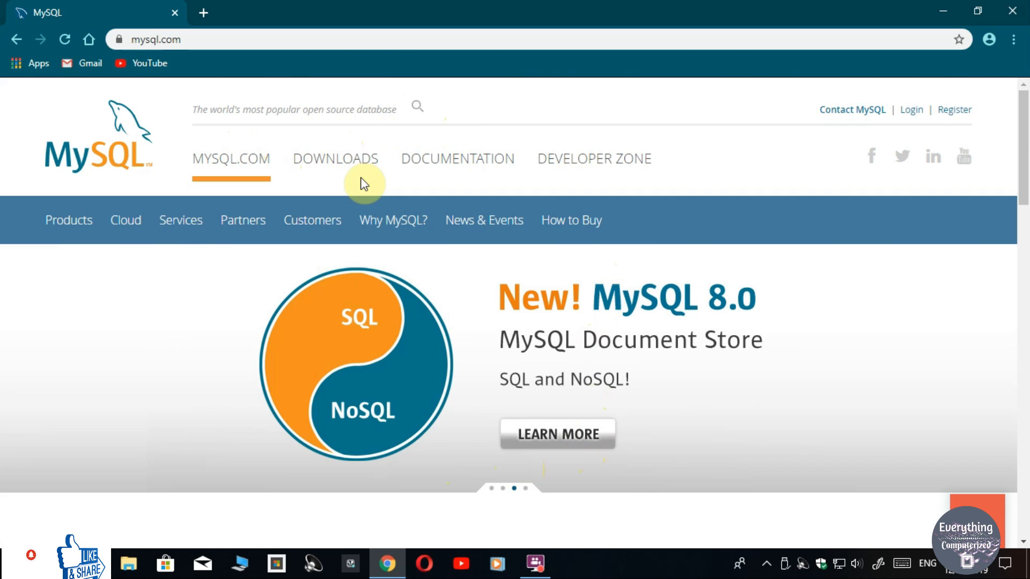
pyautogui.moveTo(335, 162)
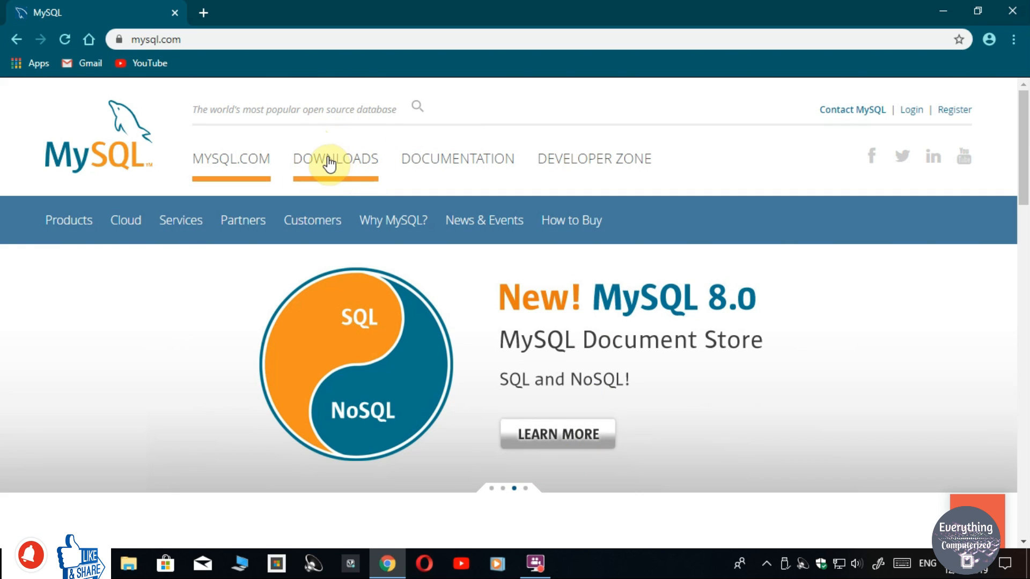
# Open the mysql.com Downloads page and scroll down to the Community (GPL) Downloads link.
pyautogui.click(335, 158)
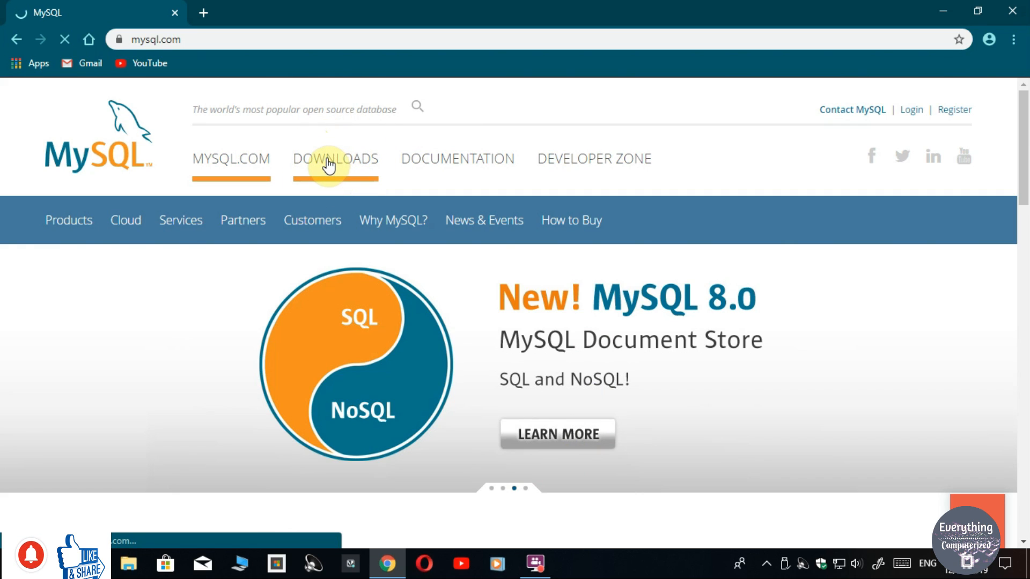
pyautogui.click(335, 158)
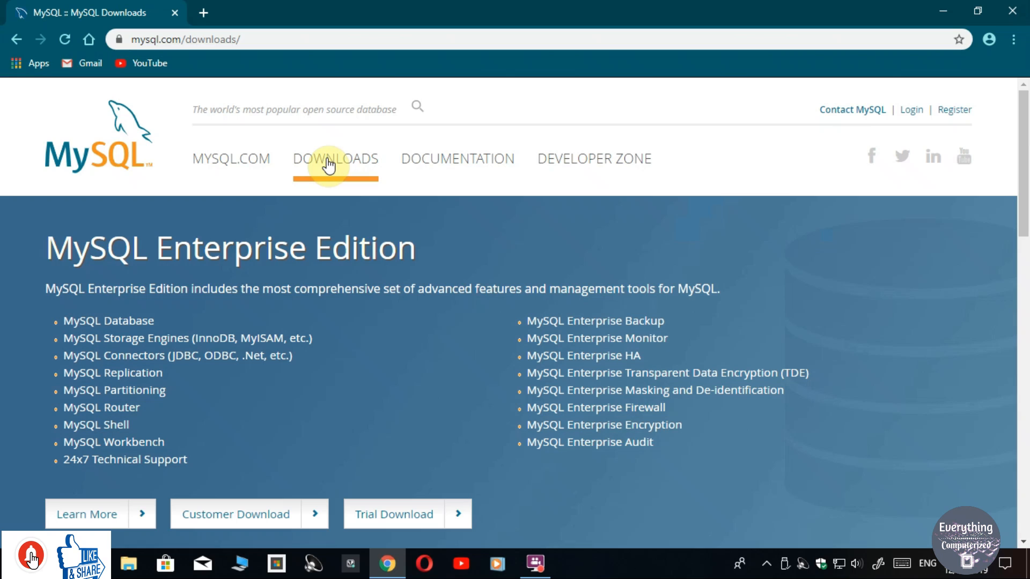
pyautogui.scroll(-3)
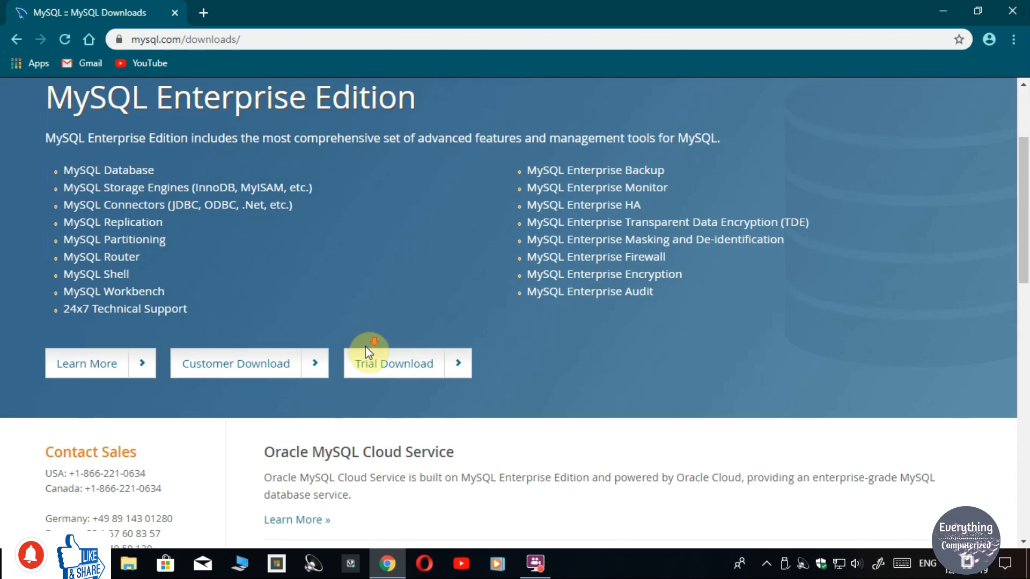
pyautogui.scroll(-3)
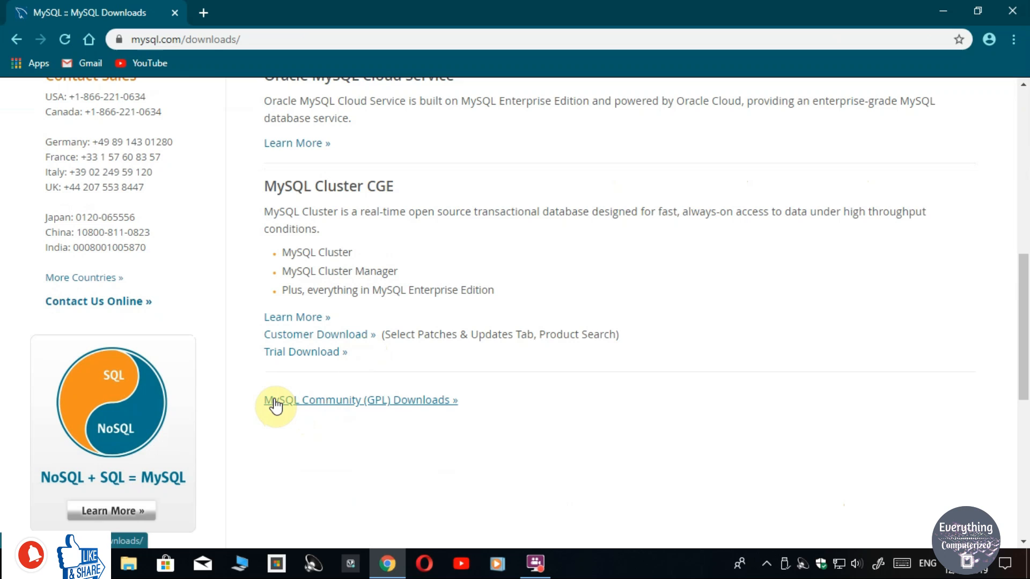
pyautogui.moveTo(407, 406)
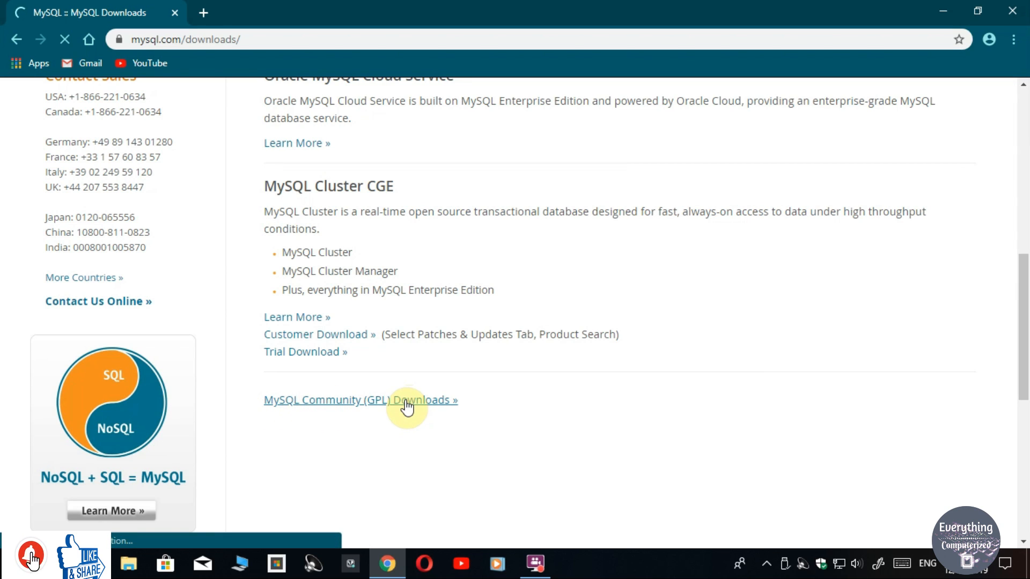
# Open MySQL Community (GPL) Downloads, then the MySQL Installer for Windows page.
pyautogui.click(360, 400)
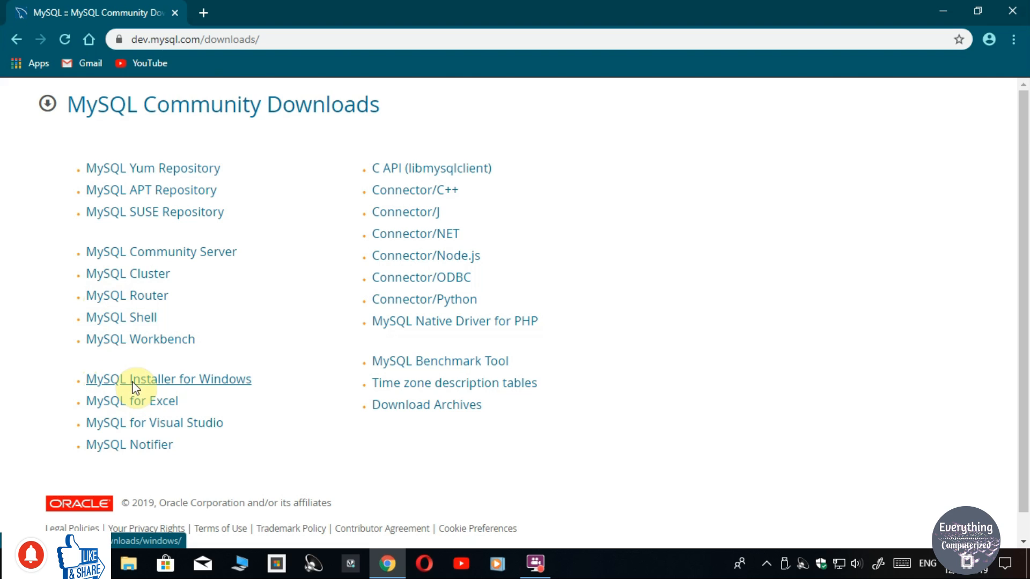
pyautogui.moveTo(118, 386)
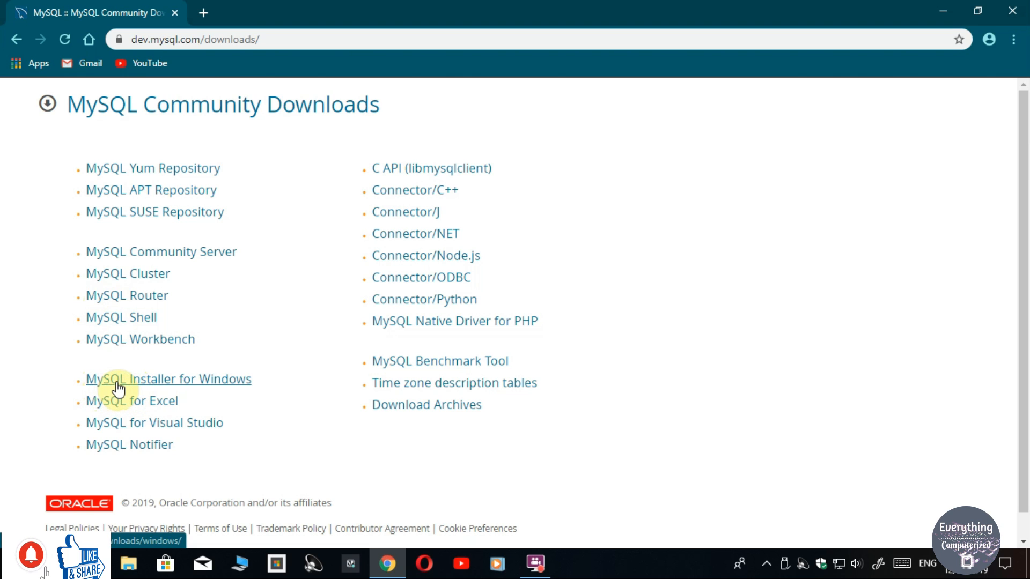
pyautogui.moveTo(190, 391)
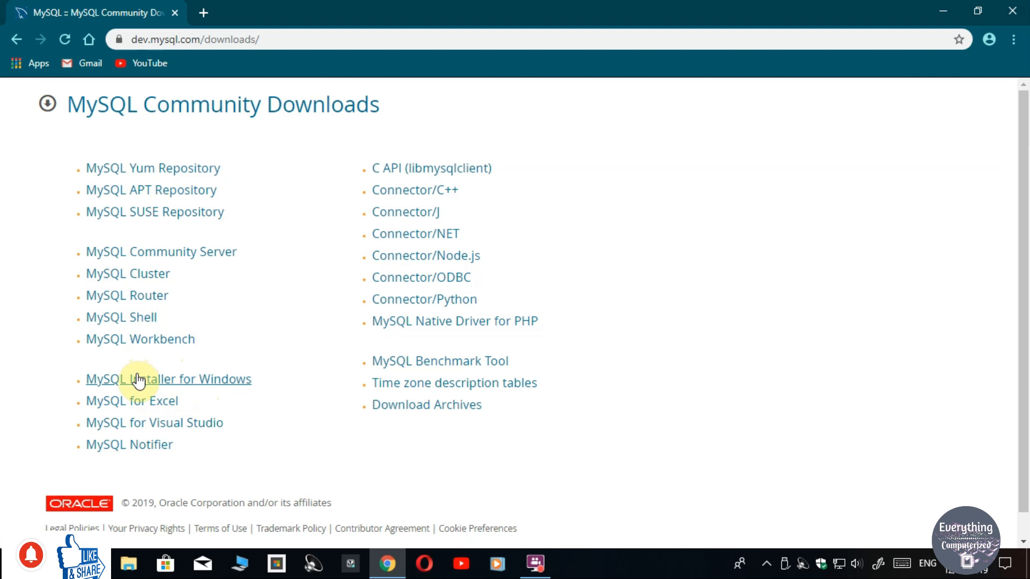
pyautogui.click(168, 379)
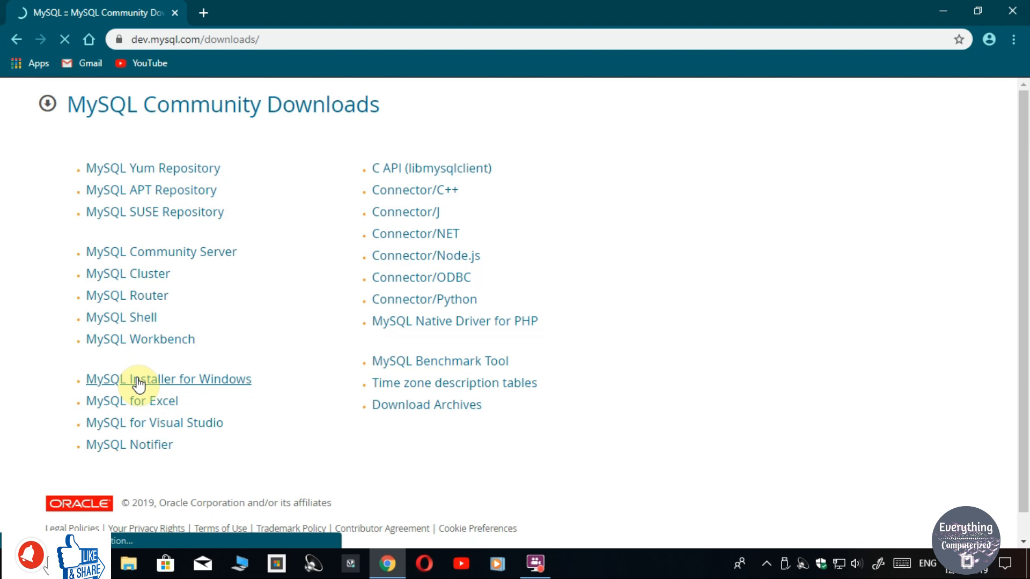
pyautogui.click(168, 379)
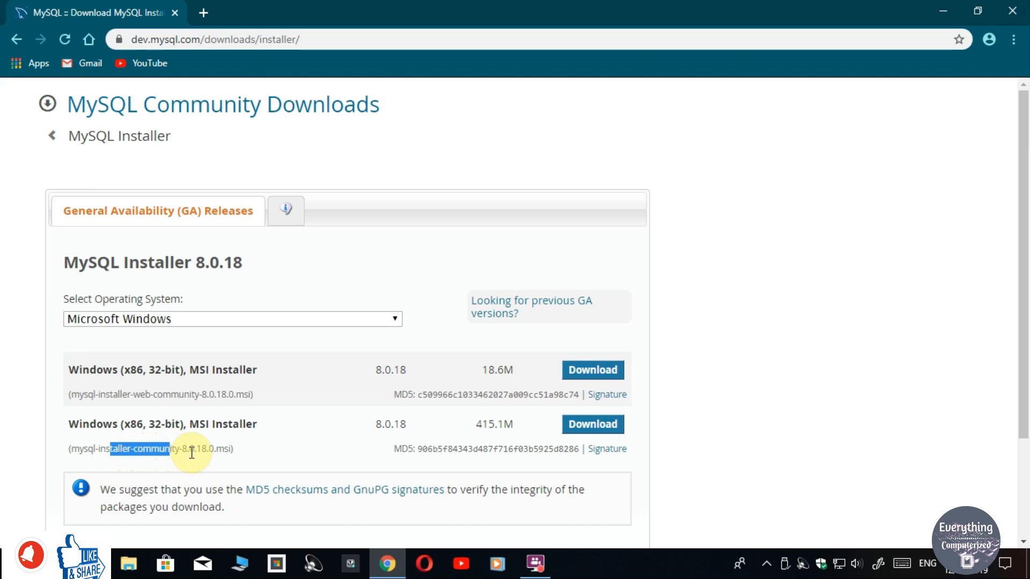
pyautogui.moveTo(561, 445)
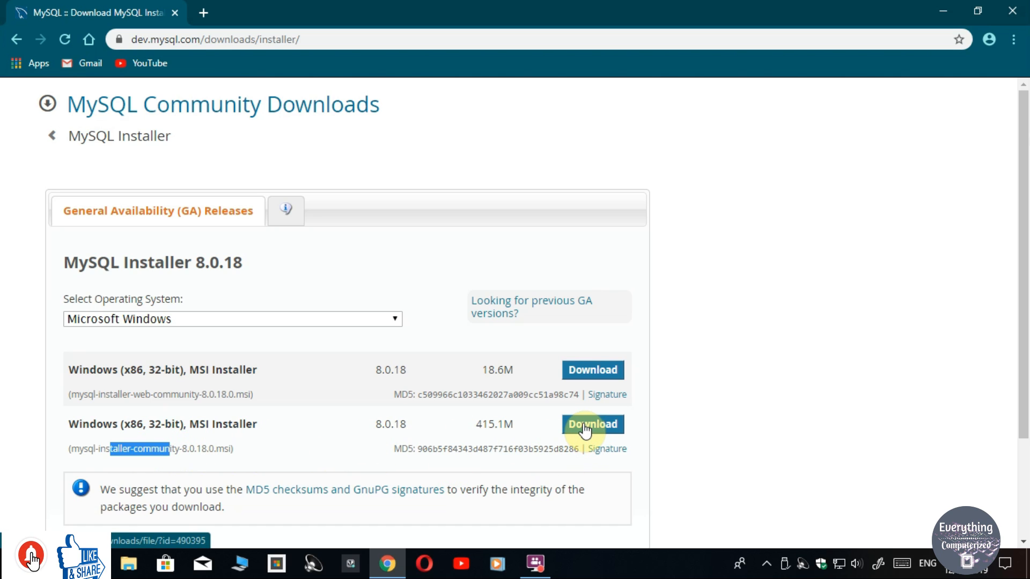
pyautogui.moveTo(478, 427)
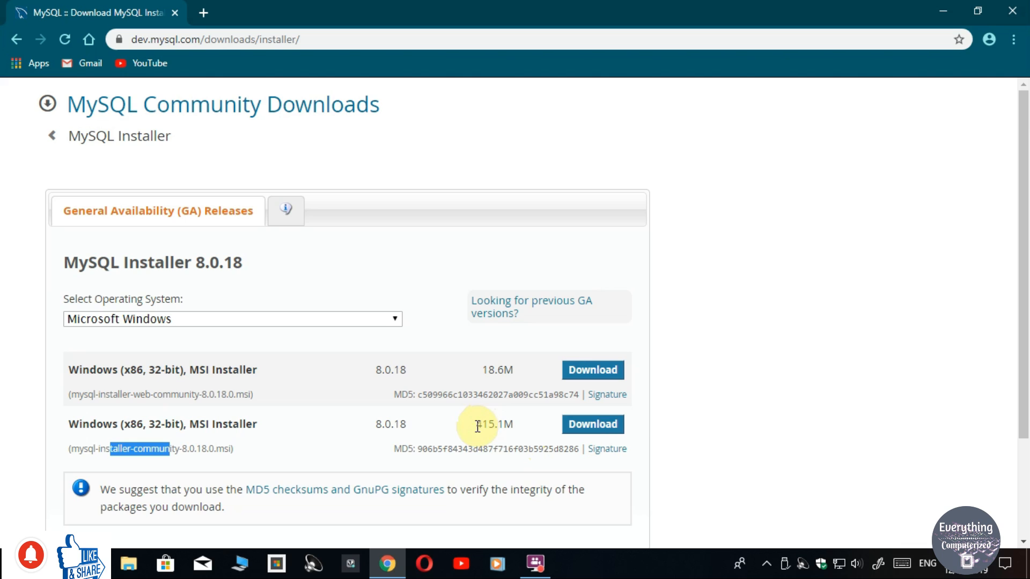
# Download the 415.1M mysql-installer-community 8.0.18 MSI without signing in.
pyautogui.doubleClick(491, 424)
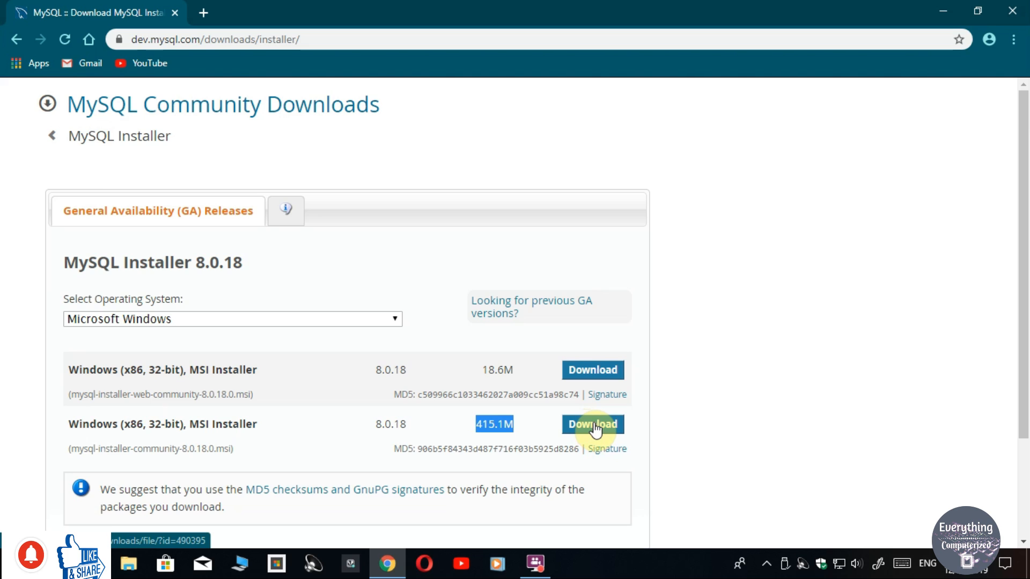
pyautogui.click(591, 424)
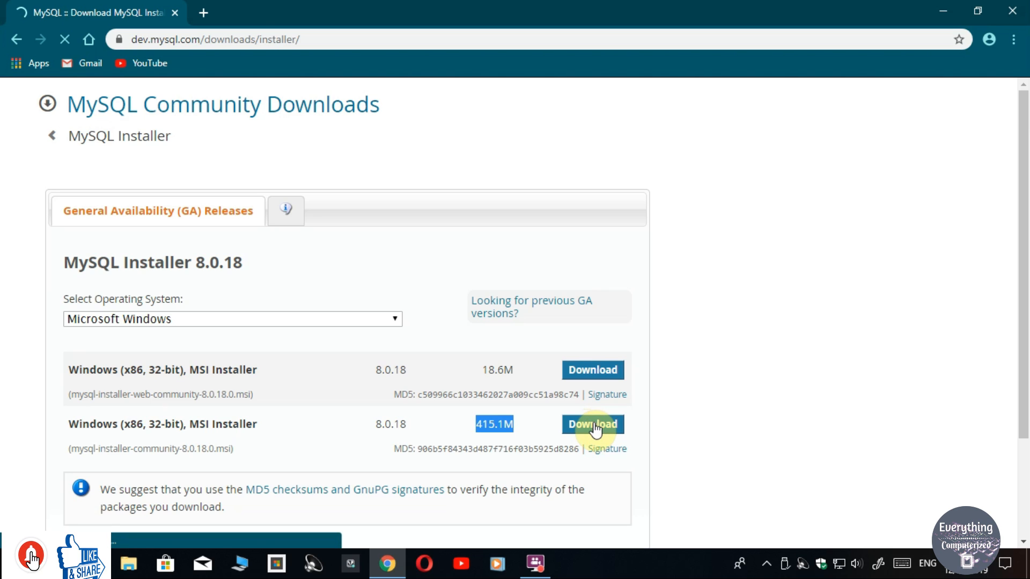
pyautogui.click(591, 423)
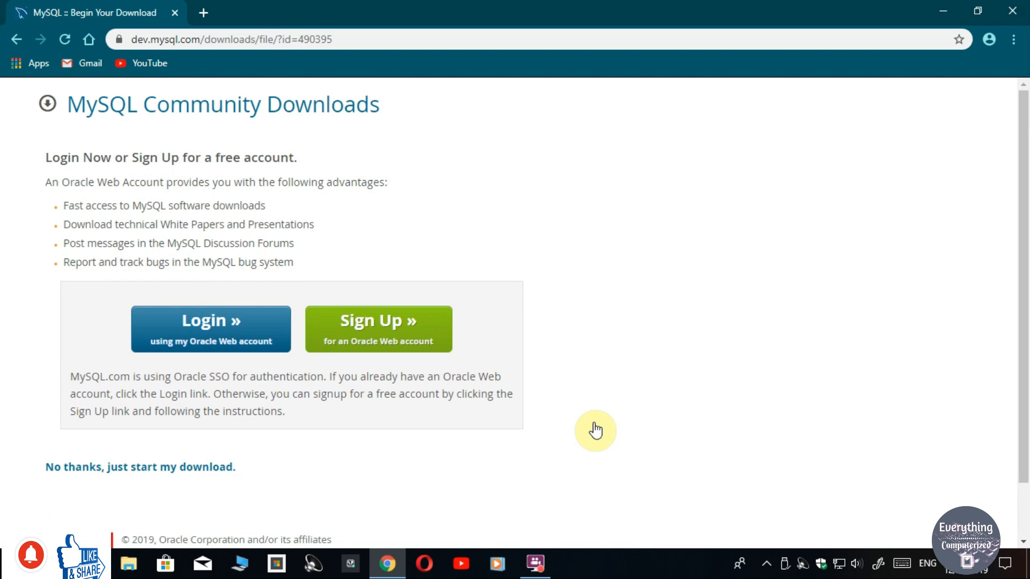
pyautogui.moveTo(74, 446)
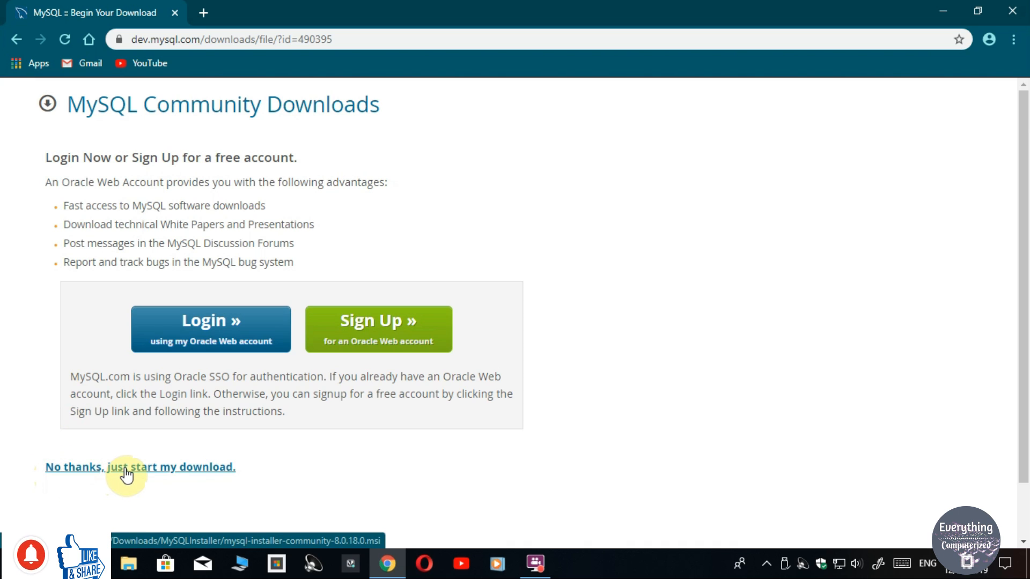
pyautogui.click(140, 467)
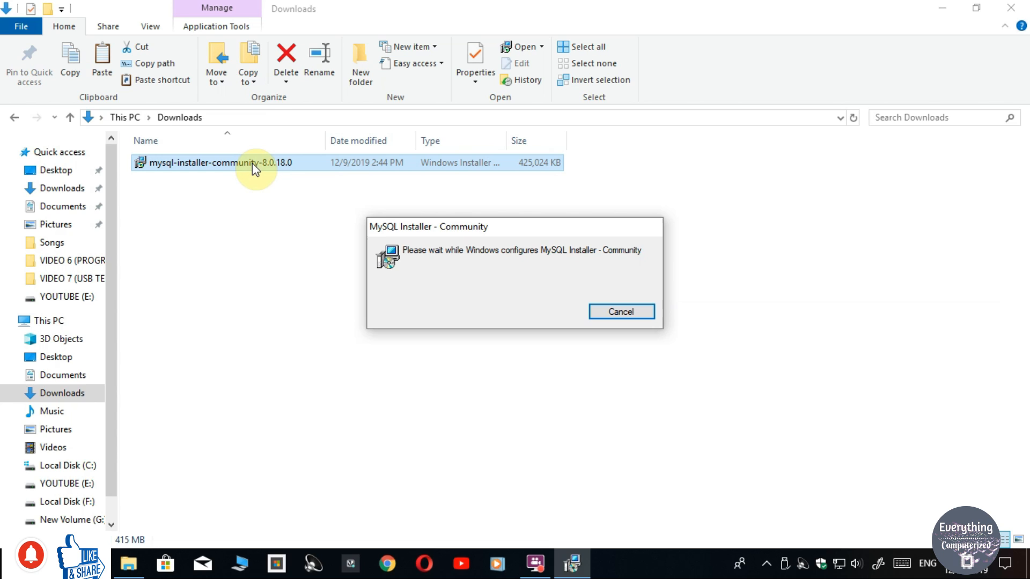
pyautogui.moveTo(30, 555)
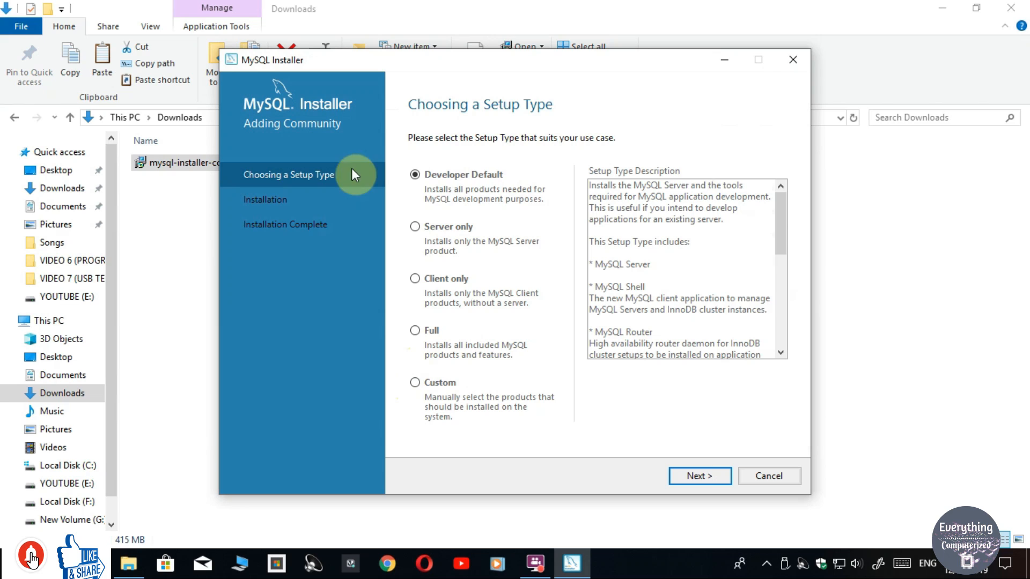
pyautogui.moveTo(558, 227)
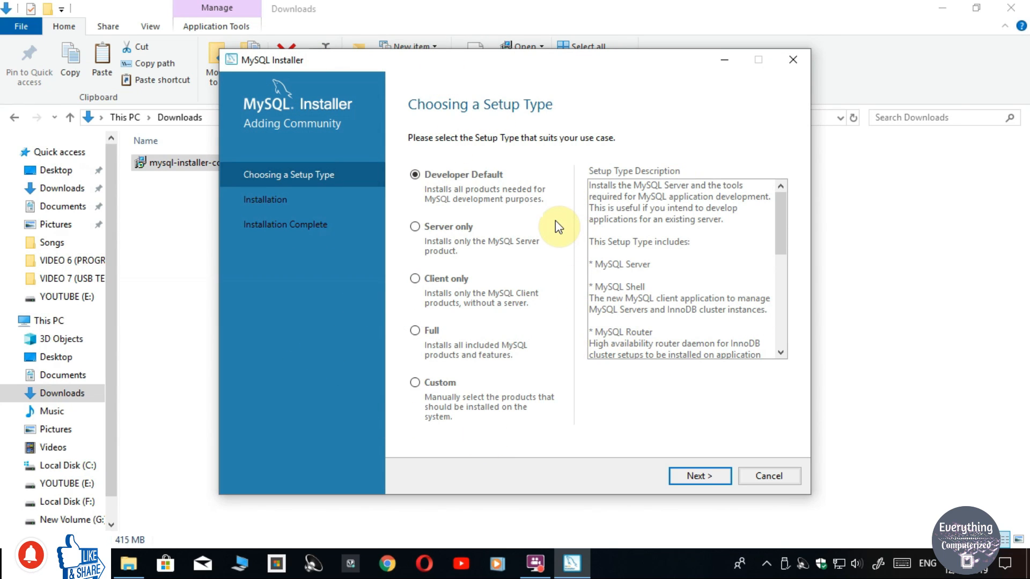
pyautogui.moveTo(436, 197)
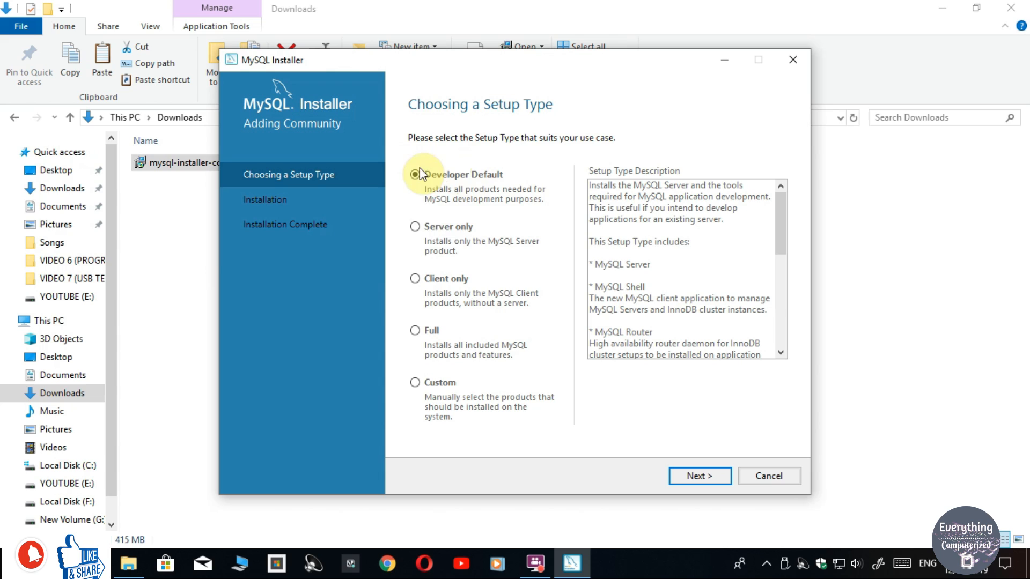
# Keep Developer Default and accept the existing MySQL Server 8.0 path warning.
pyautogui.click(414, 174)
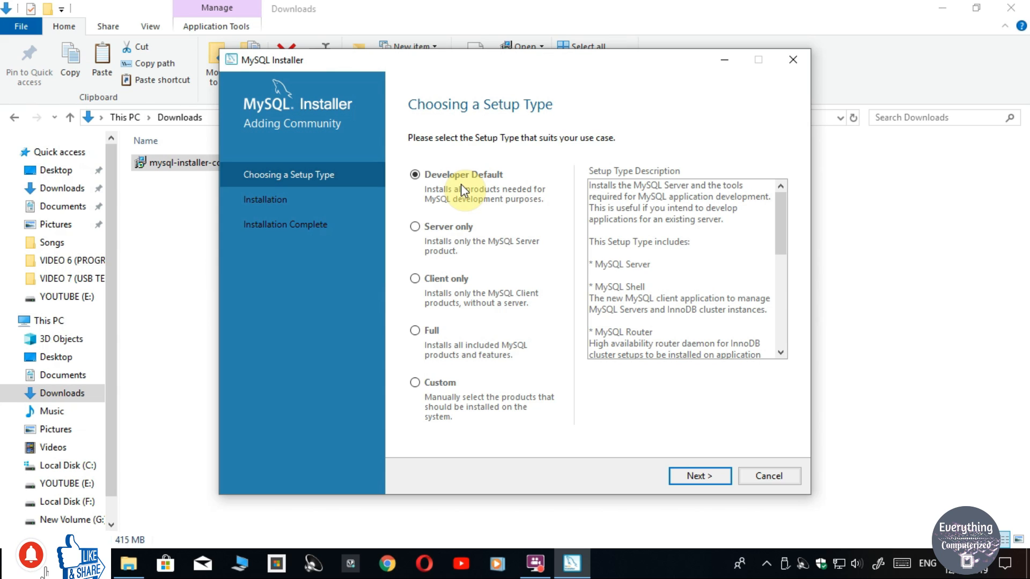
pyautogui.moveTo(737, 448)
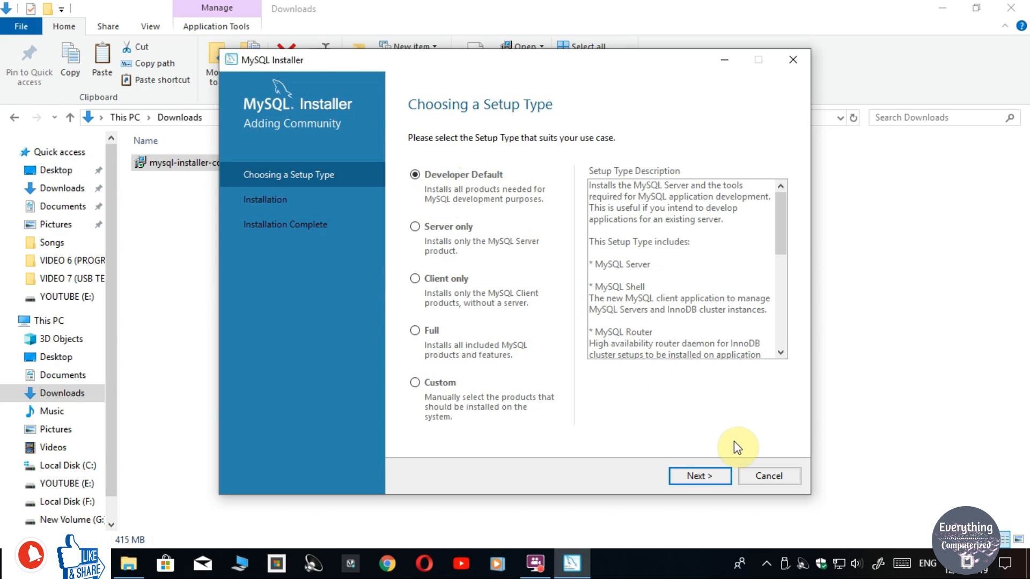
pyautogui.click(700, 476)
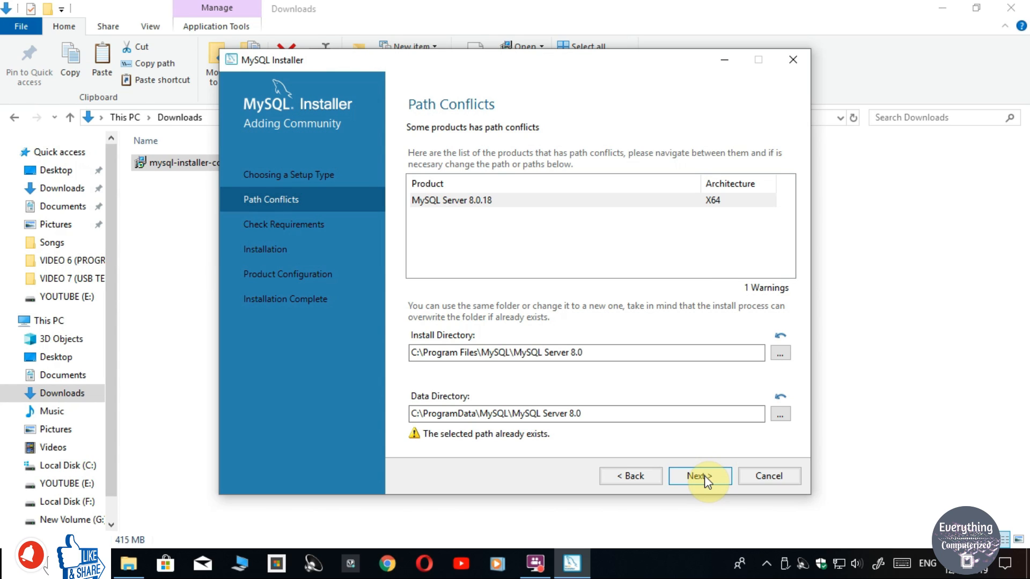
pyautogui.moveTo(667, 473)
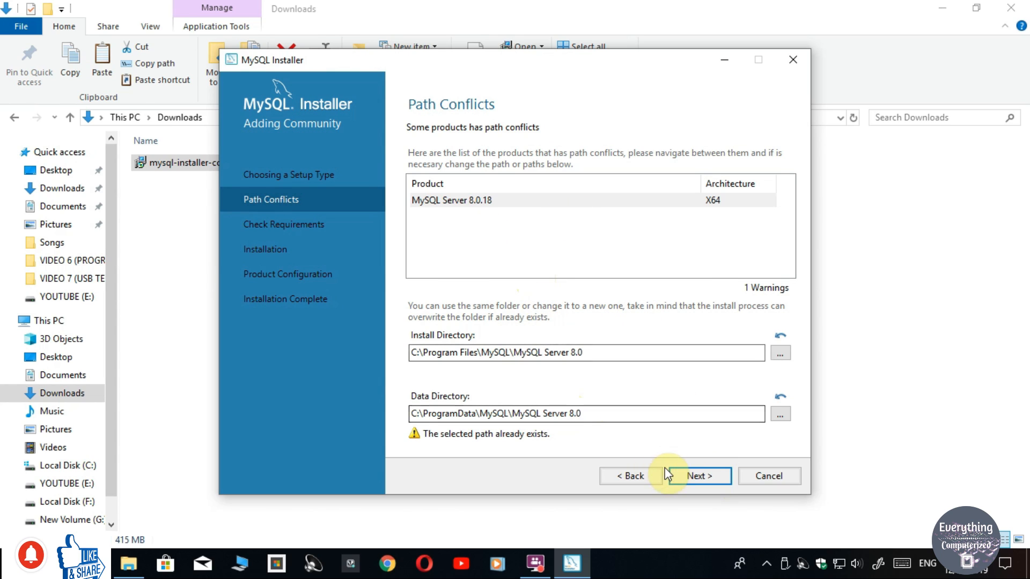
pyautogui.click(700, 475)
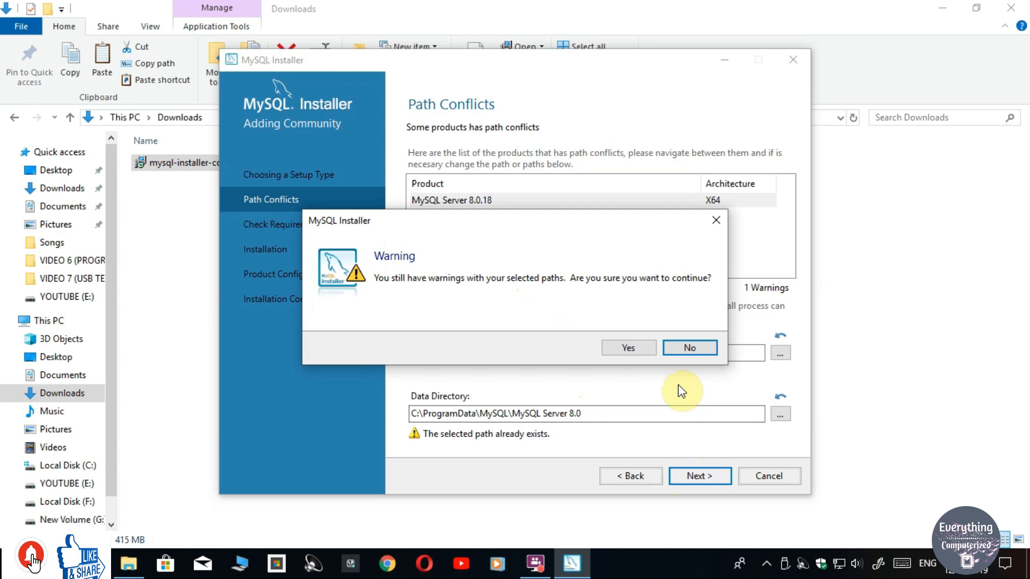
pyautogui.click(627, 348)
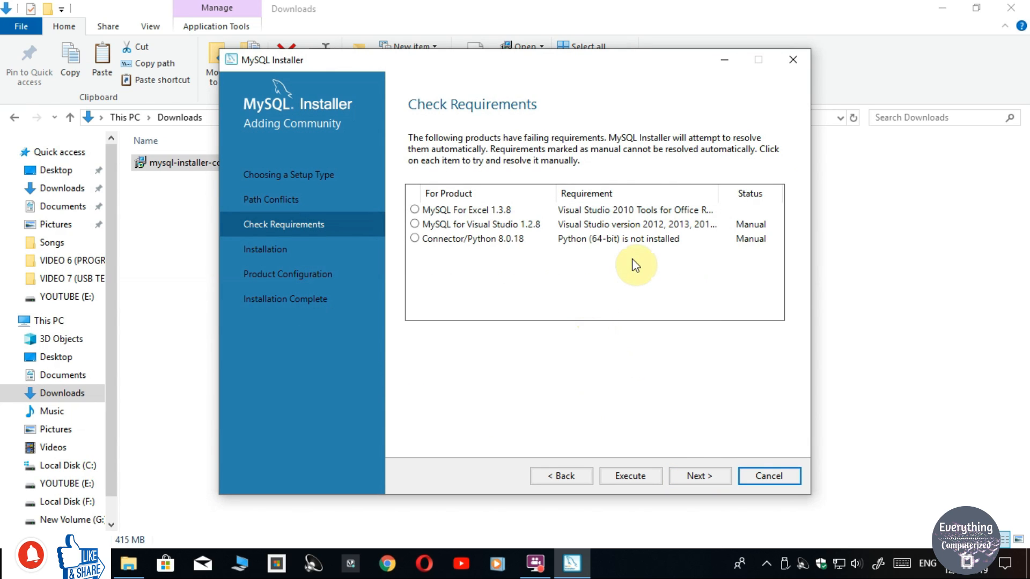
pyautogui.moveTo(522, 204)
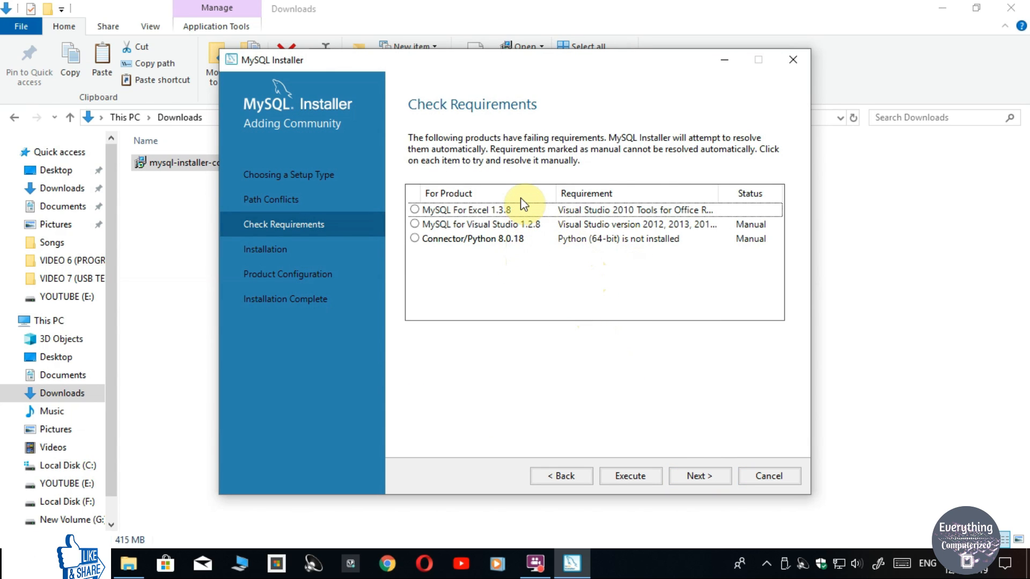
pyautogui.moveTo(536, 274)
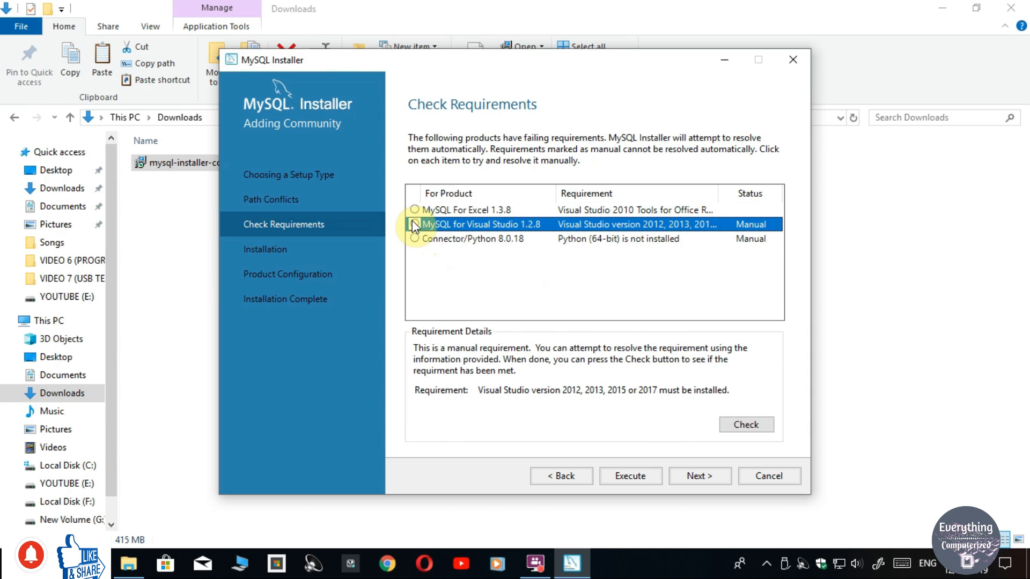
pyautogui.moveTo(638, 440)
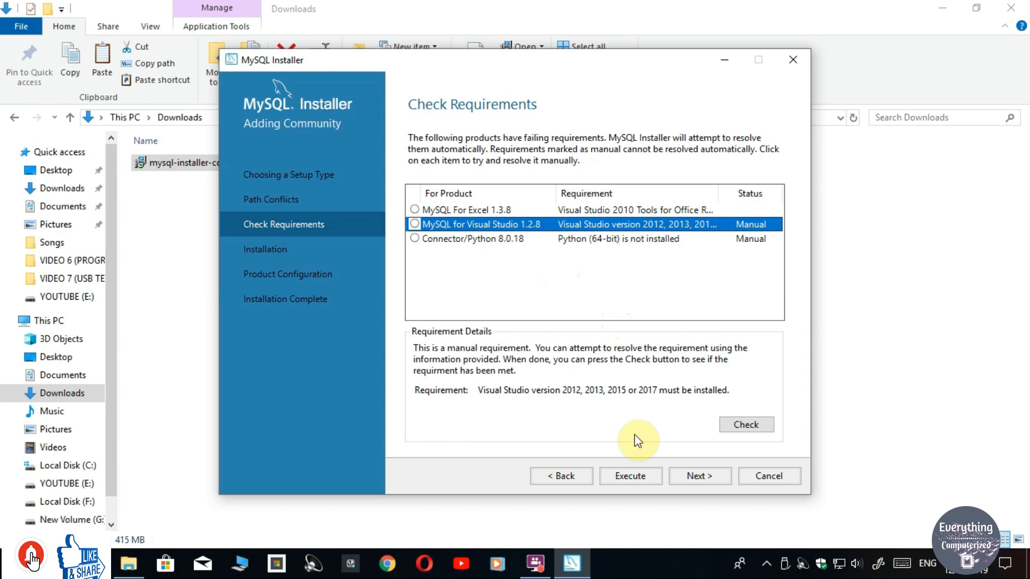
pyautogui.moveTo(632, 472)
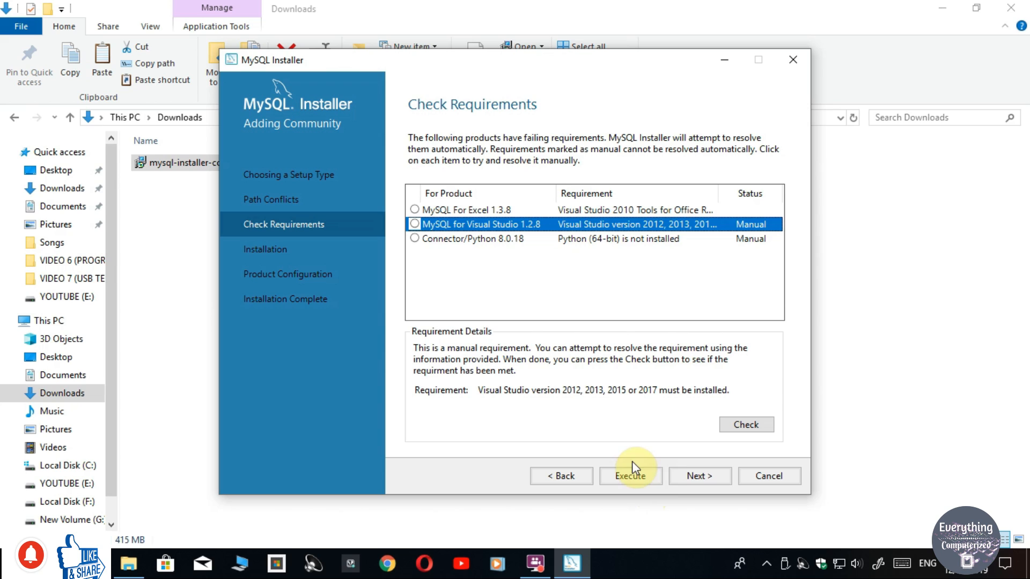
# Execute automatic resolution of failing requirements, launching the Office Runtime 2010 setup.
pyautogui.click(629, 475)
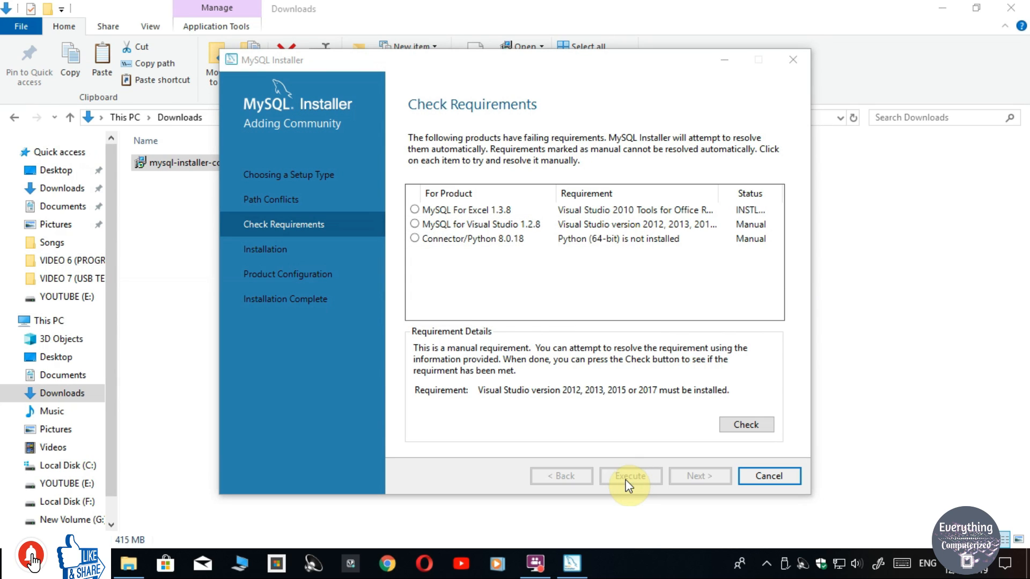
pyautogui.click(628, 476)
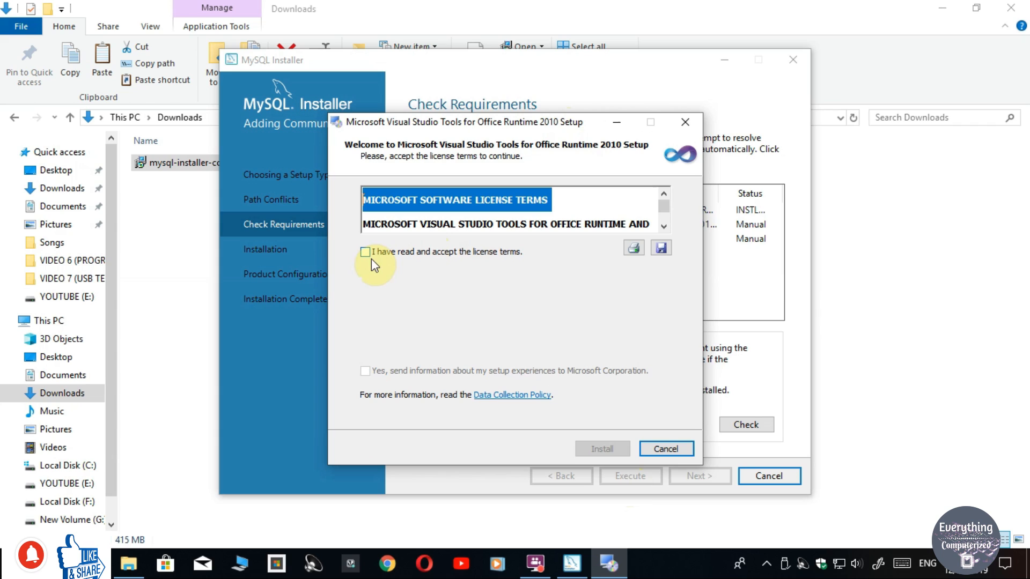
pyautogui.moveTo(371, 263)
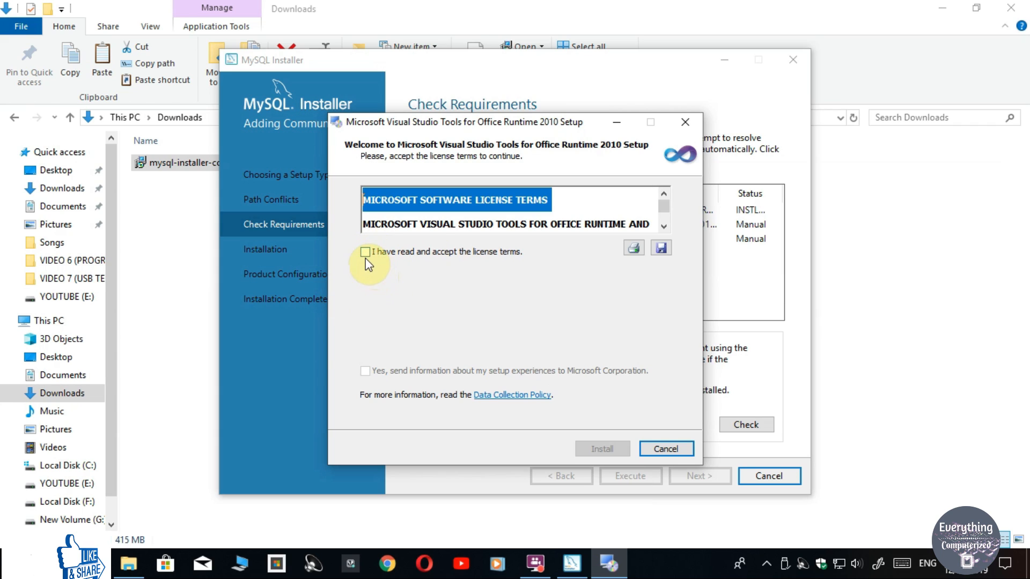
# Accept the license and install Visual Studio Tools for Office Runtime 2010.
pyautogui.click(366, 252)
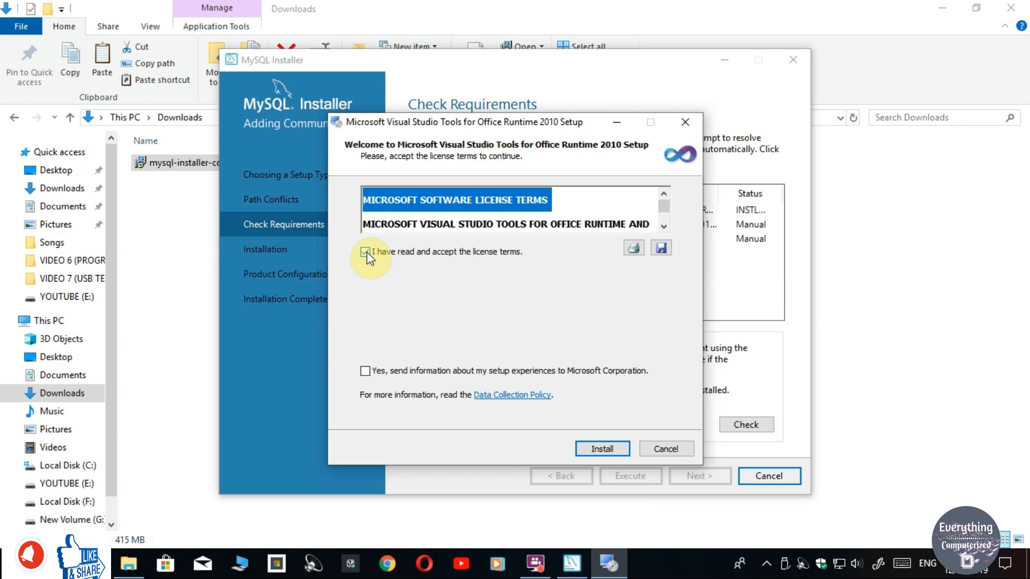
pyautogui.click(365, 252)
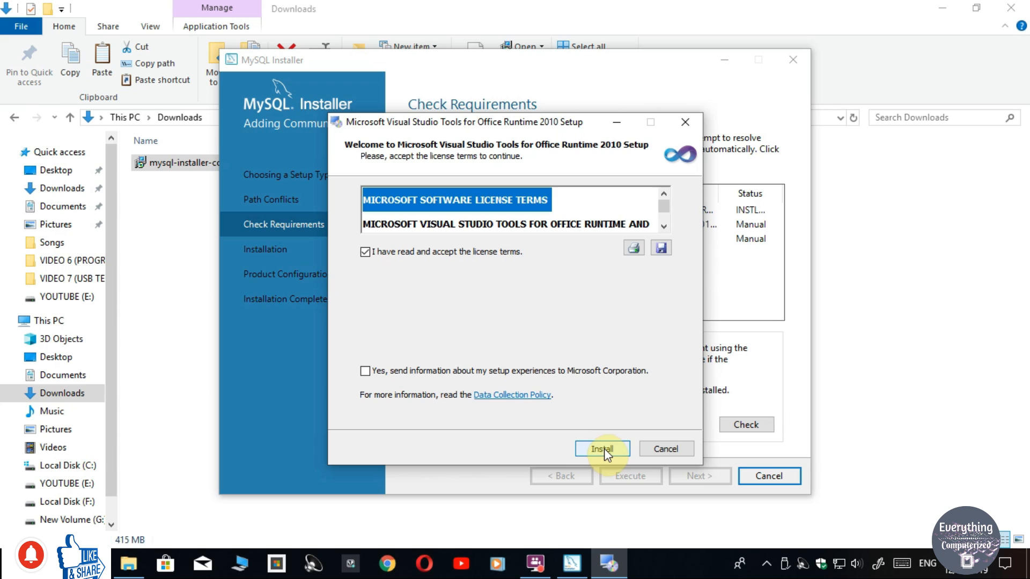
pyautogui.click(602, 448)
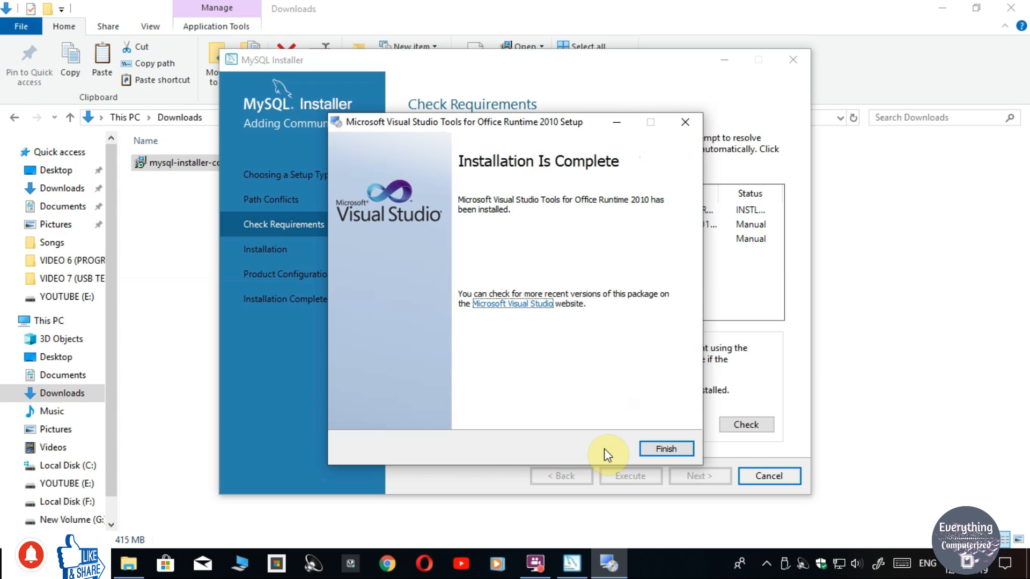
pyautogui.moveTo(699, 476)
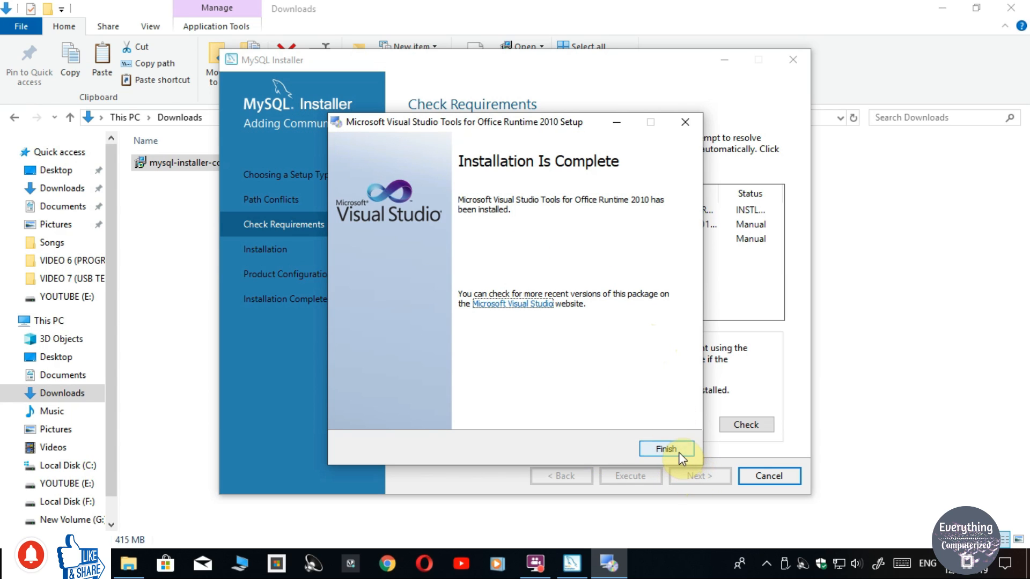
pyautogui.click(665, 448)
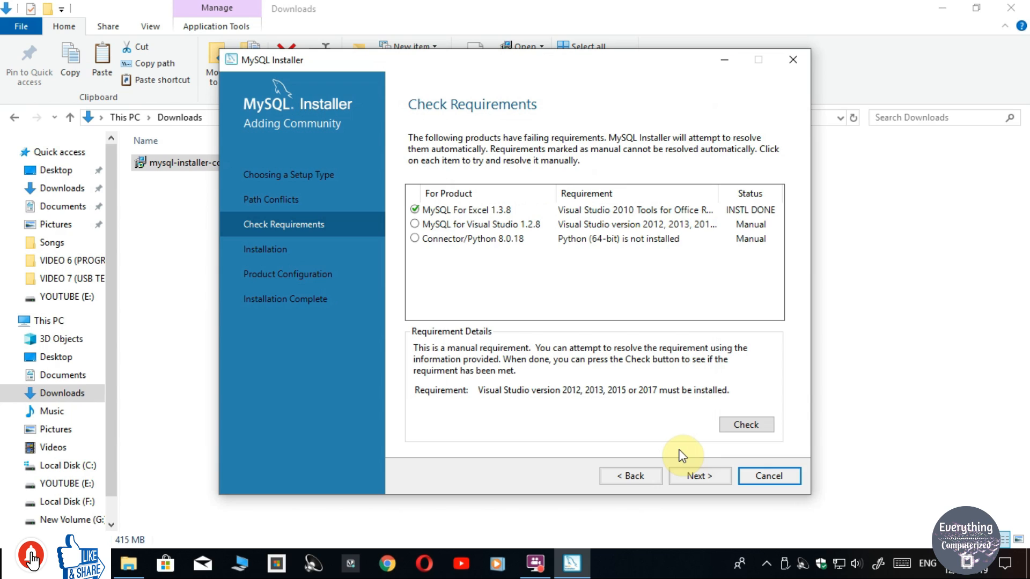
# Advance to the Installation step, confirming Yes despite unmet product requirements.
pyautogui.click(479, 224)
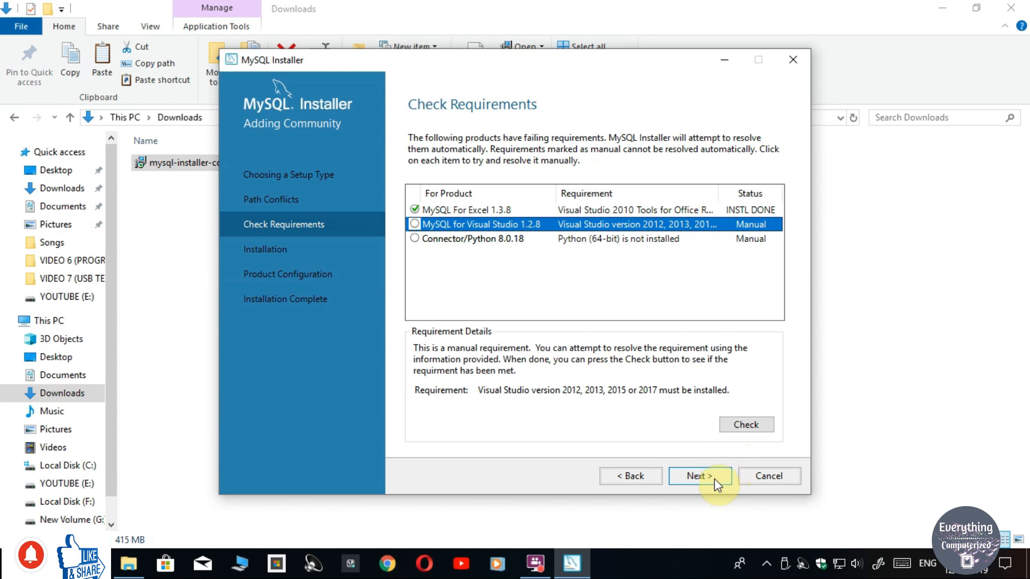
pyautogui.click(699, 475)
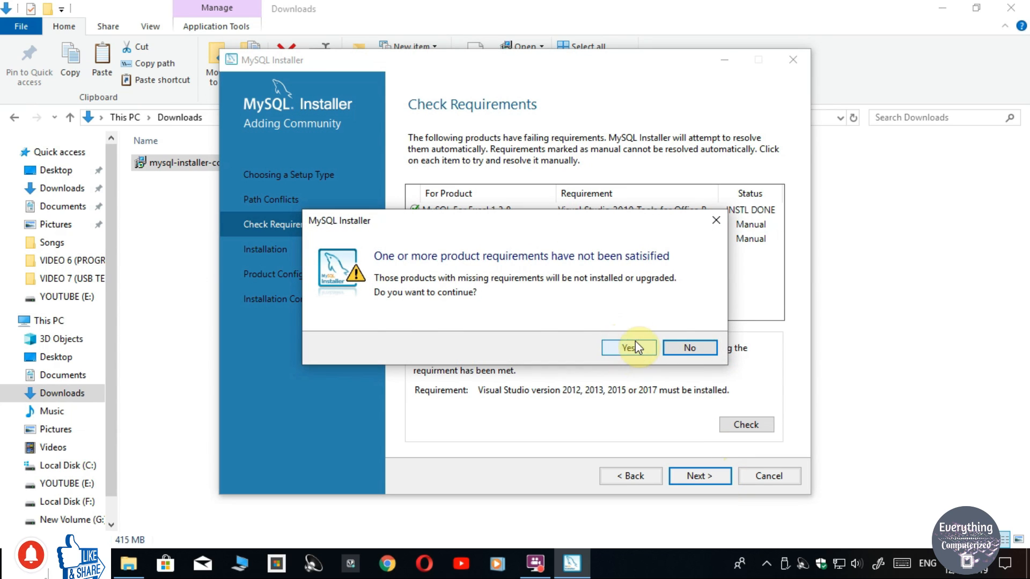
pyautogui.click(628, 348)
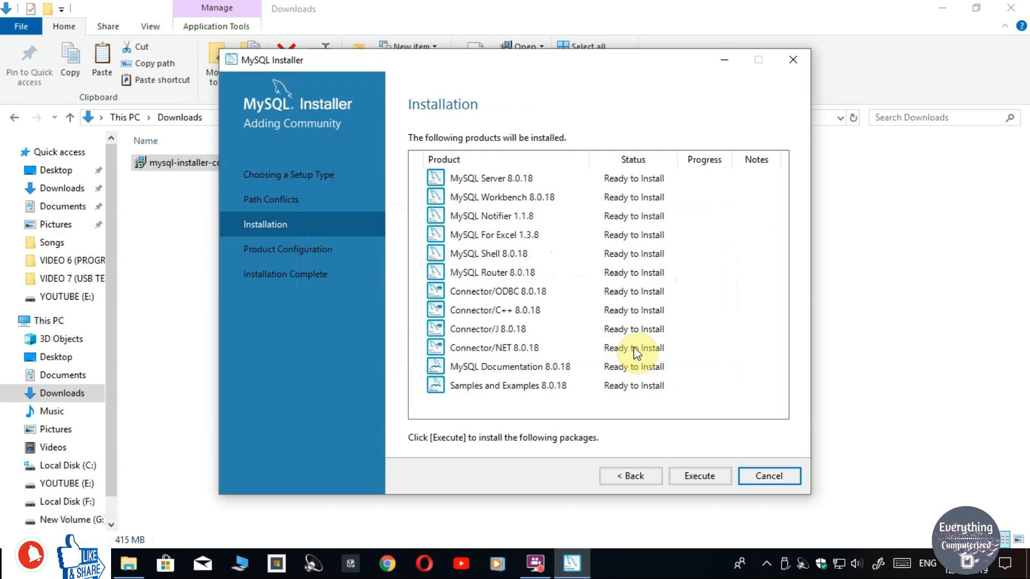
pyautogui.moveTo(598, 302)
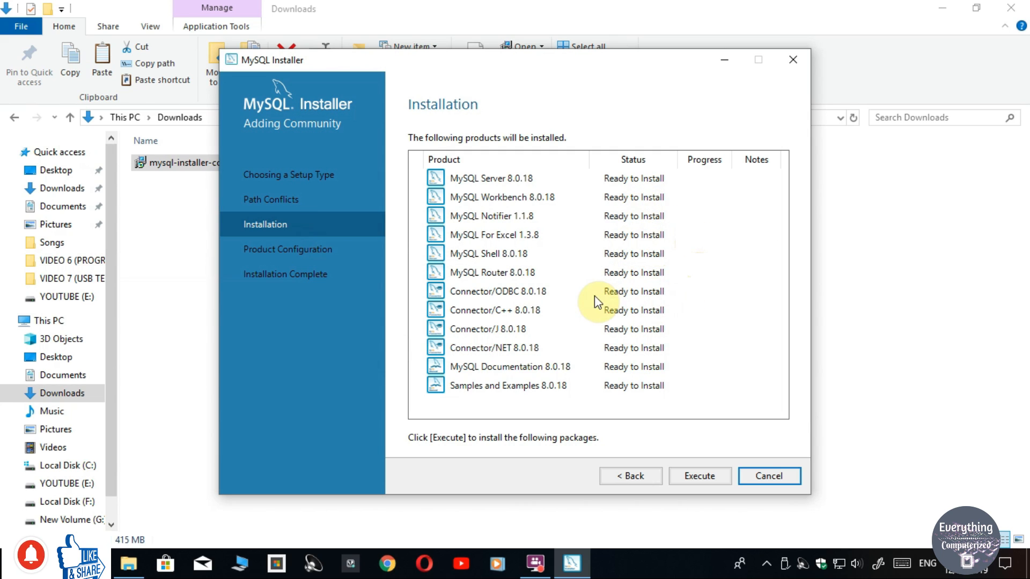
# Install all twelve MySQL 8.0.18 products and continue to Product Configuration.
pyautogui.click(507, 386)
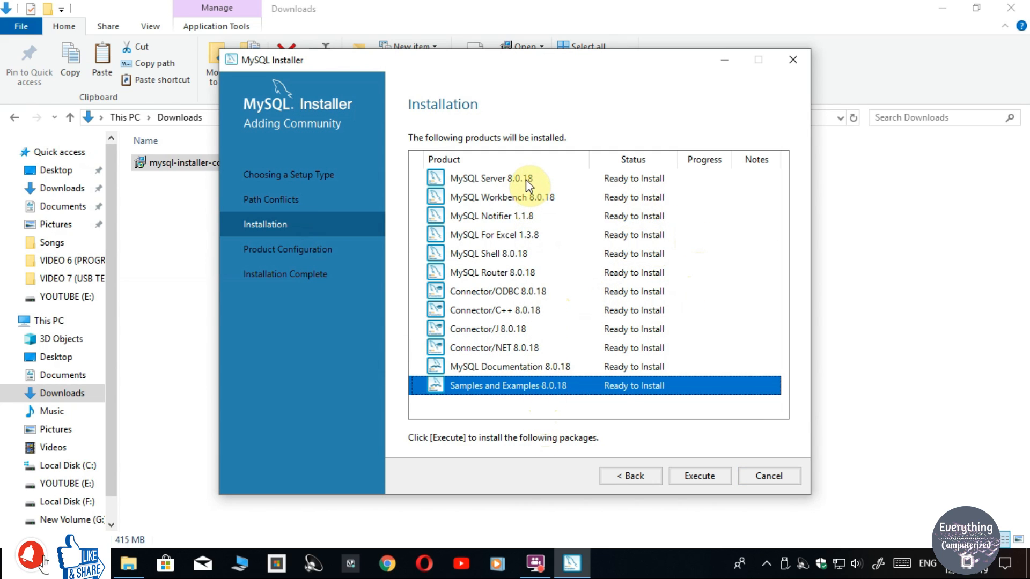
pyautogui.click(699, 476)
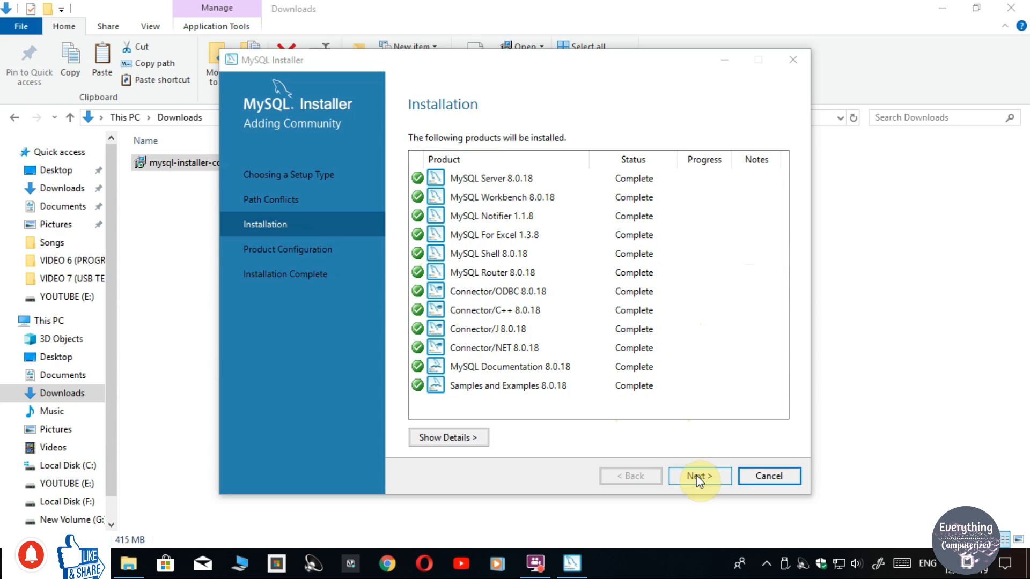
pyautogui.click(699, 476)
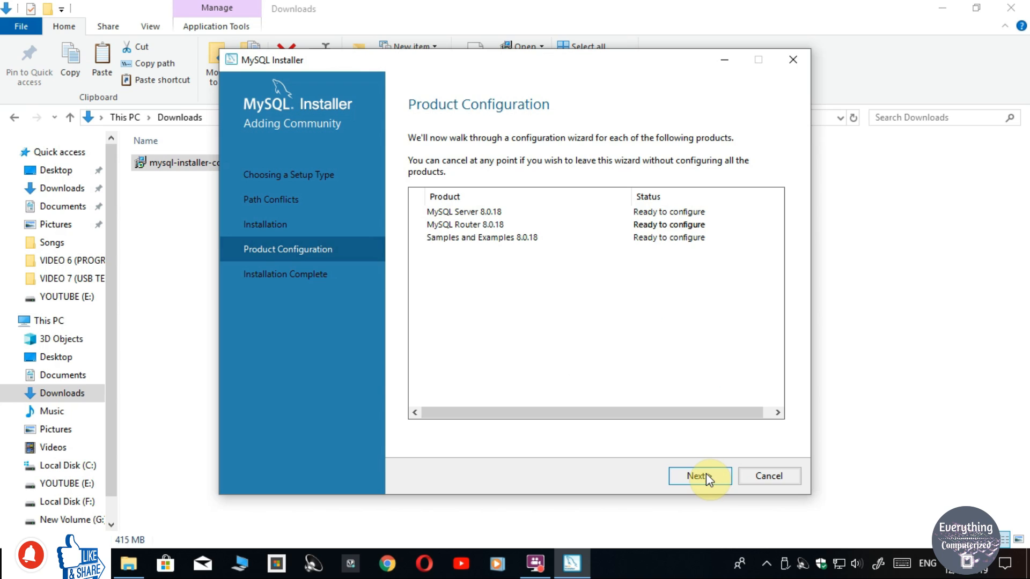
# Keep Standalone MySQL Server and Development Computer on port 3306, reaching Authentication Method.
pyautogui.click(699, 476)
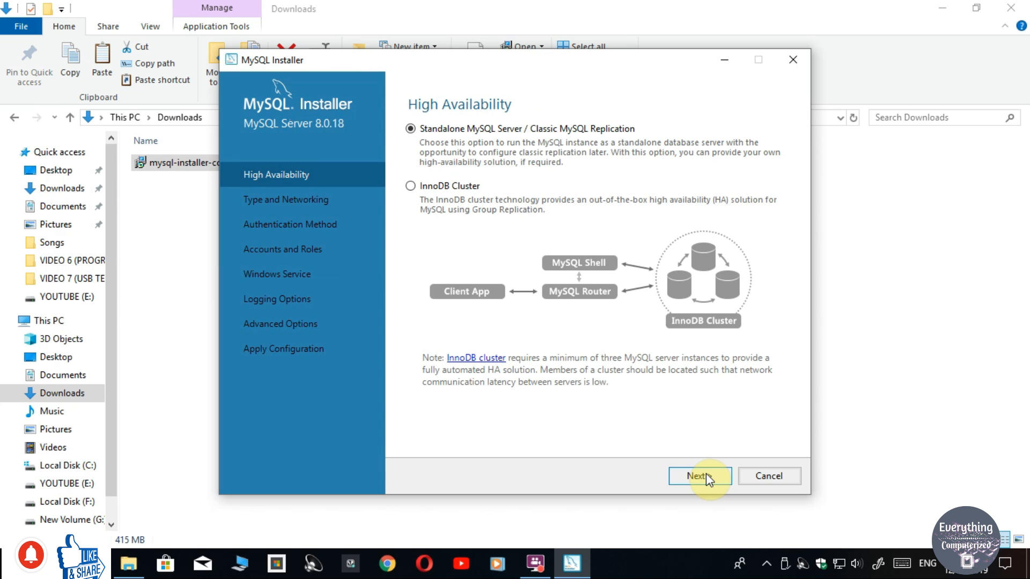
pyautogui.click(699, 476)
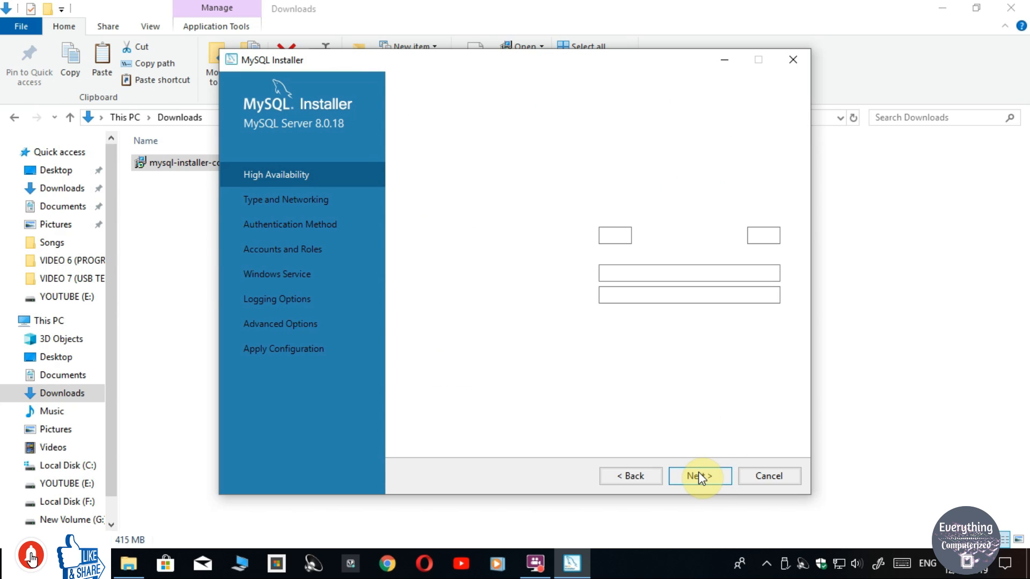
pyautogui.click(699, 476)
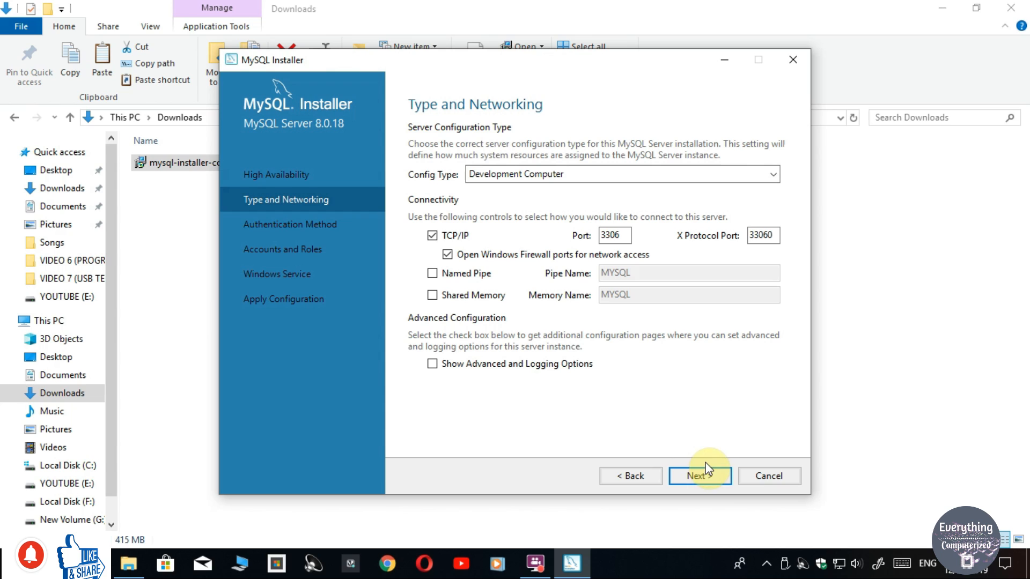
pyautogui.moveTo(643, 174)
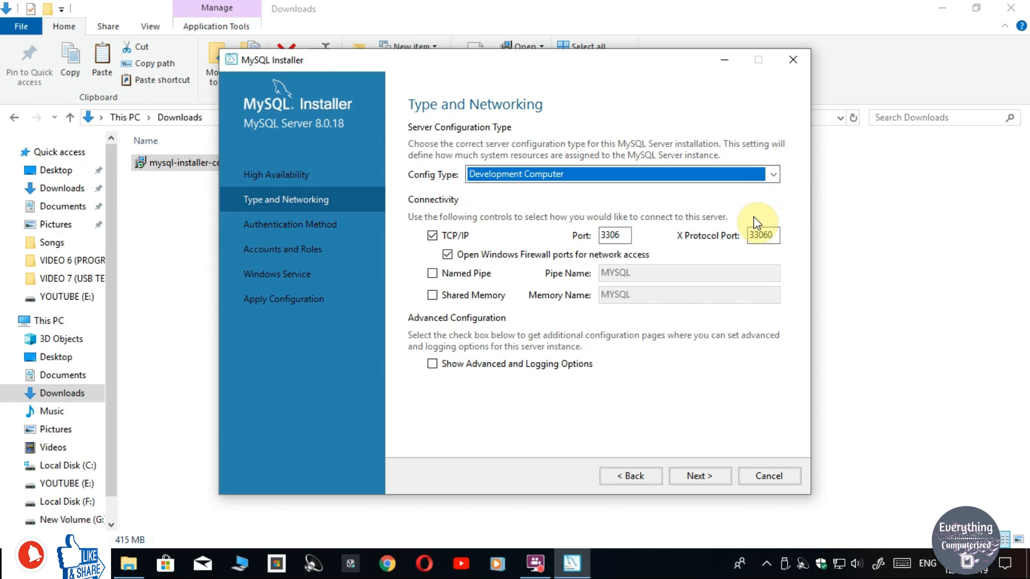
pyautogui.moveTo(651, 325)
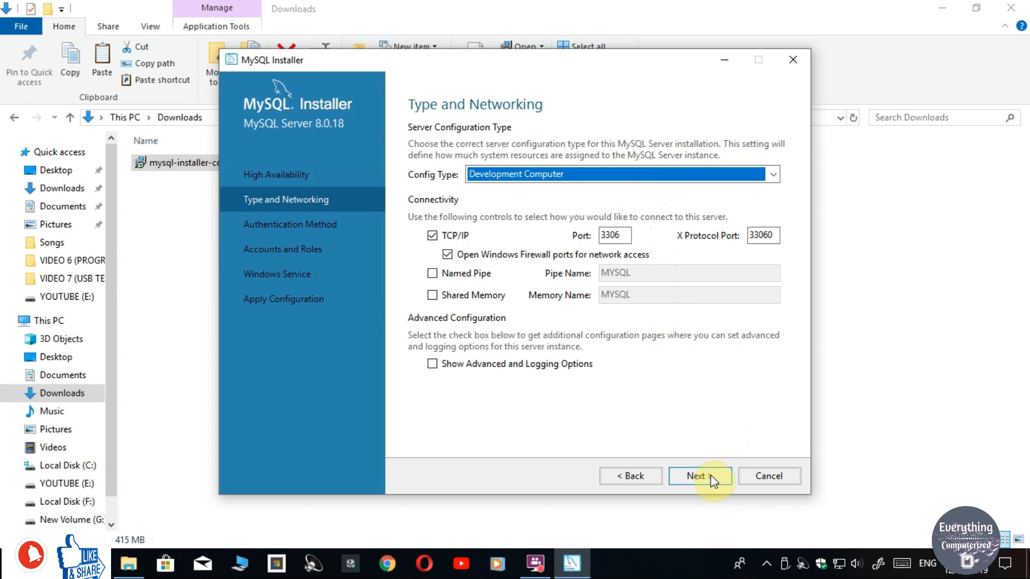
pyautogui.click(699, 476)
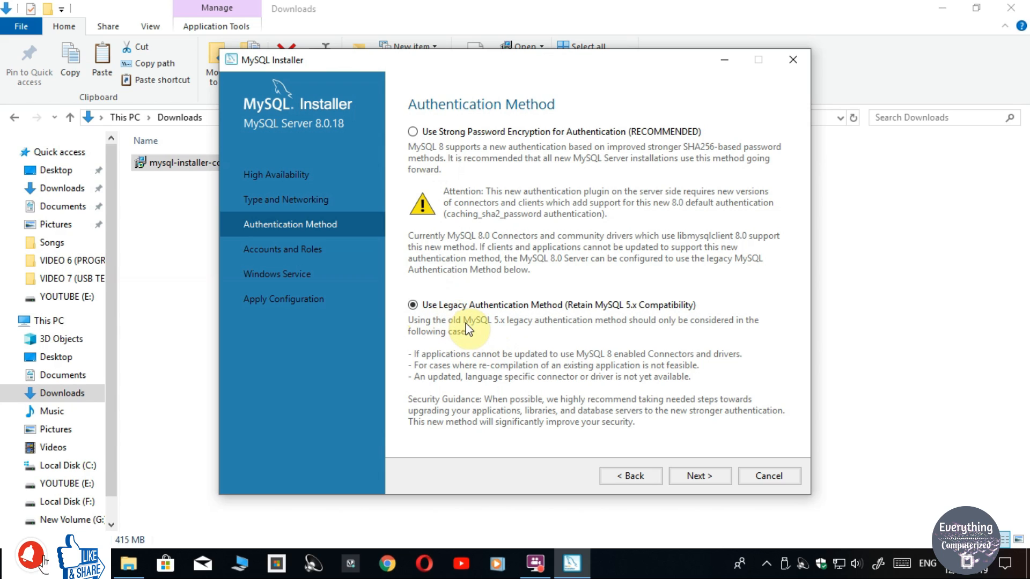
pyautogui.moveTo(532, 322)
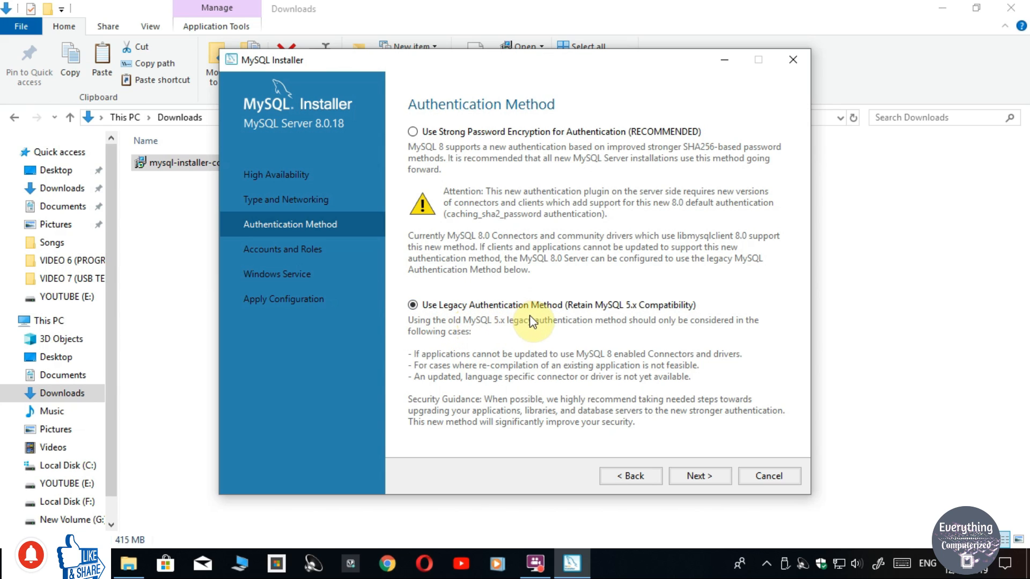
pyautogui.moveTo(667, 404)
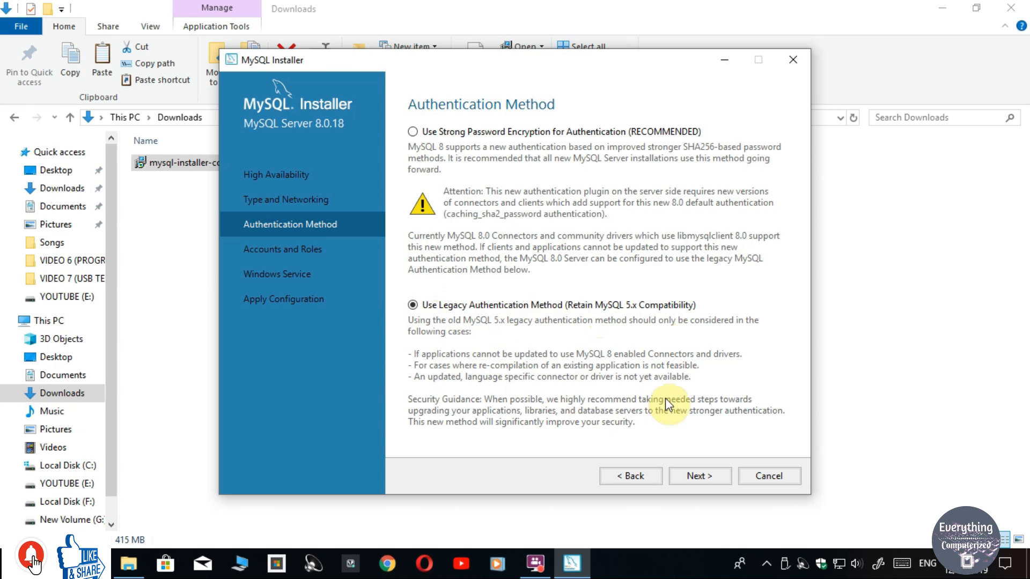
# Accept the legacy MySQL 5.x authentication method and continue to Accounts and Roles.
pyautogui.click(699, 476)
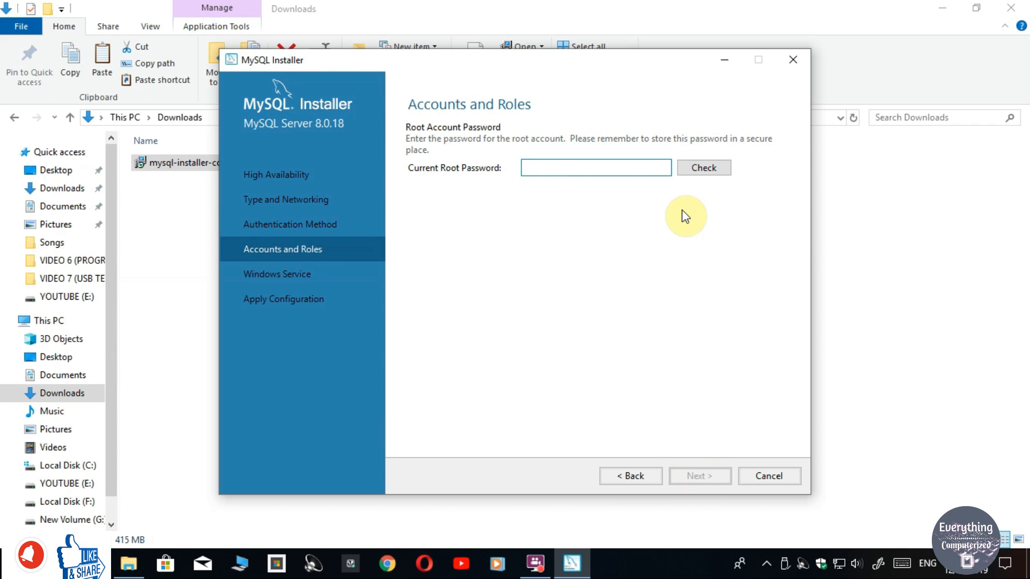
# Enter the current root password, verify it with Check, and continue to Windows Service.
pyautogui.click(594, 168)
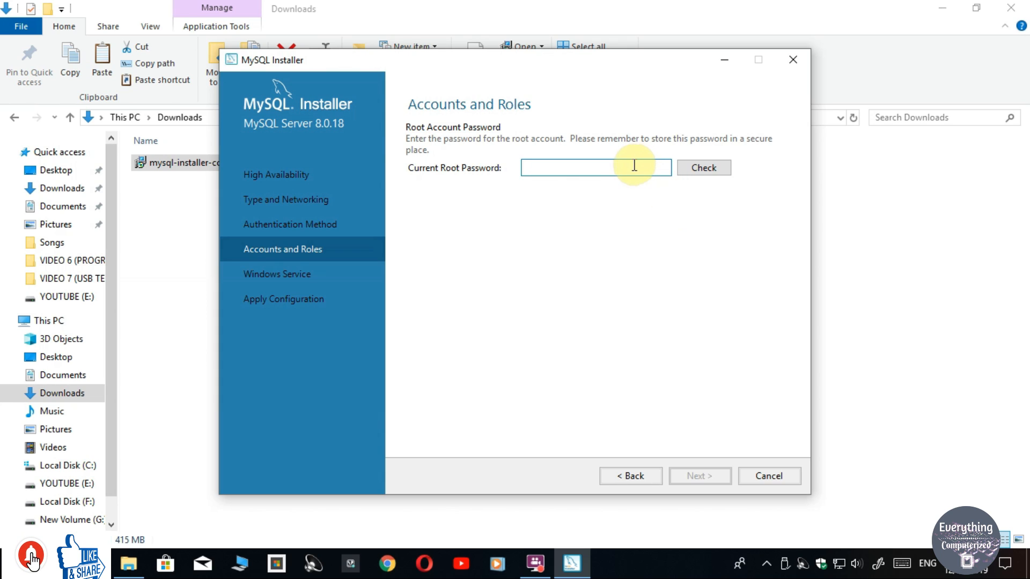
pyautogui.write('•')
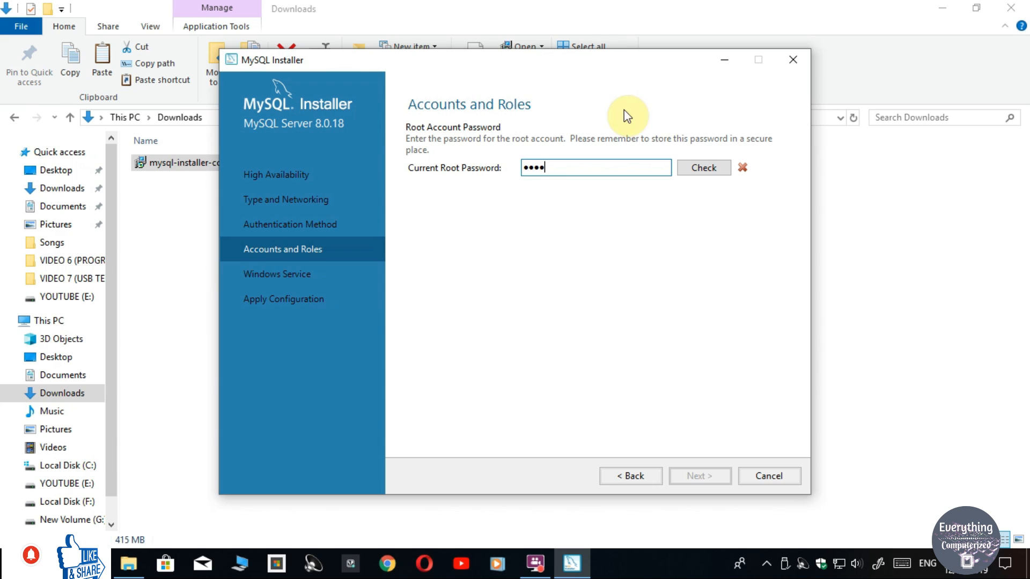
pyautogui.click(703, 168)
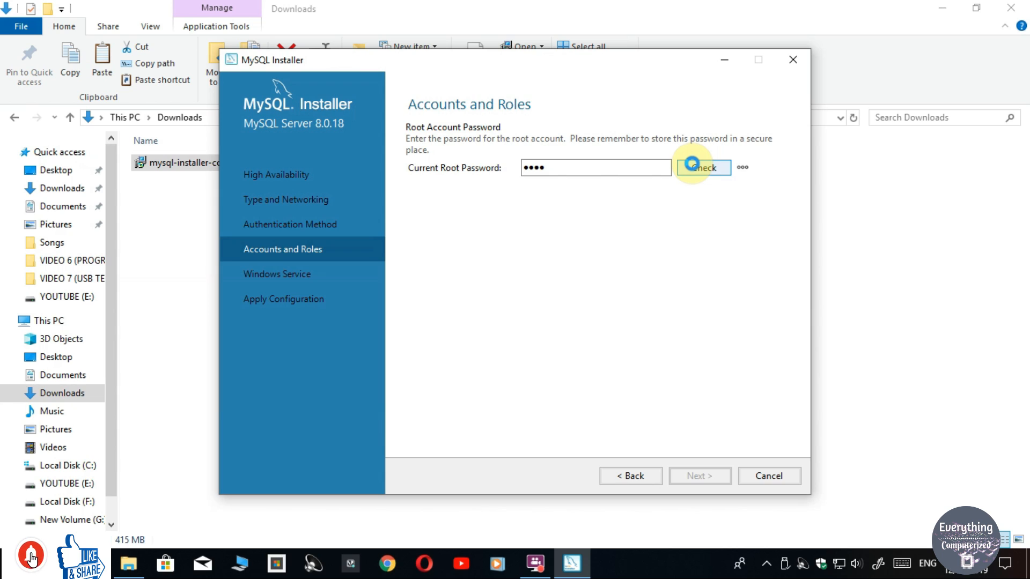
pyautogui.click(703, 167)
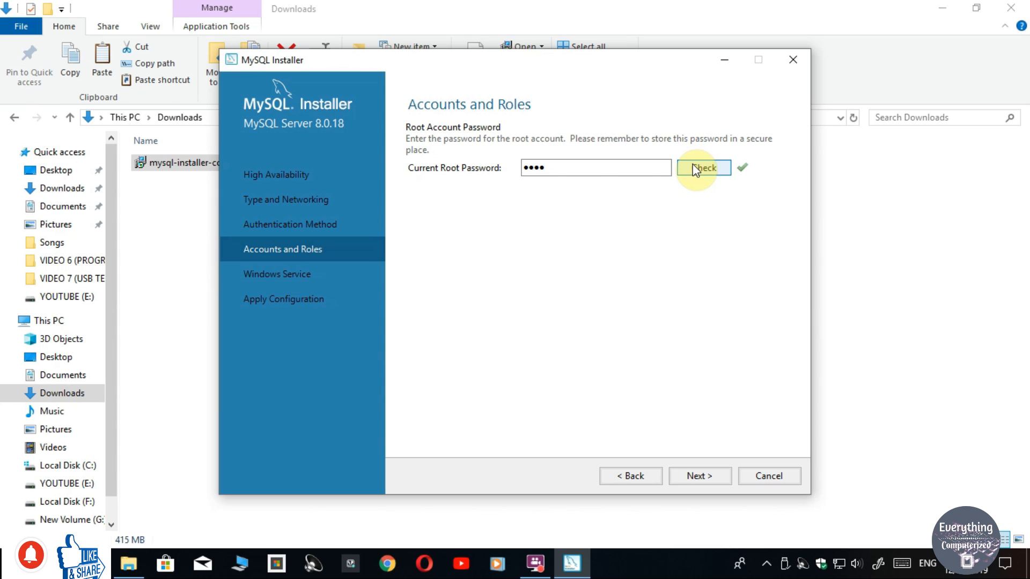
pyautogui.click(700, 475)
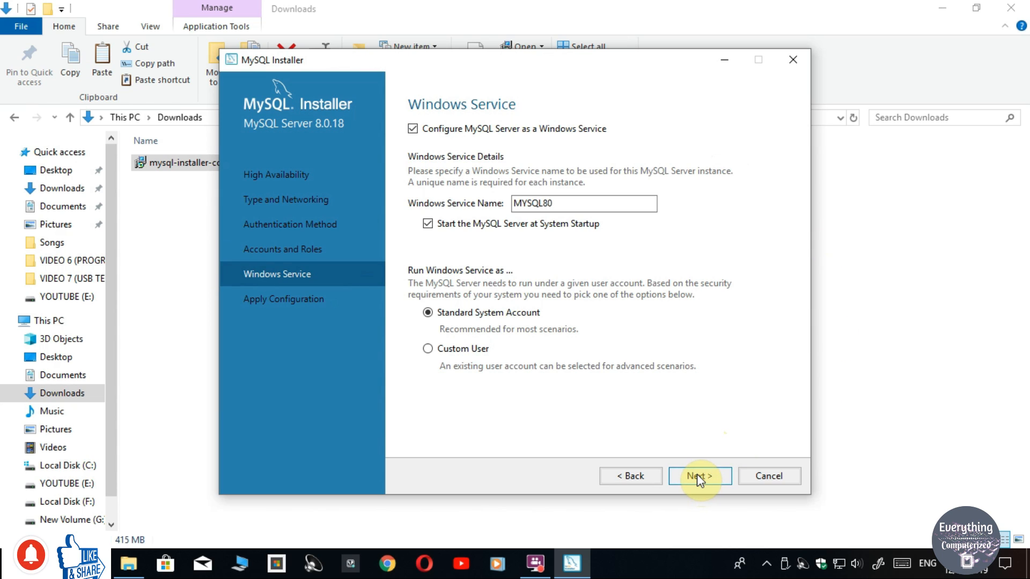
pyautogui.moveTo(642, 352)
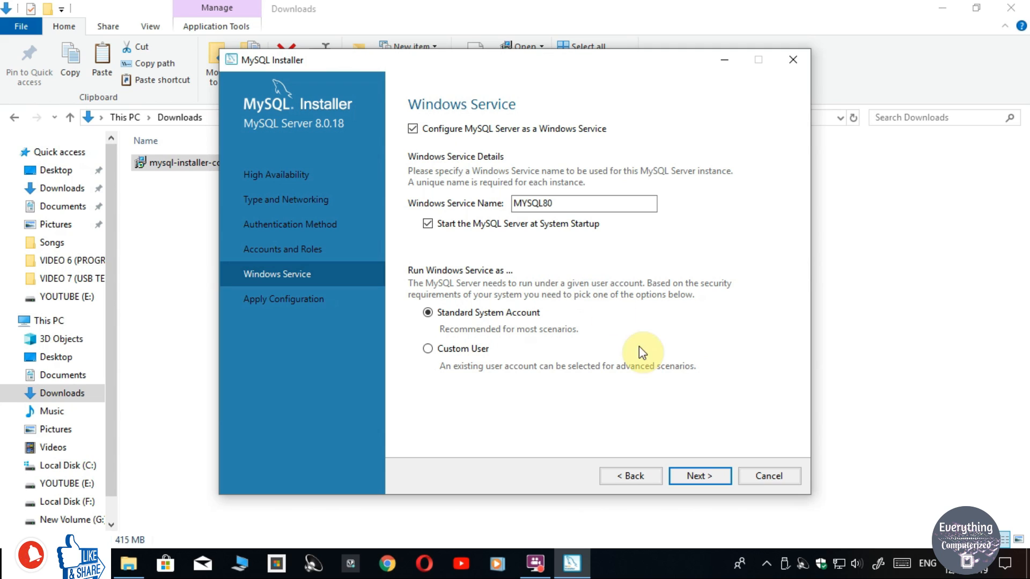
pyautogui.moveTo(700, 476)
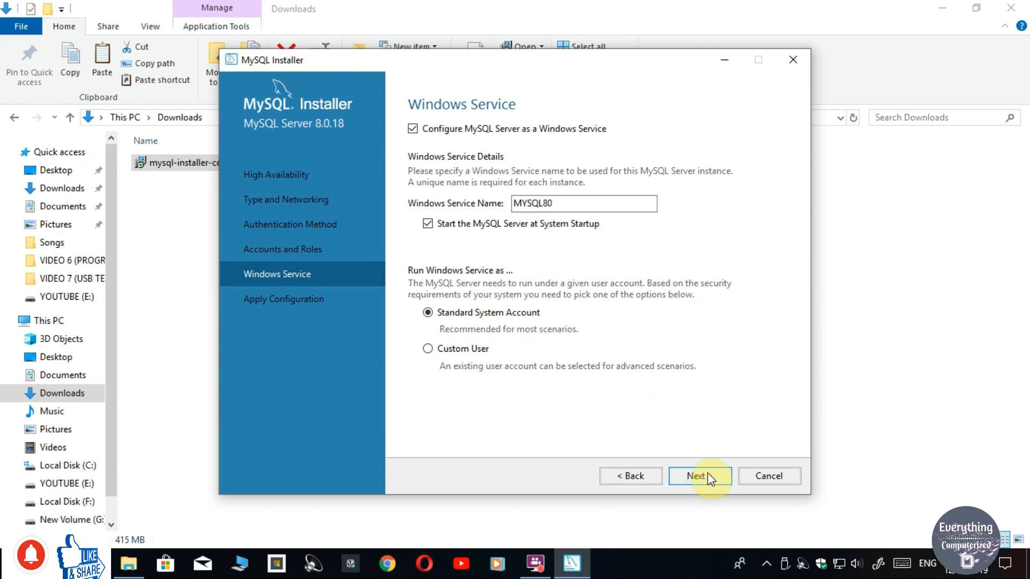
# Apply the server configuration with the MYSQL80 Windows service and finish.
pyautogui.click(699, 476)
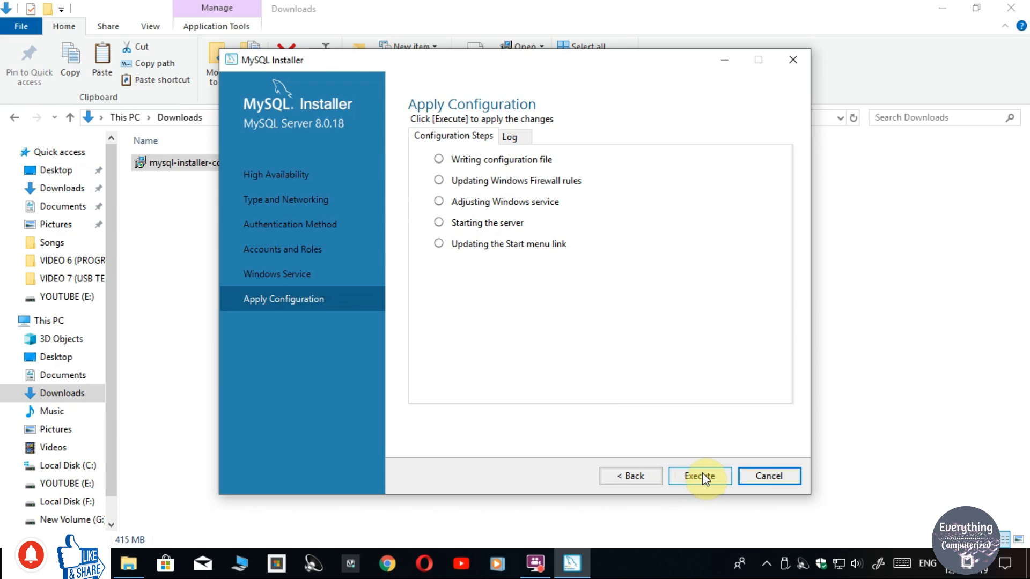
pyautogui.click(700, 475)
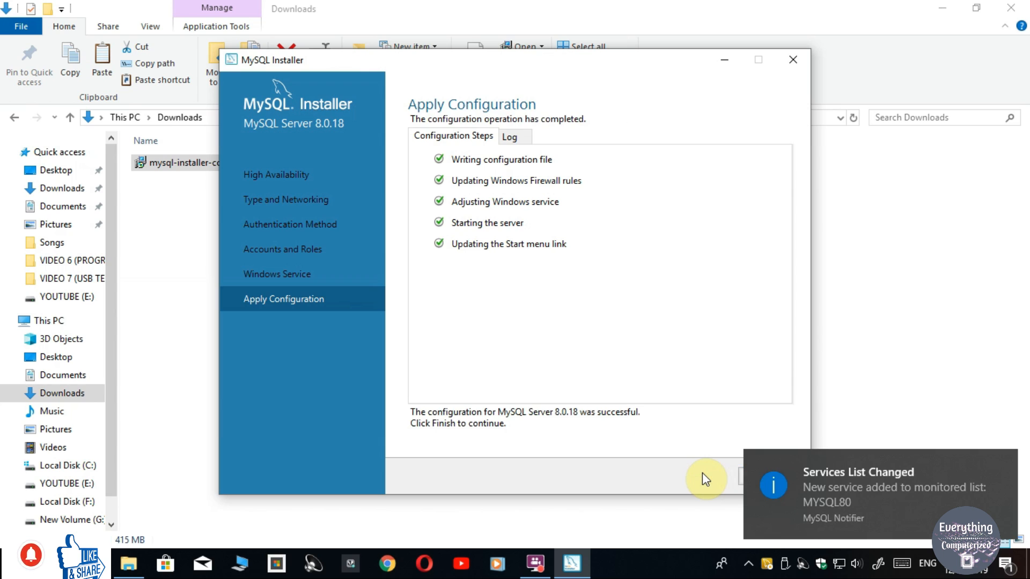
pyautogui.click(705, 477)
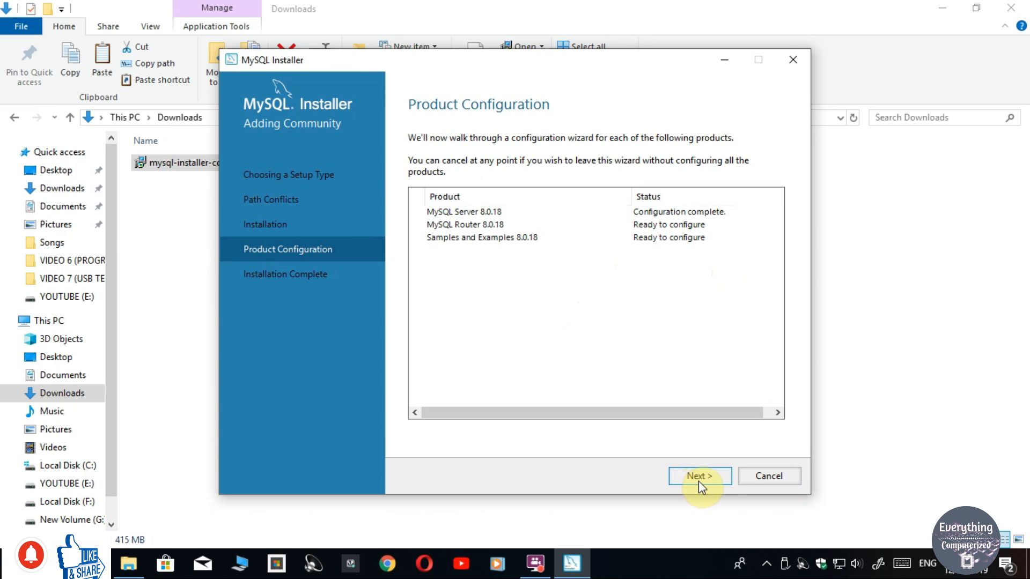
# Skip MySQL Router bootstrapping so Router is marked configuration not needed.
pyautogui.click(698, 476)
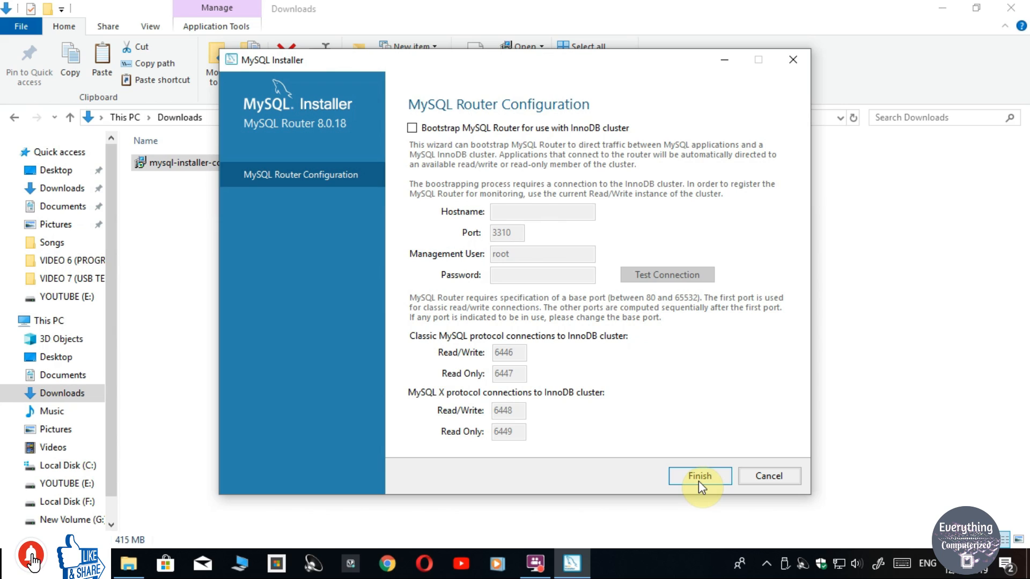
pyautogui.moveTo(713, 356)
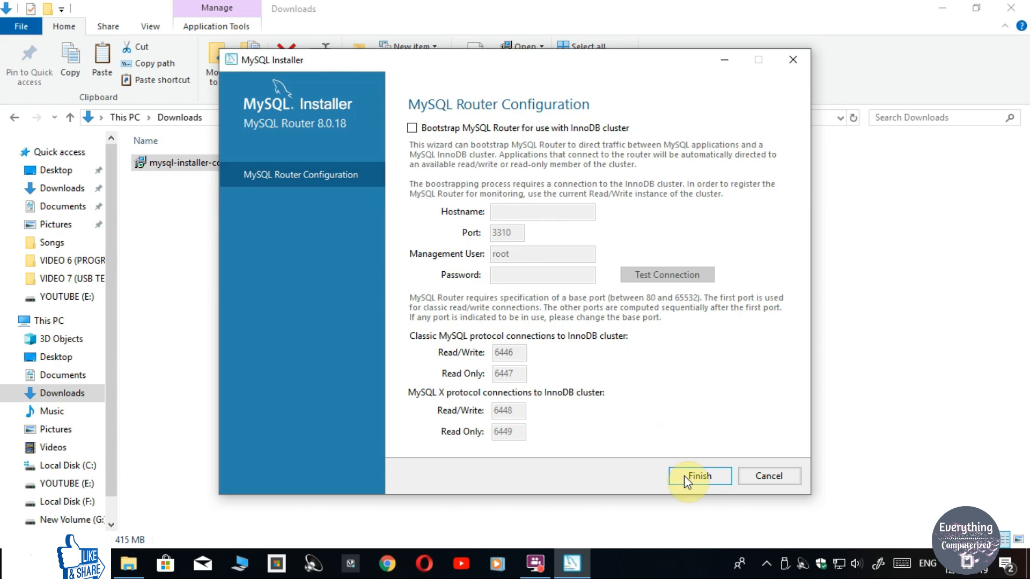
pyautogui.moveTo(707, 442)
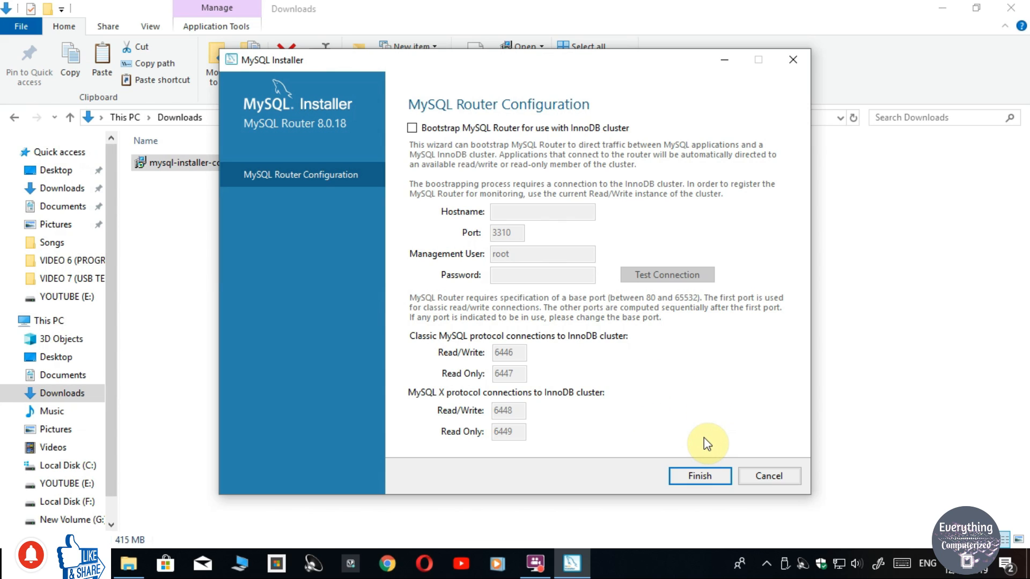
pyautogui.click(699, 475)
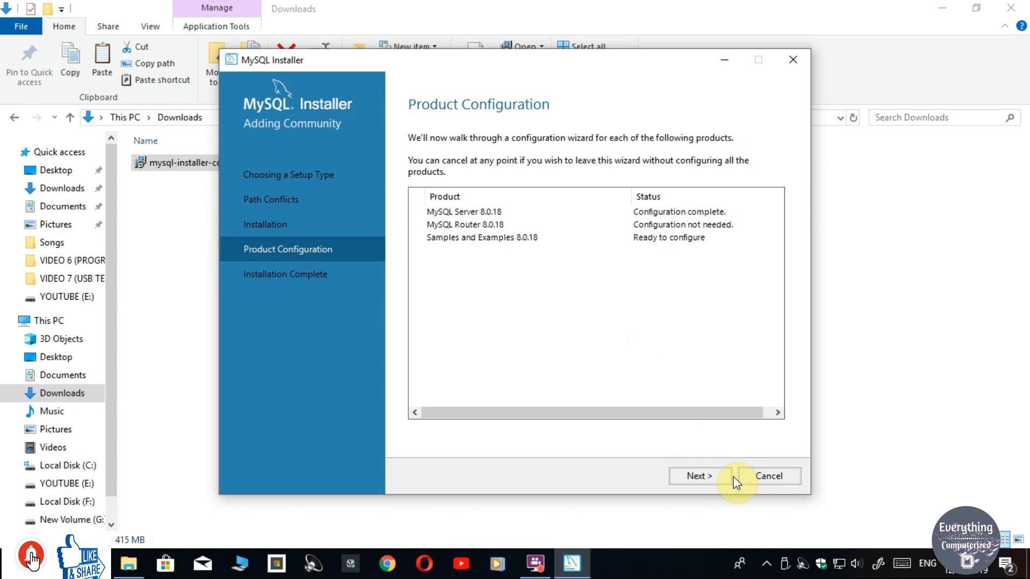
# Verify root credentials for Samples and Examples 8.0.18, execute its configuration, and finish.
pyautogui.click(699, 476)
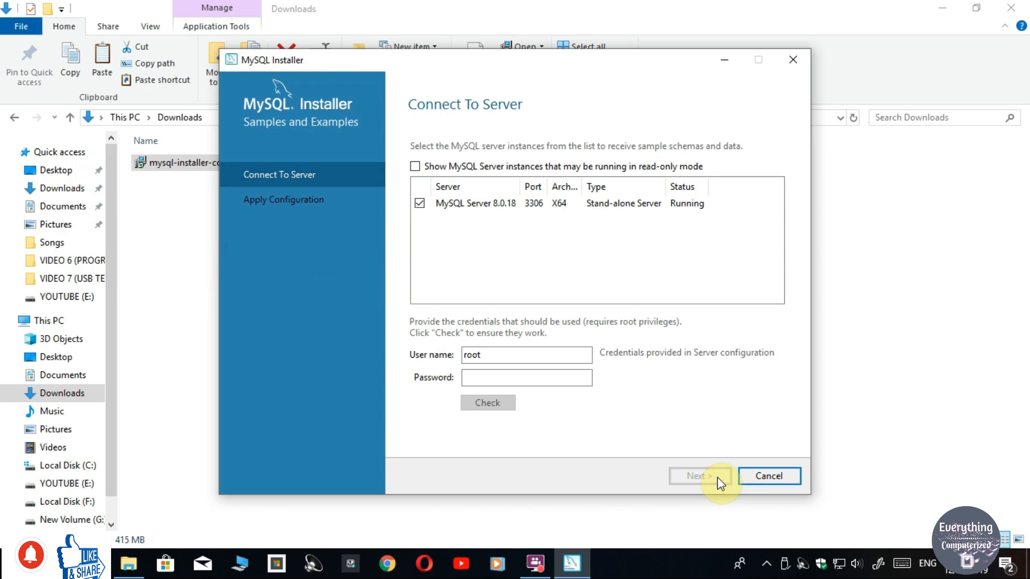
pyautogui.moveTo(716, 478)
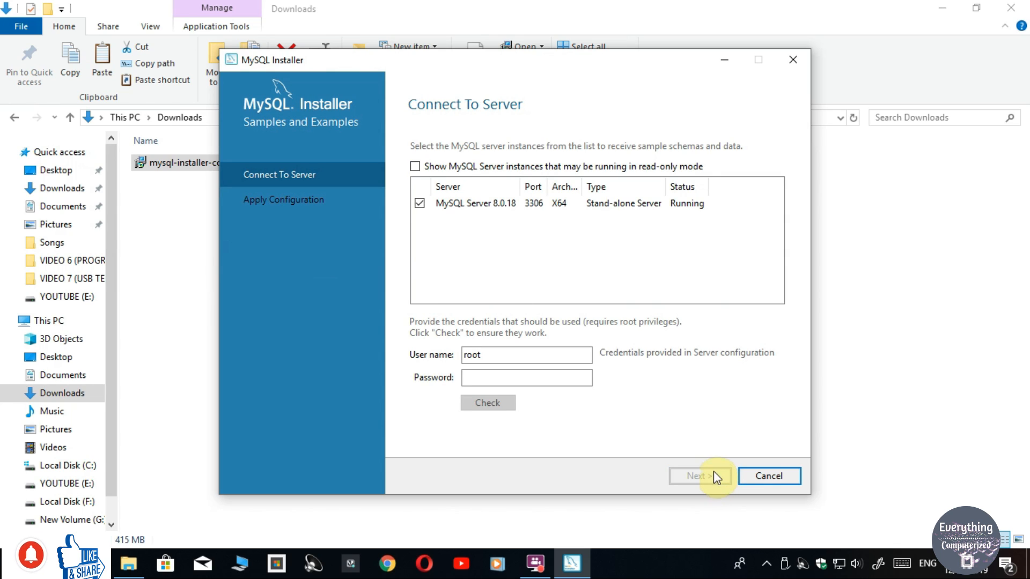
pyautogui.click(526, 377)
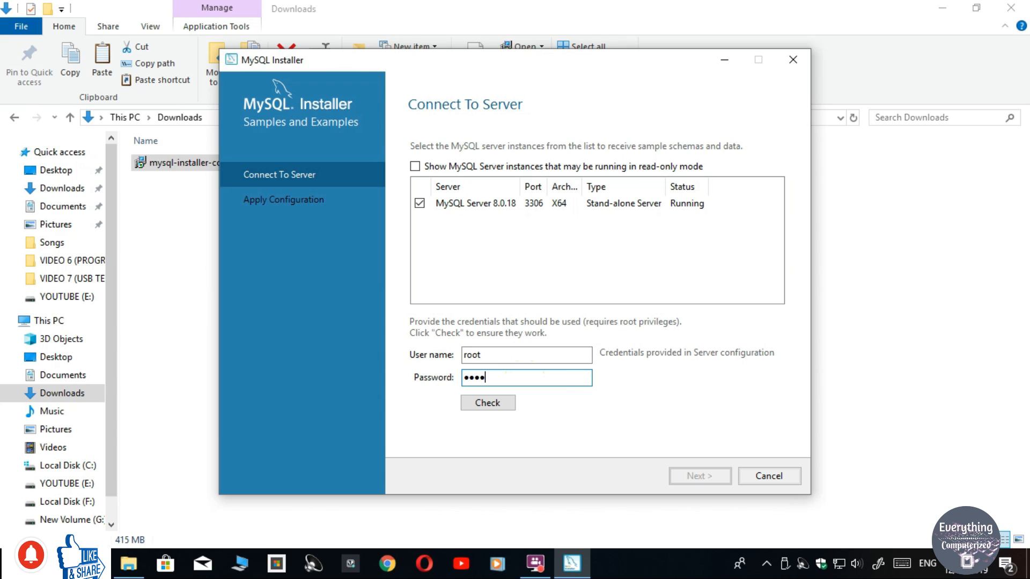
pyautogui.click(487, 403)
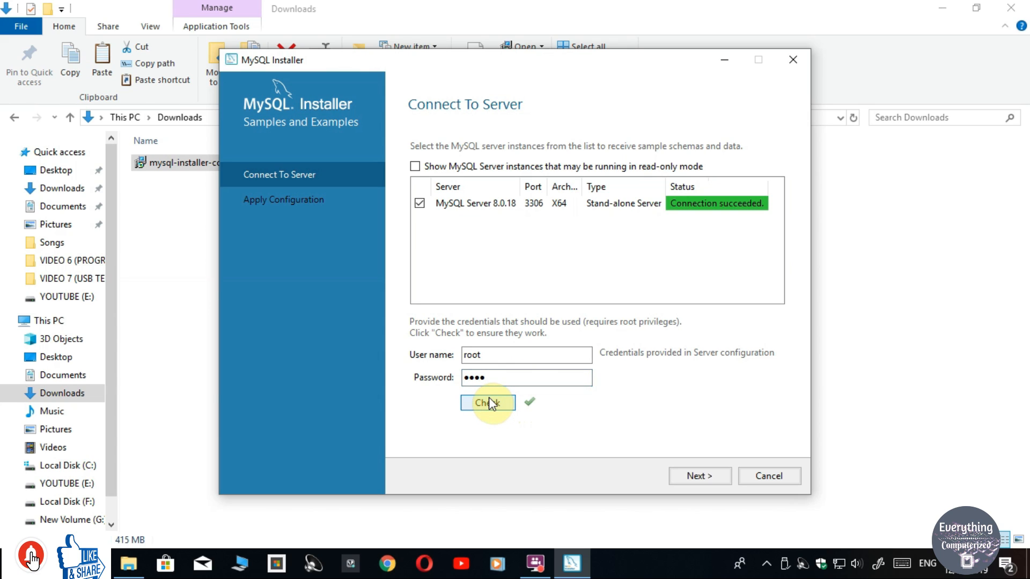
pyautogui.moveTo(699, 476)
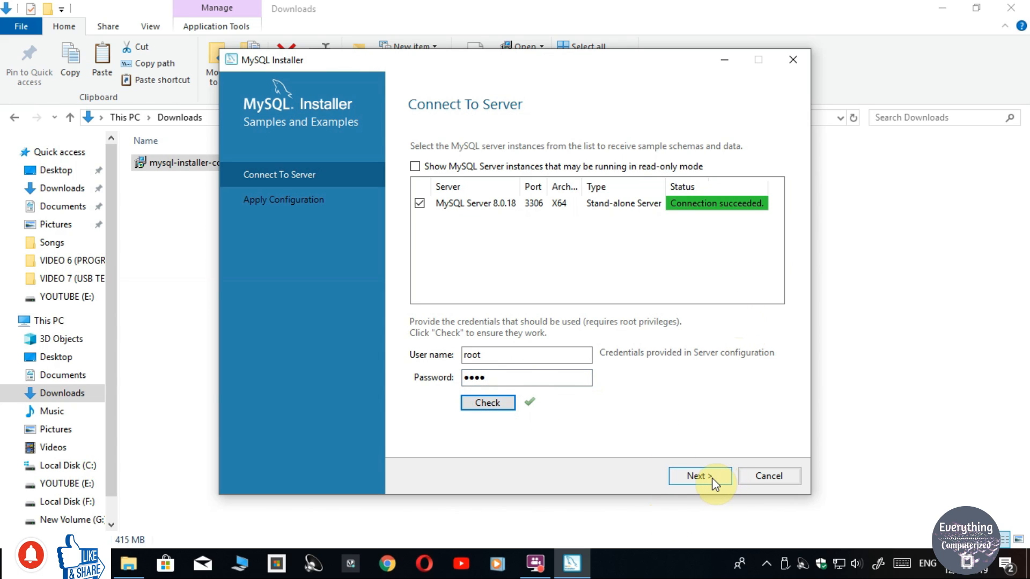
pyautogui.click(699, 476)
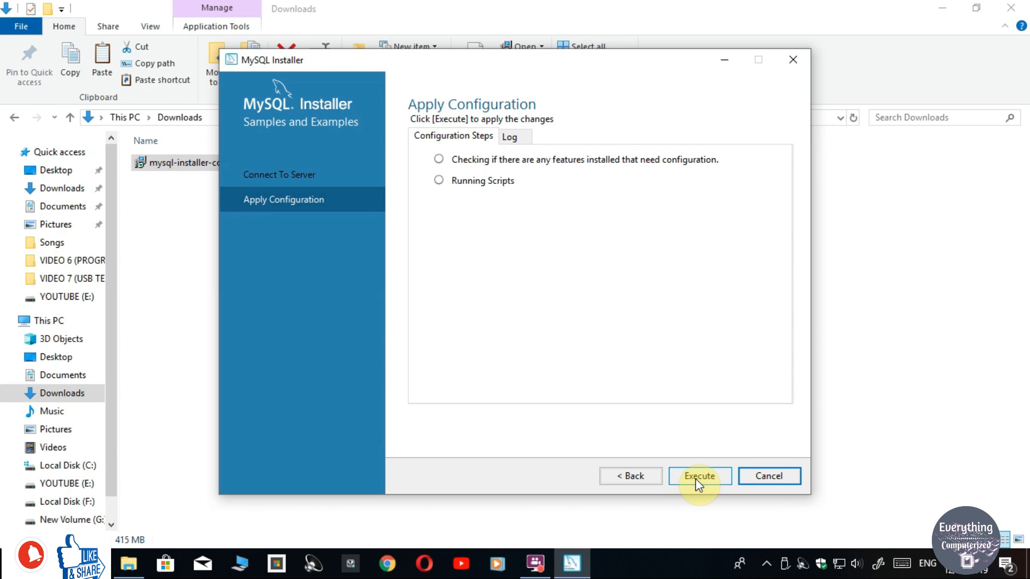
pyautogui.click(699, 475)
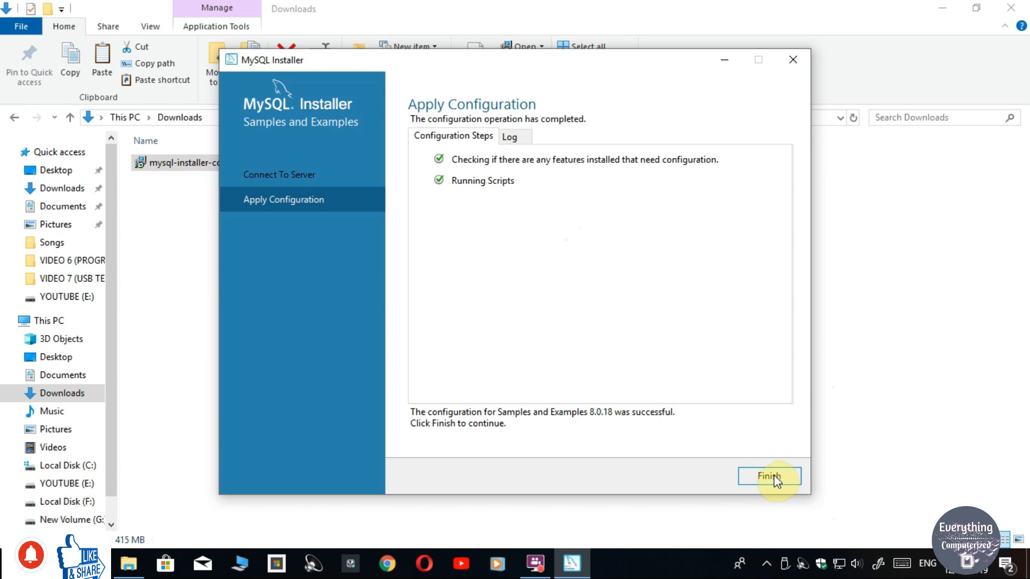
pyautogui.click(768, 476)
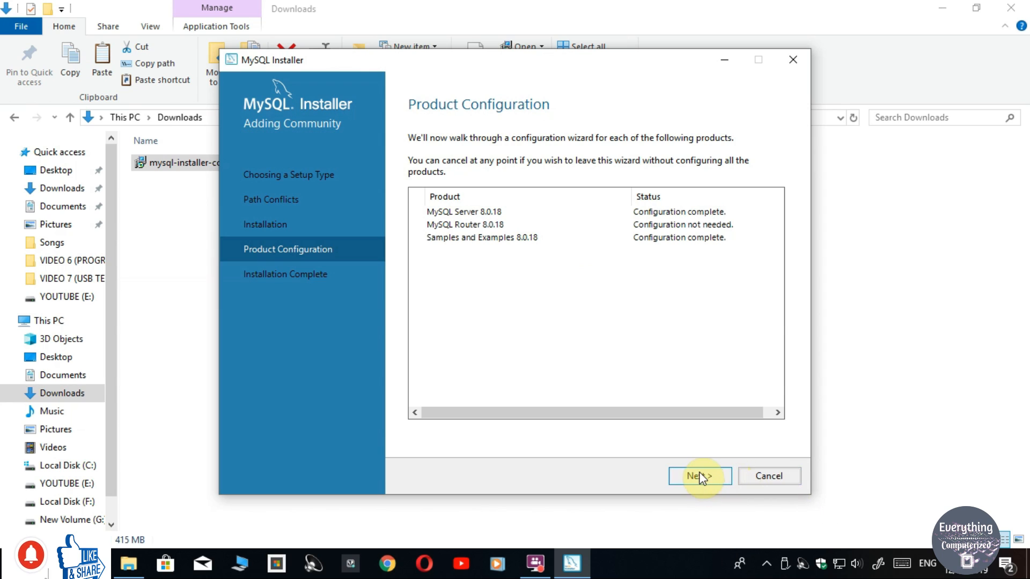
# Finish the MySQL installation and close the launched MySQL Shell 8.0.18 window.
pyautogui.click(699, 476)
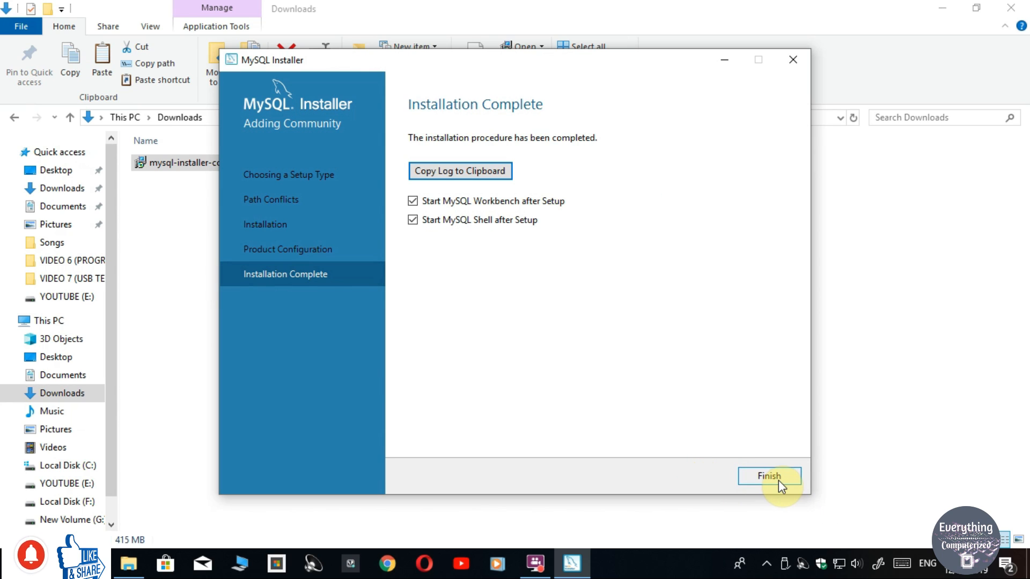
pyautogui.click(767, 476)
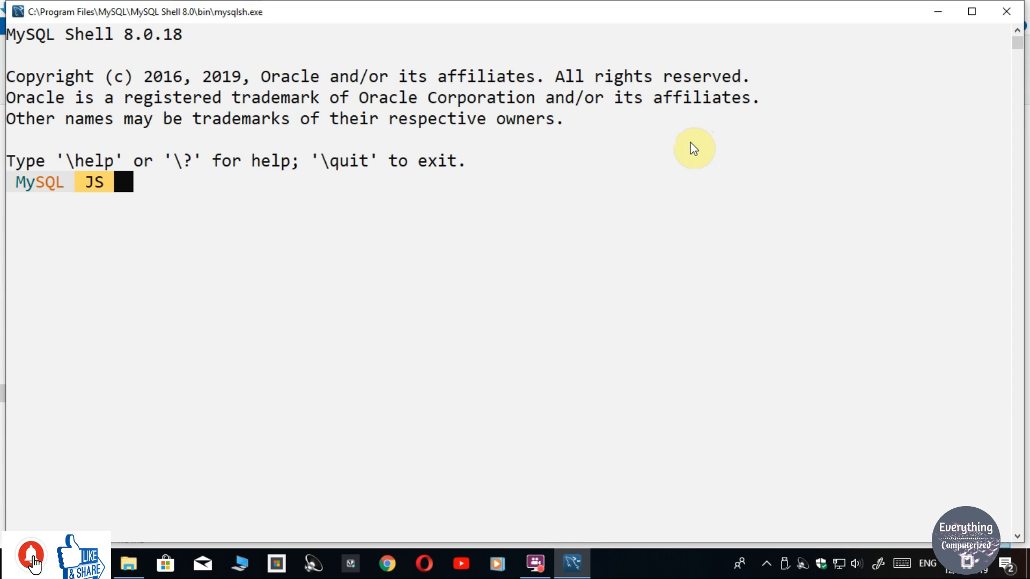
pyautogui.moveTo(1006, 12)
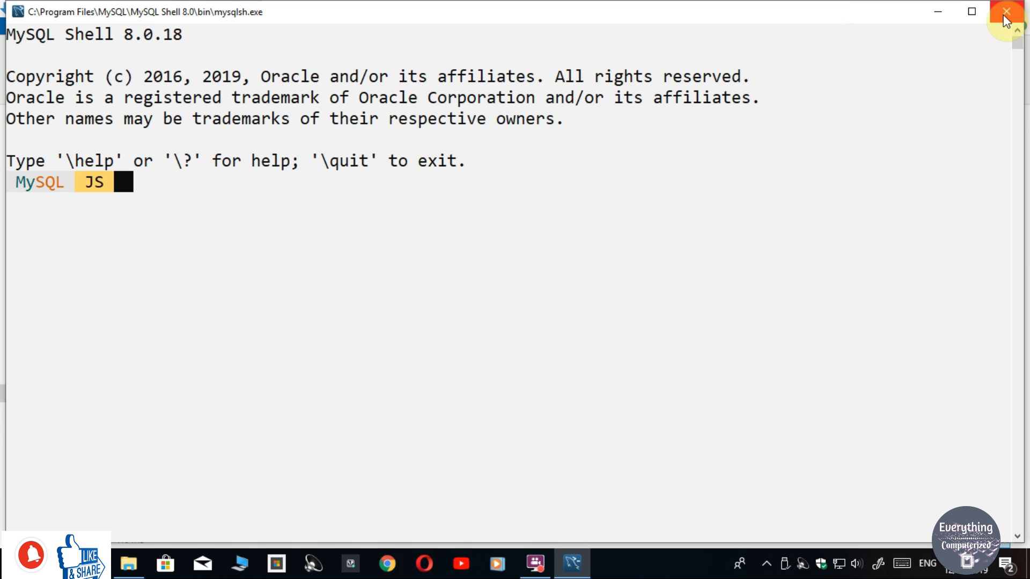
pyautogui.click(1005, 12)
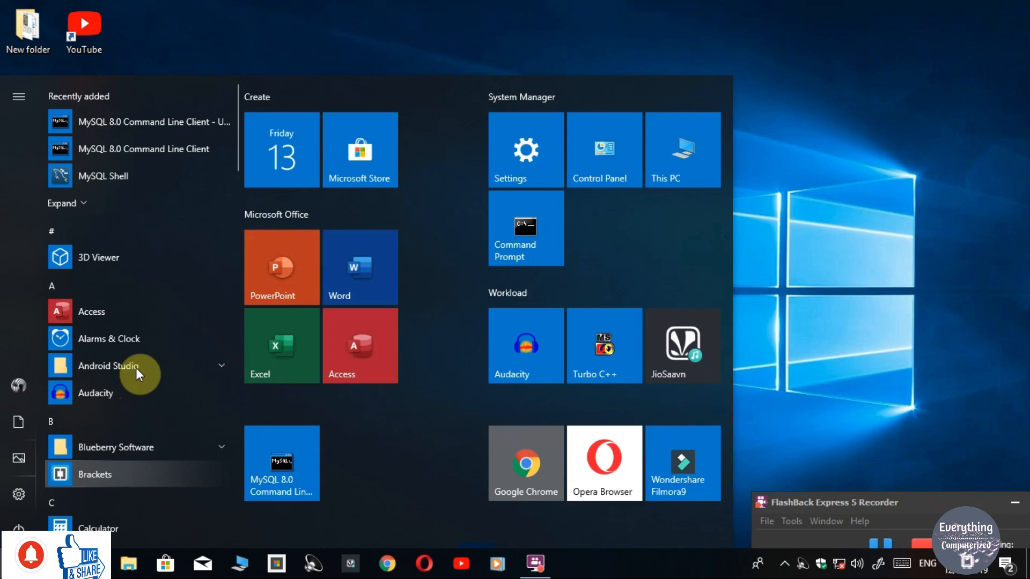
# Expand the Start menu's Recently added list to show Notifier, Workbench and Installer entries.
pyautogui.click(61, 203)
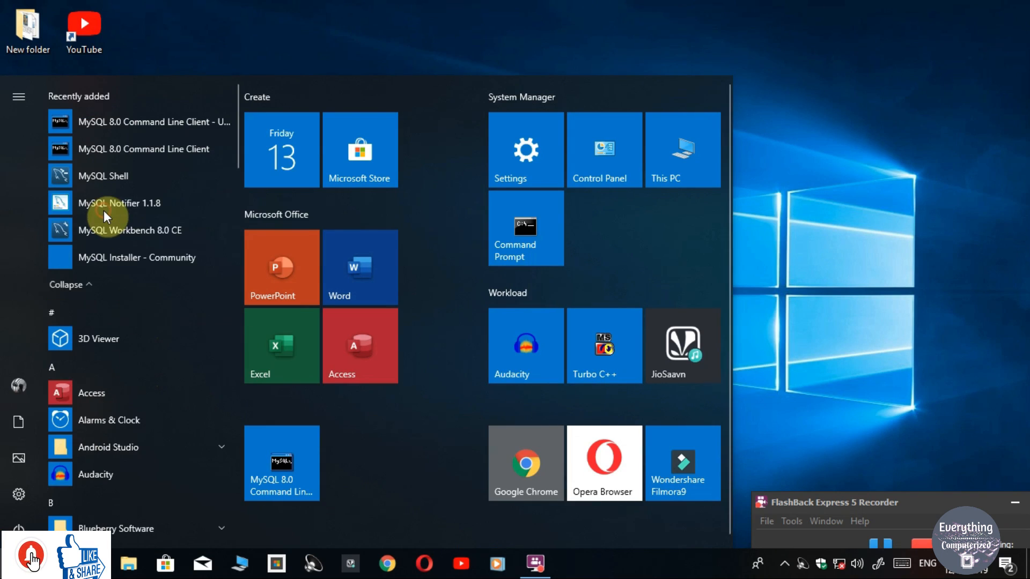
pyautogui.moveTo(146, 122)
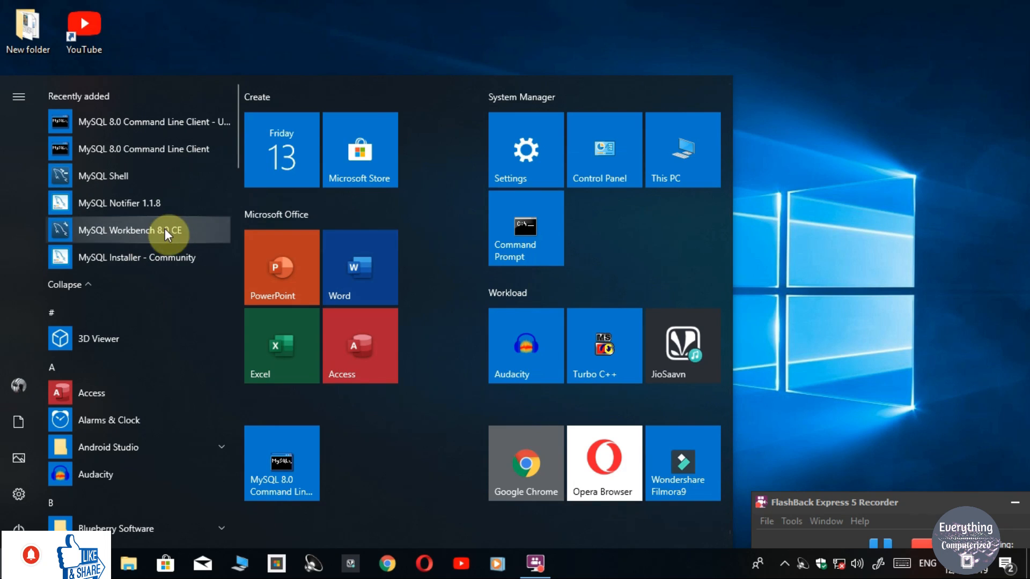
pyautogui.moveTo(164, 149)
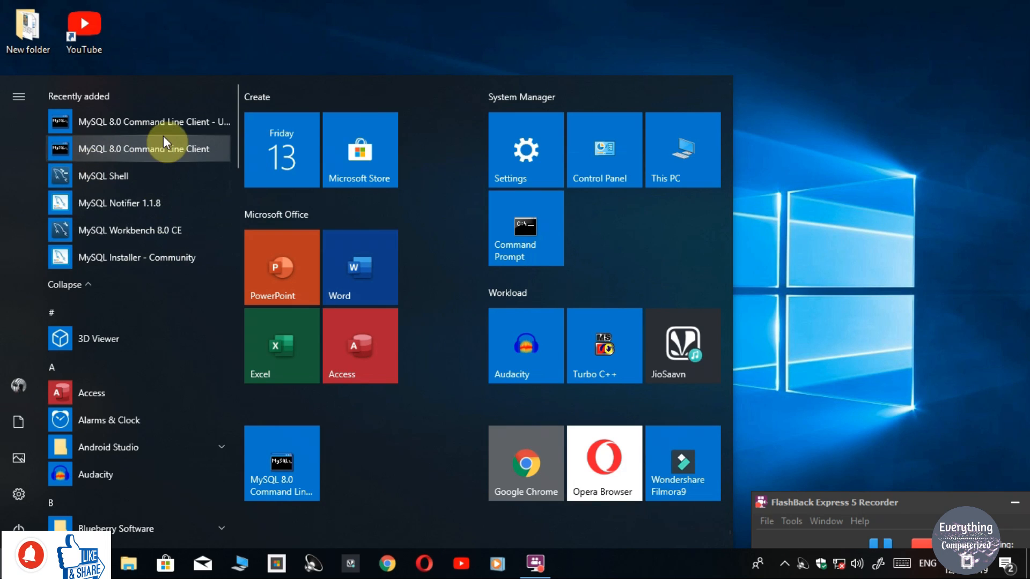
pyautogui.moveTo(136, 157)
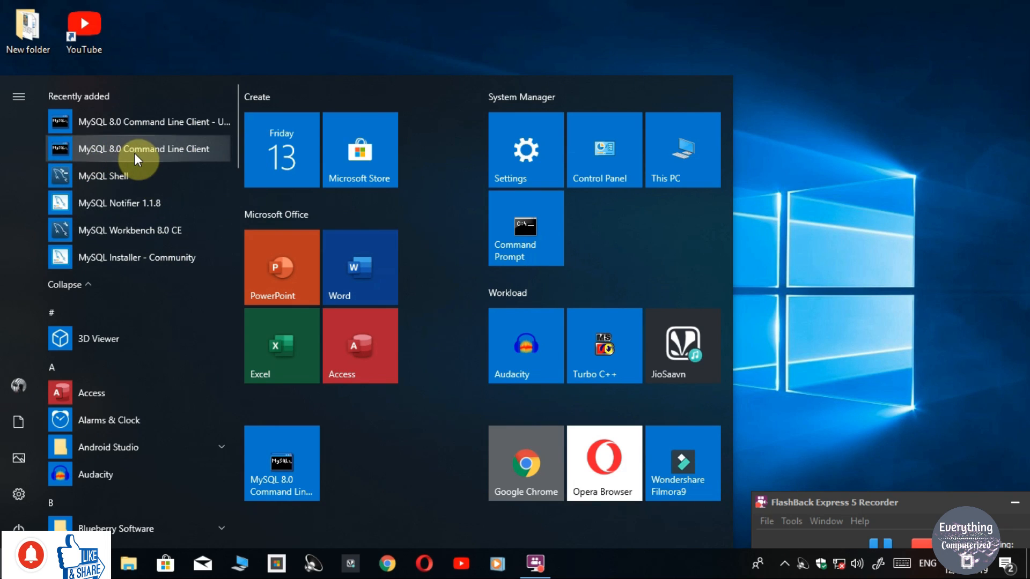
pyautogui.moveTo(195, 156)
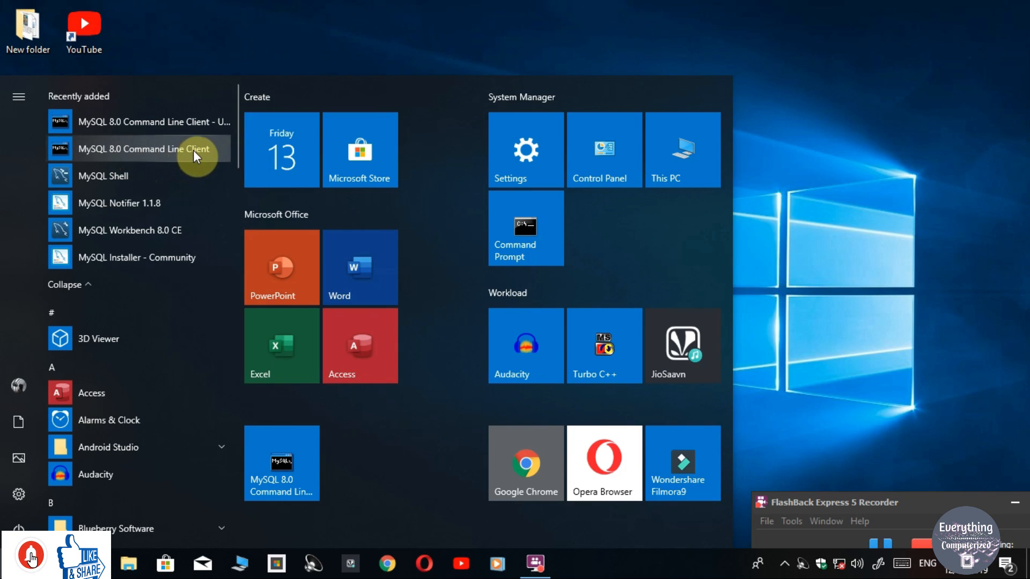
pyautogui.moveTo(79, 162)
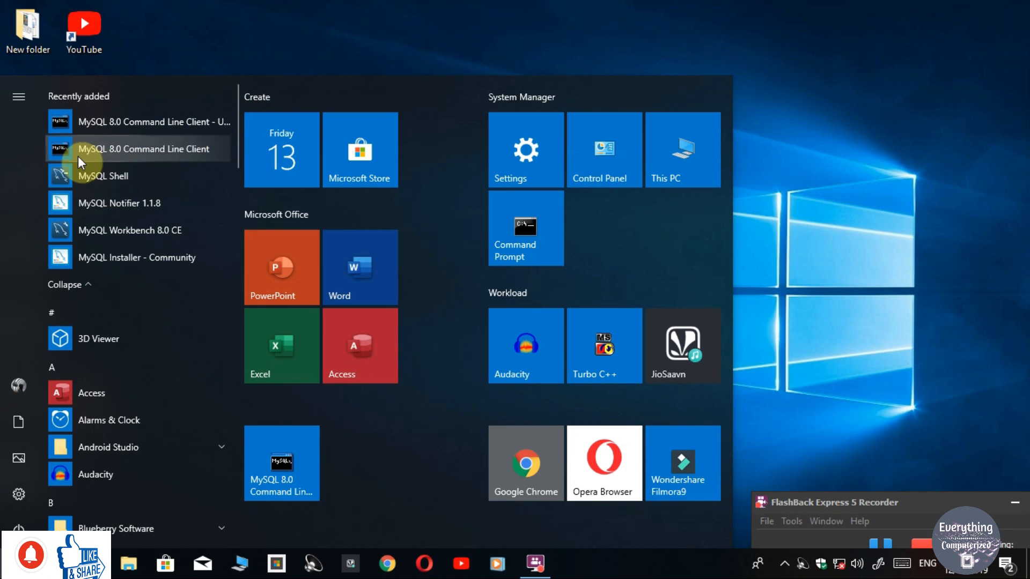
pyautogui.moveTo(136, 176)
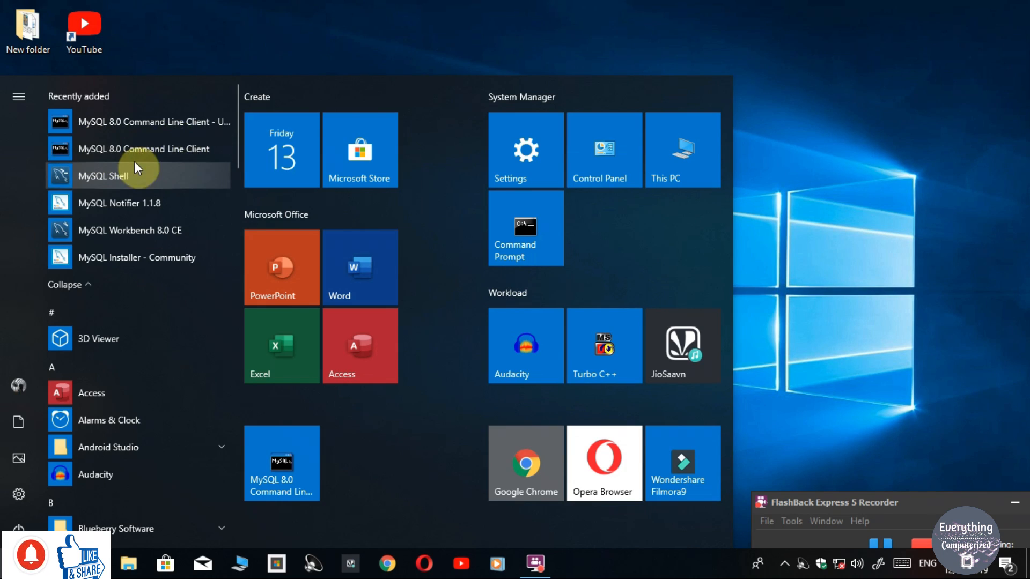
pyautogui.moveTo(102, 230)
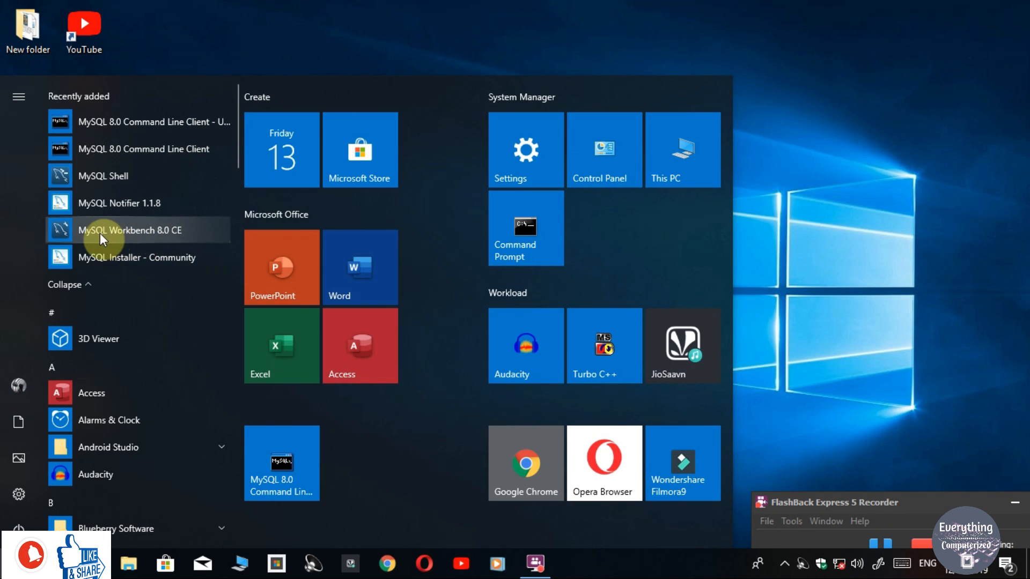
pyautogui.moveTo(185, 239)
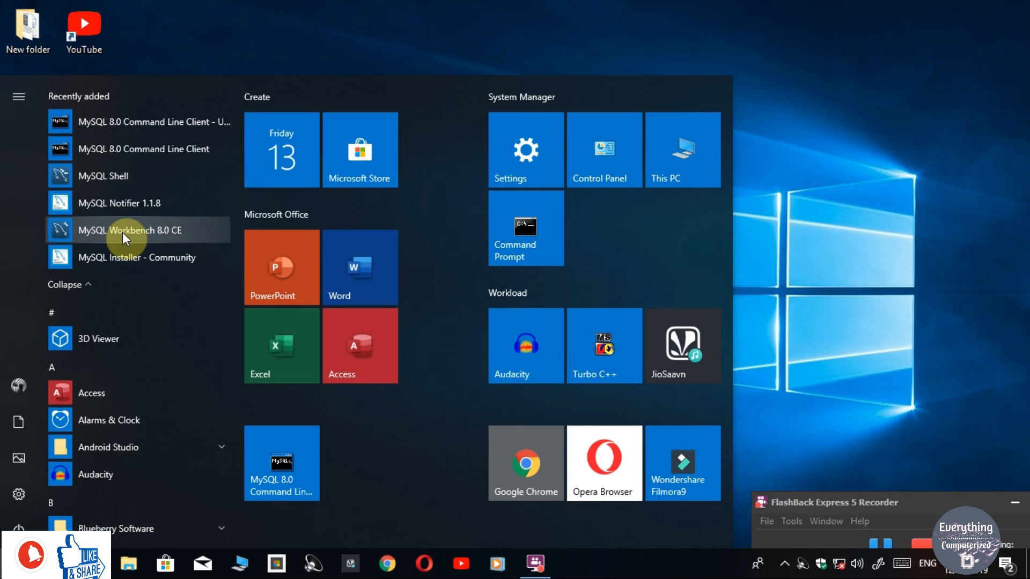
pyautogui.moveTo(148, 148)
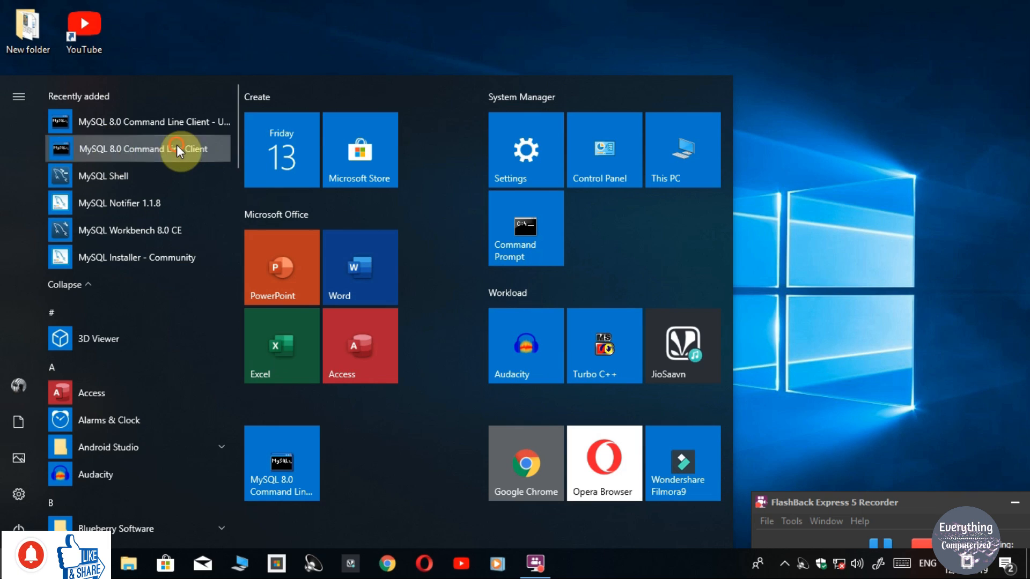
# In the Command Line Client, create database demo, table c(id, name), and insert (1, 'Amit').
pyautogui.click(143, 149)
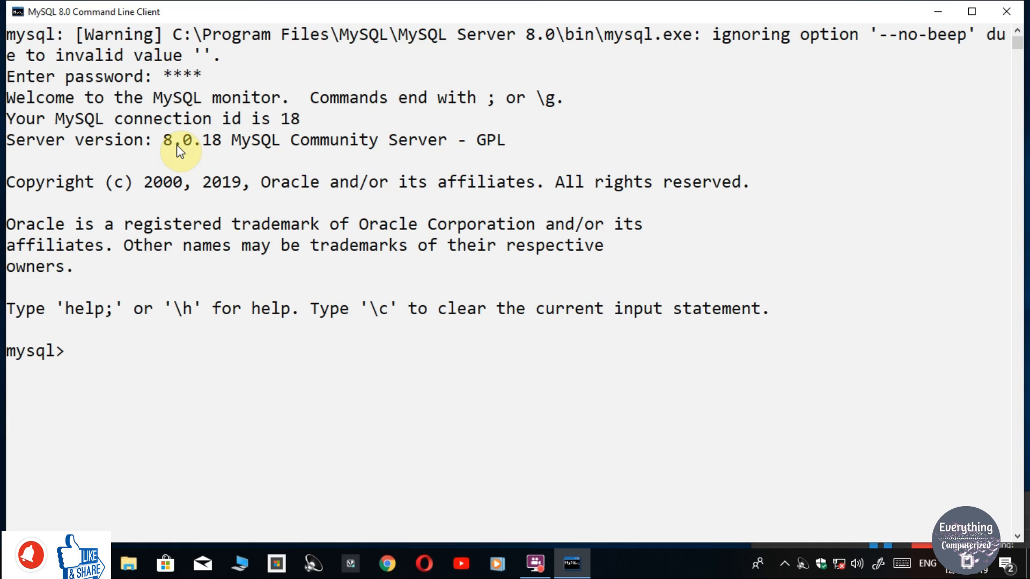
pyautogui.scroll(-3)
pyautogui.write('create')
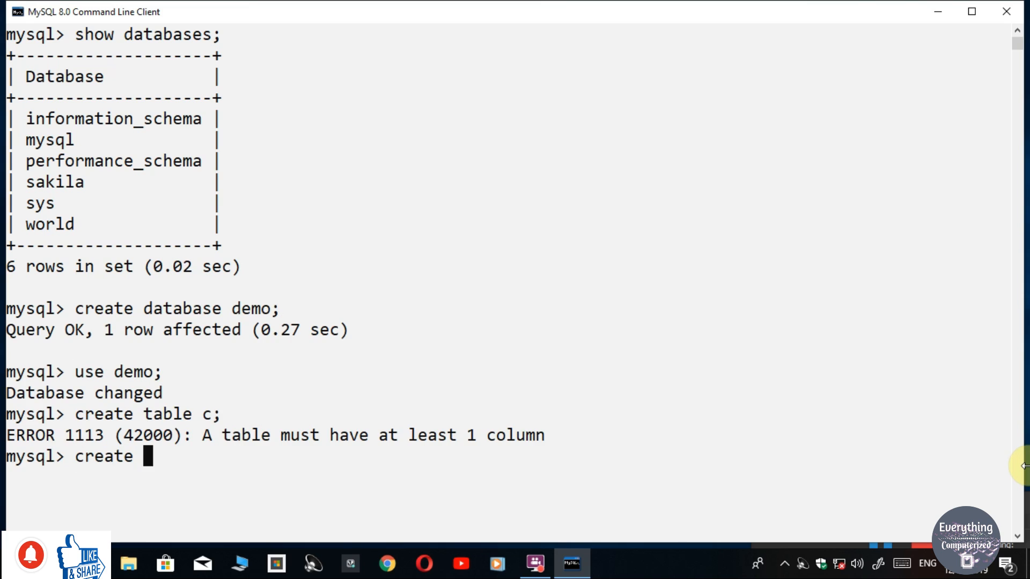
pyautogui.write('table c(id int(2), name varchar(10));')
pyautogui.write('insert into')
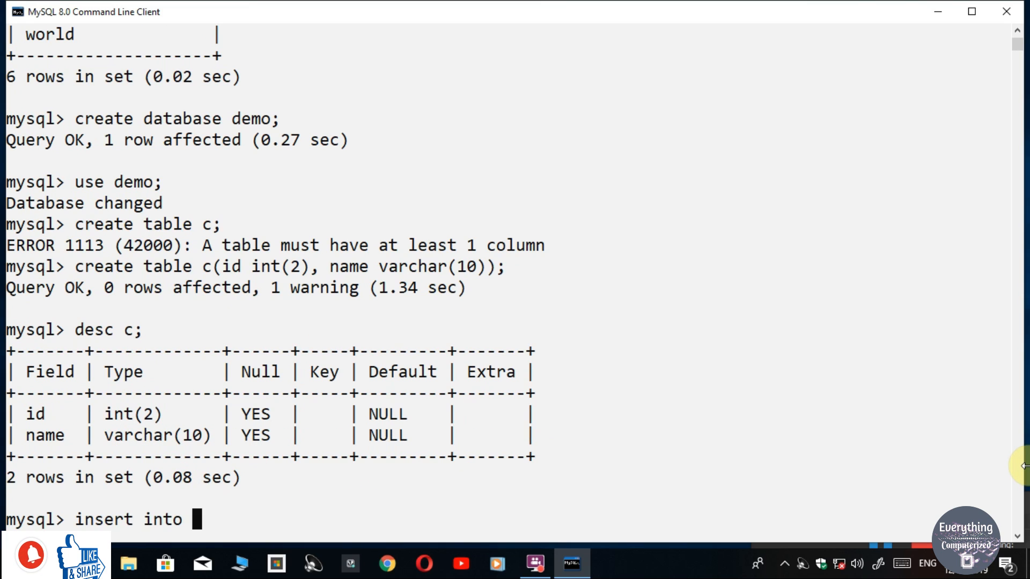
pyautogui.write('c values(1,"Amit");')
pyautogui.write('select * from c;')
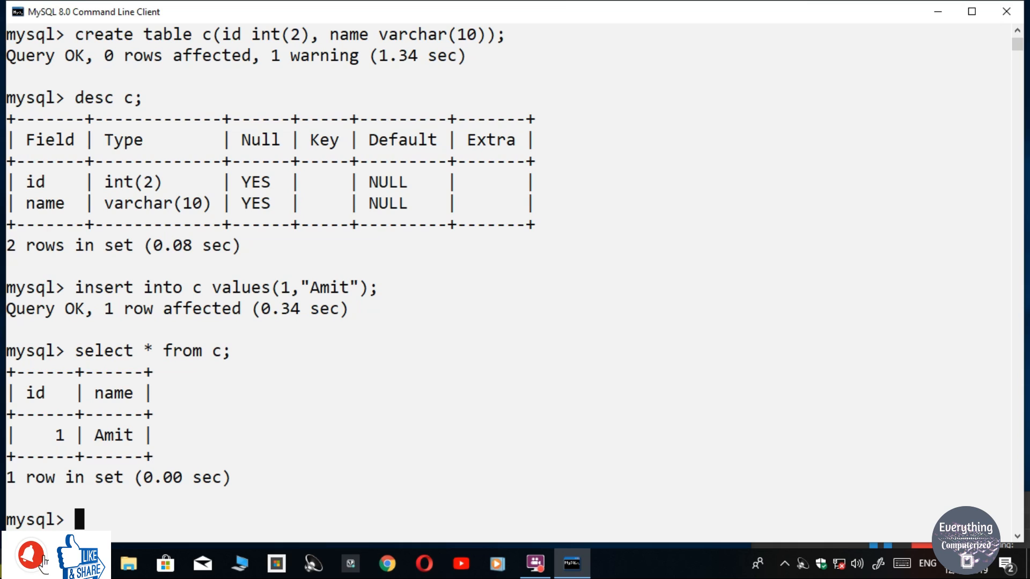
pyautogui.moveTo(88, 497)
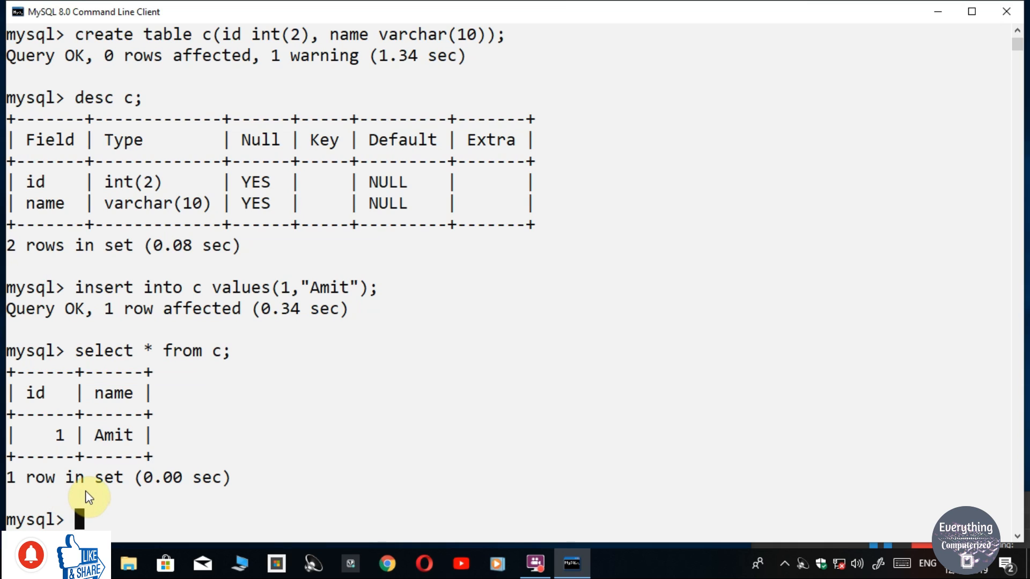
pyautogui.moveTo(544, 347)
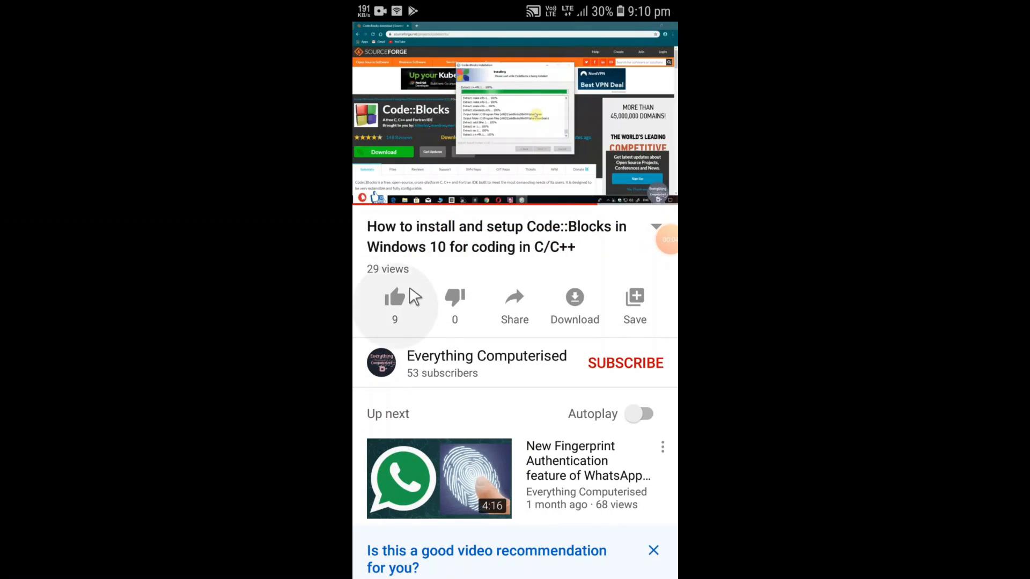
# Like the Code::Blocks installation video and subscribe to the Everything Computerised channel.
pyautogui.click(394, 298)
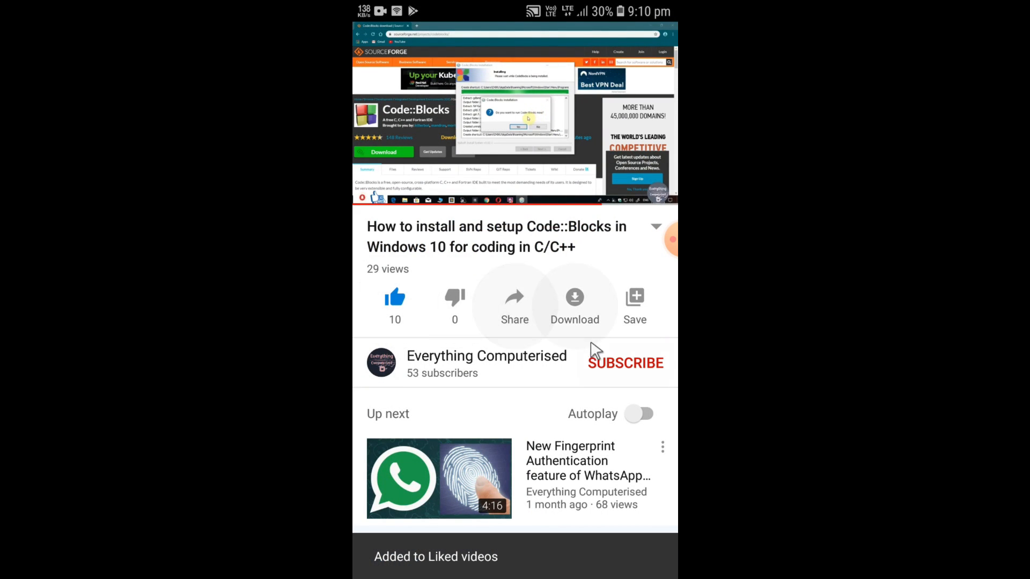
pyautogui.click(624, 362)
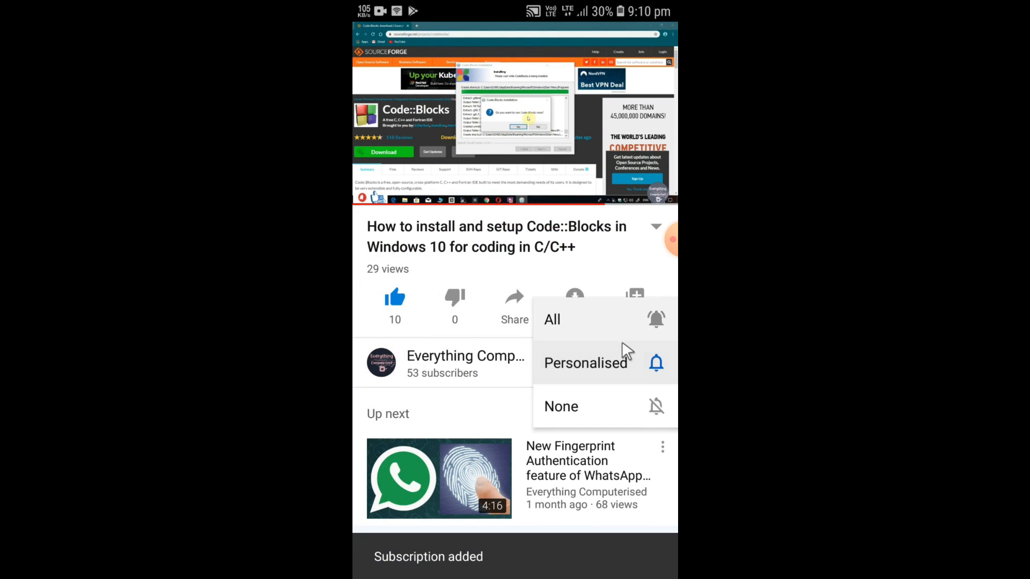